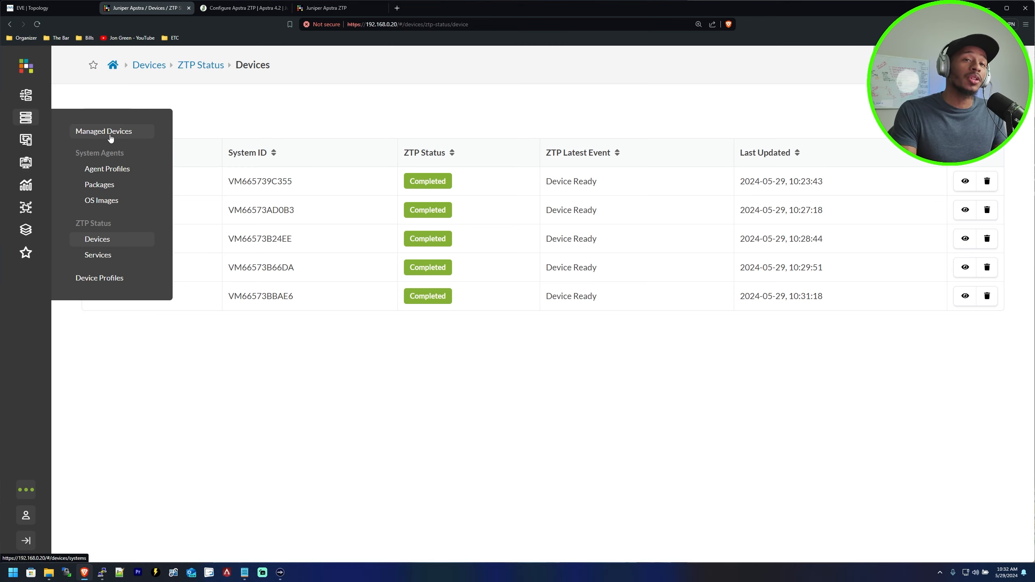
# Select all five managed devices and acknowledge them so they become OOS-READY
pyautogui.click(103, 130)
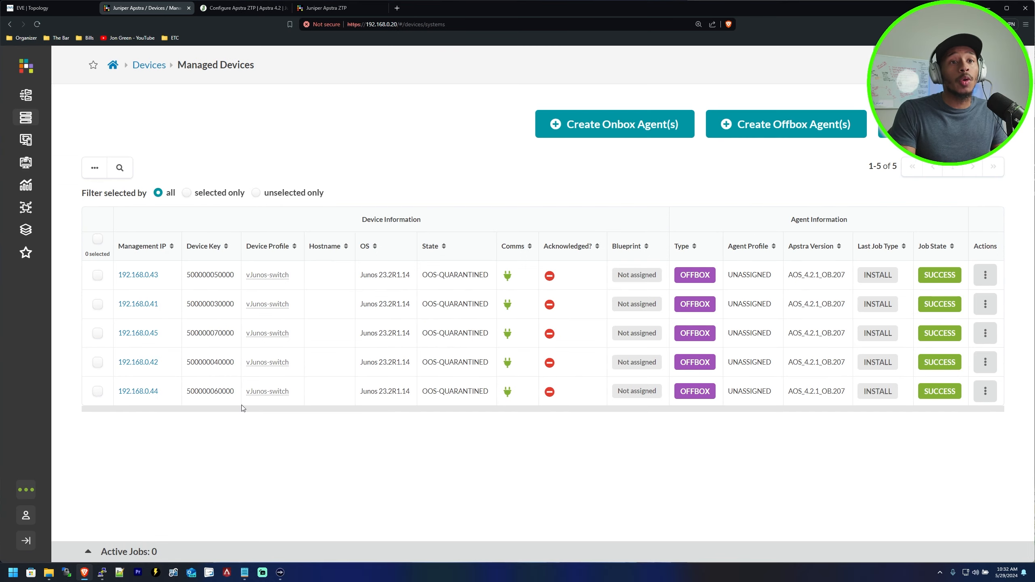
pyautogui.click(97, 332)
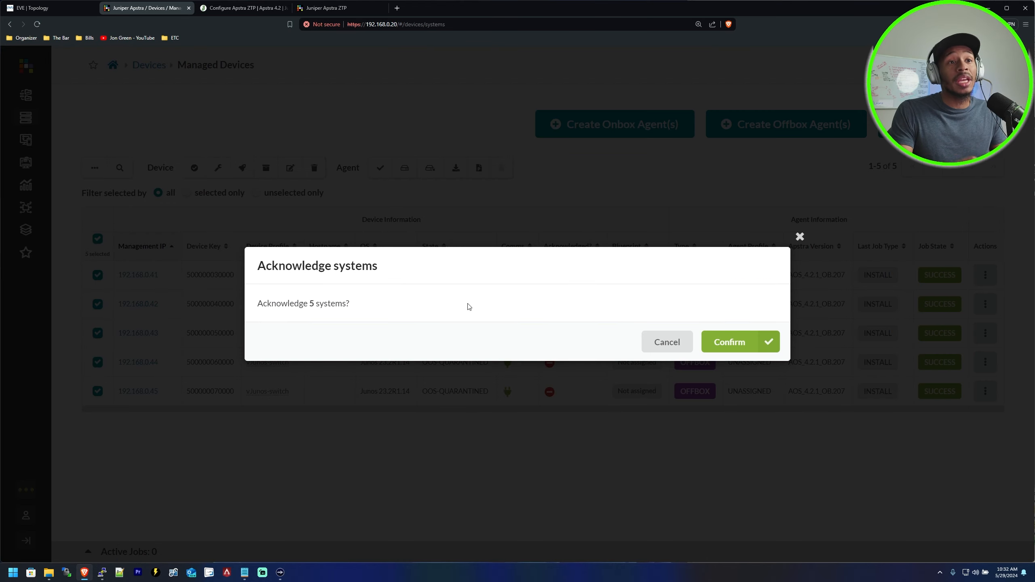
pyautogui.click(739, 341)
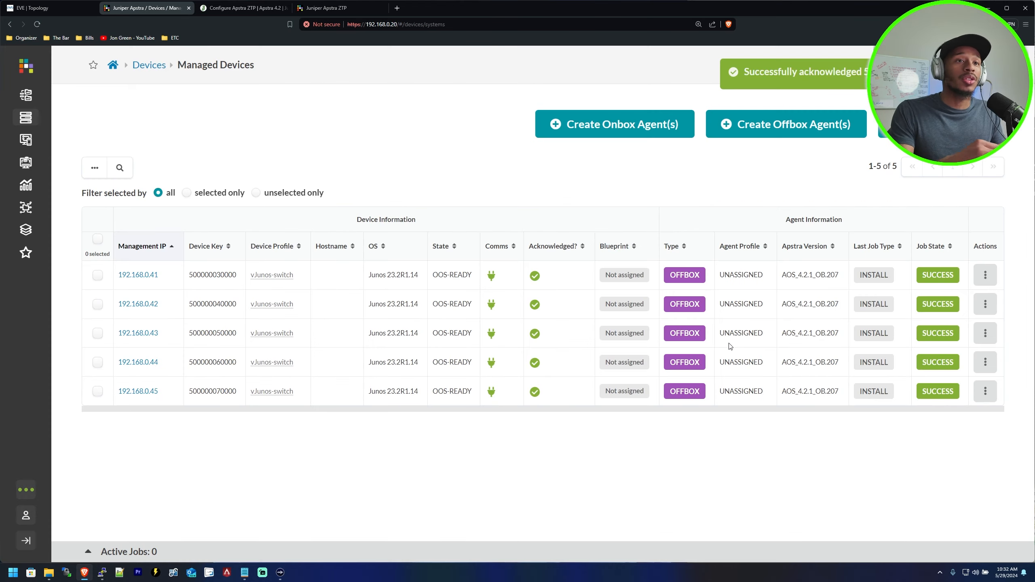
# Connect the apstra-ztp node to the LAB-NETWORK cloud and open its console
pyautogui.click(40, 8)
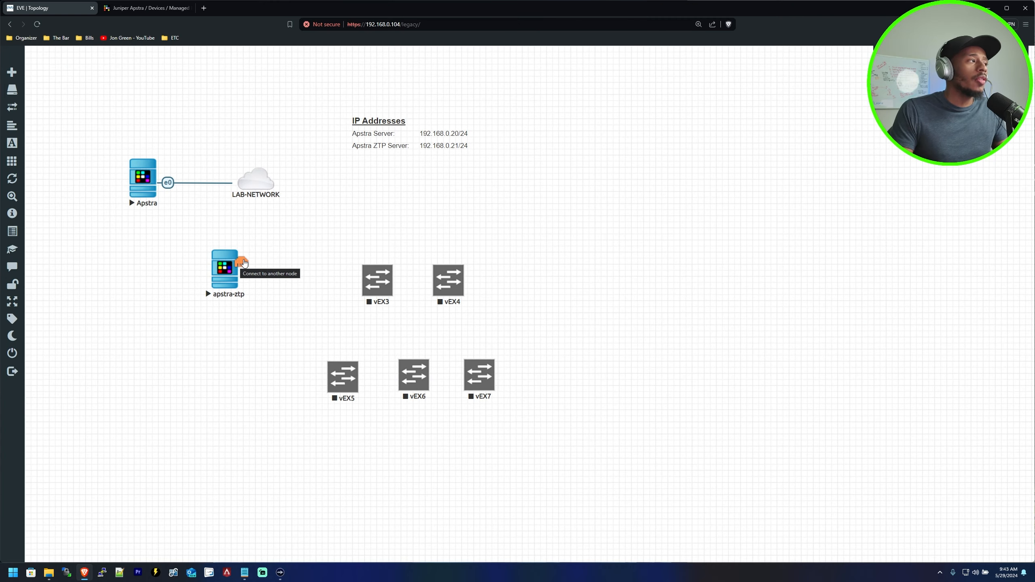
pyautogui.moveTo(237, 264)
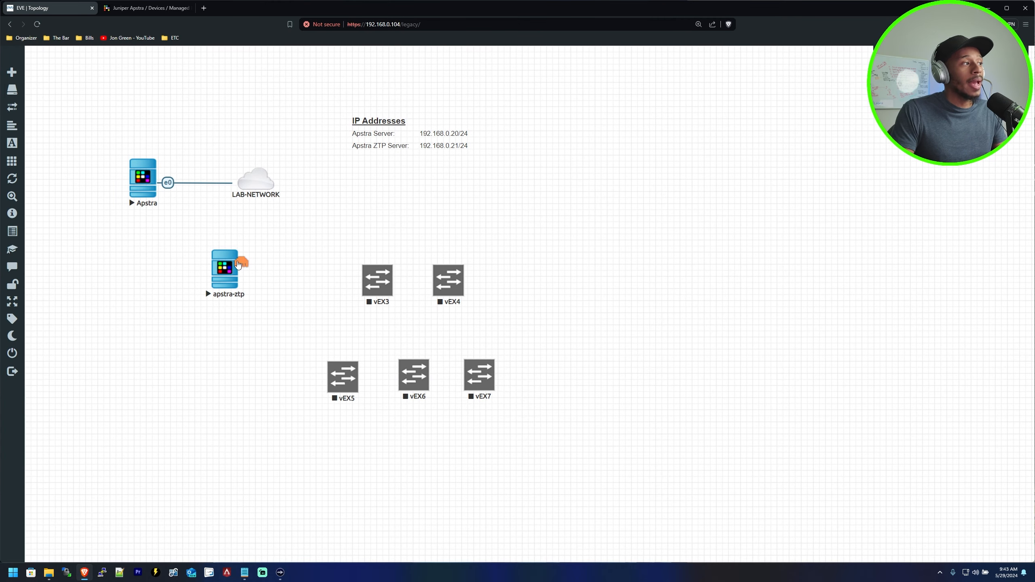
pyautogui.moveTo(237, 261); pyautogui.dragTo(256, 181)
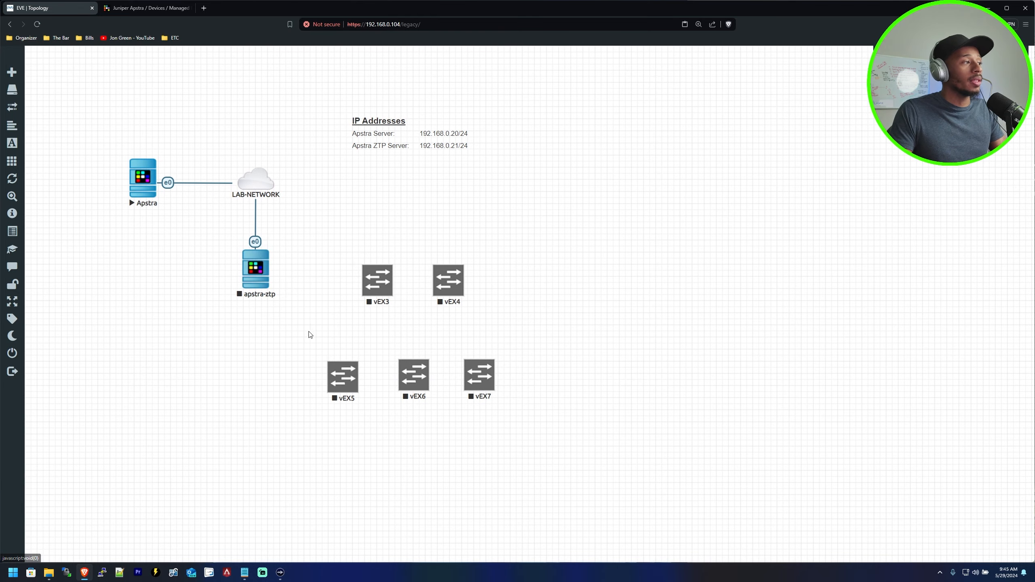
pyautogui.doubleClick(256, 264)
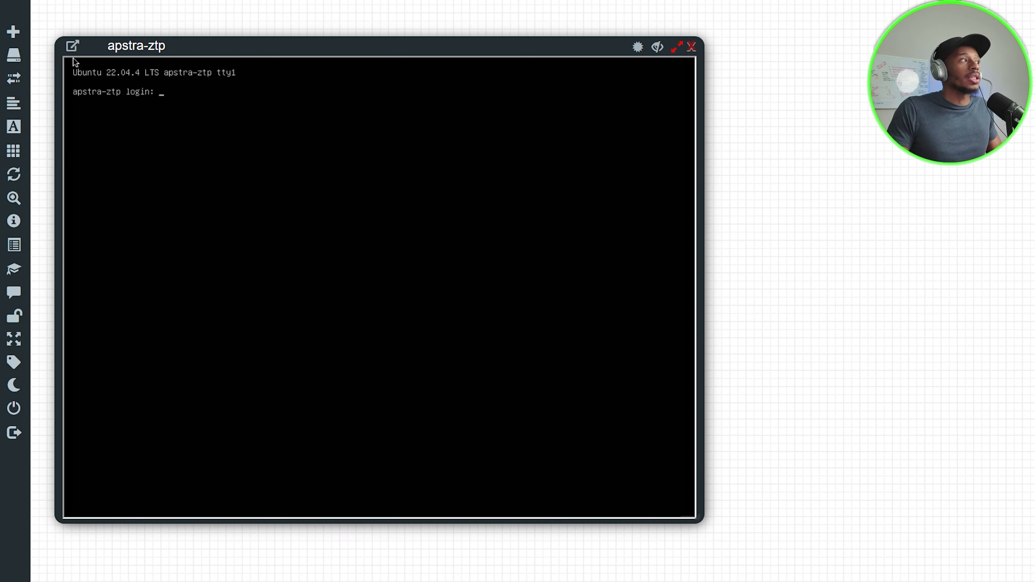
# Log in as admin, check eth0 with ifconfig, and open /etc/netplan/01-netcfg.yaml in nano
pyautogui.write('admin')
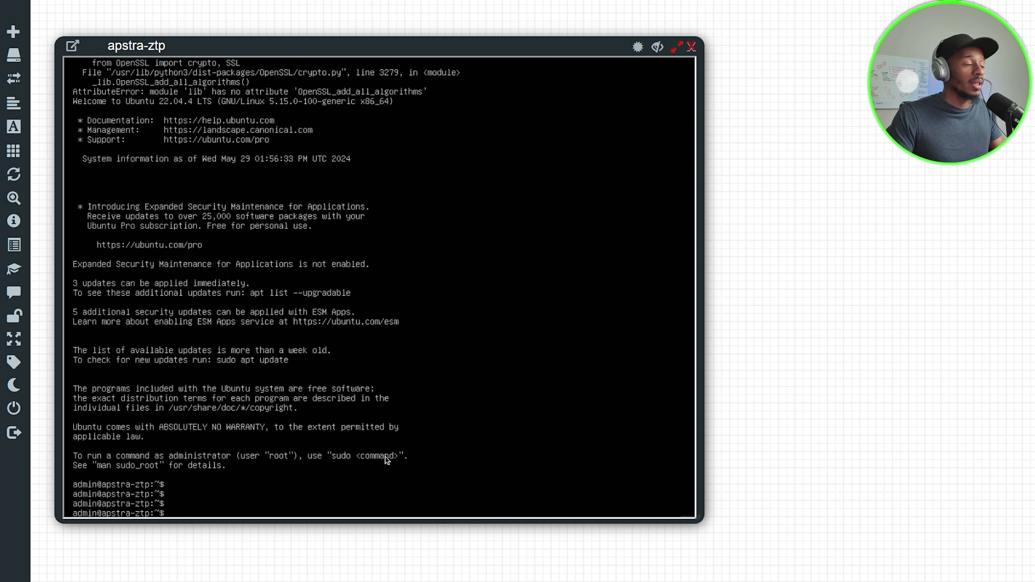
pyautogui.write('ifconfig eth0')
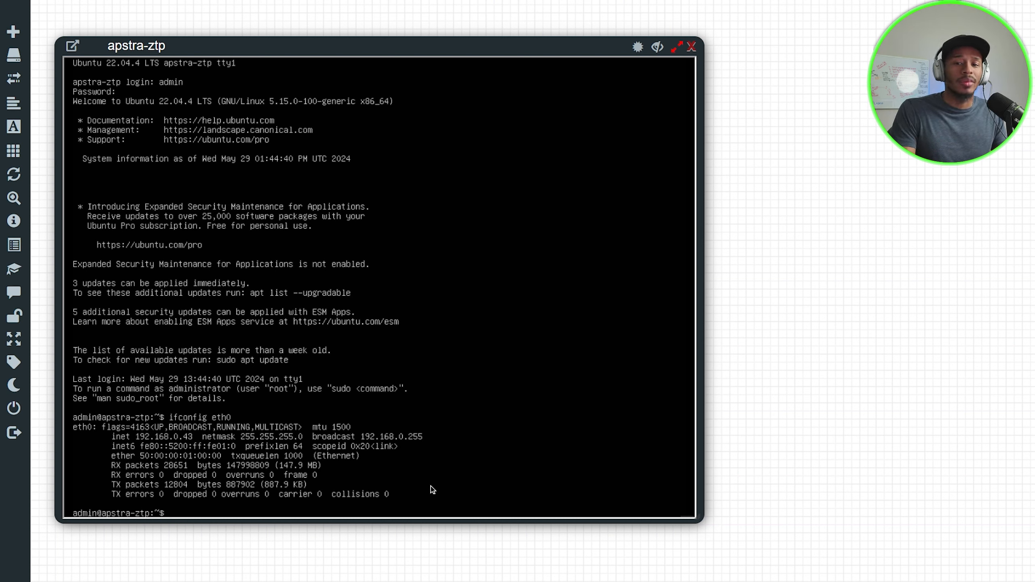
pyautogui.write('sud')
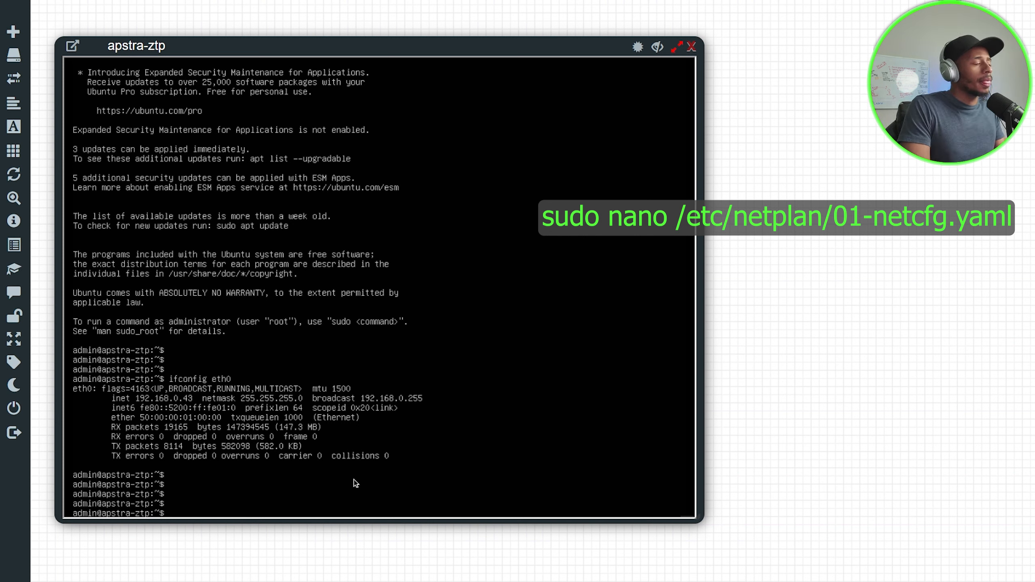
pyautogui.write('sudo nano')
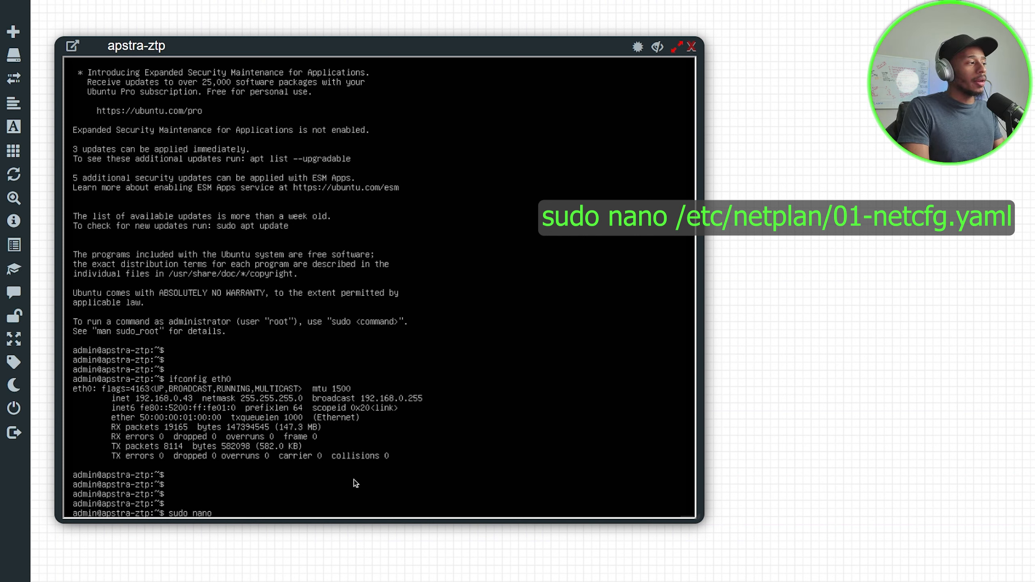
pyautogui.write('/etc/netplan/01')
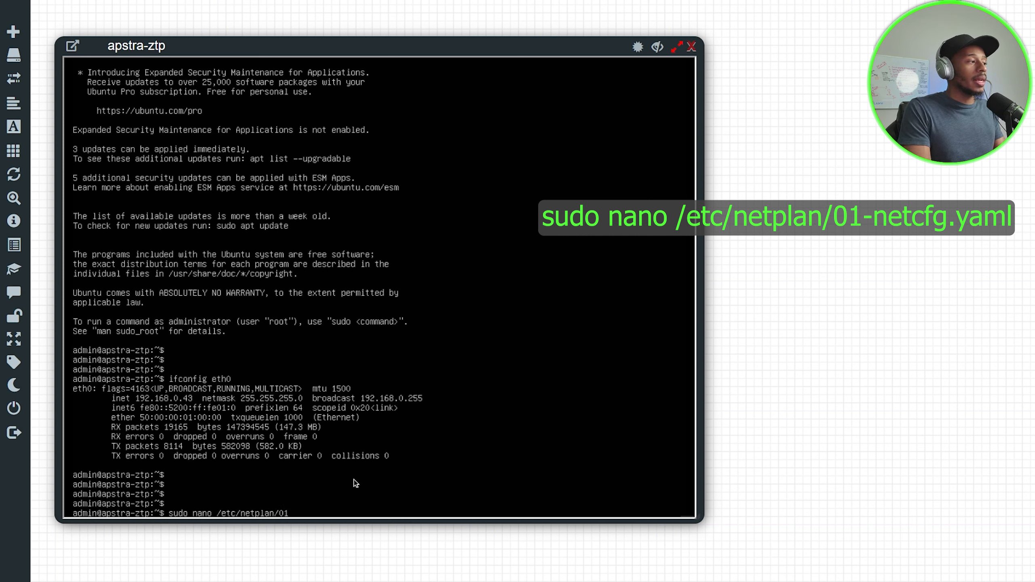
pyautogui.write('-netcfg.yaml')
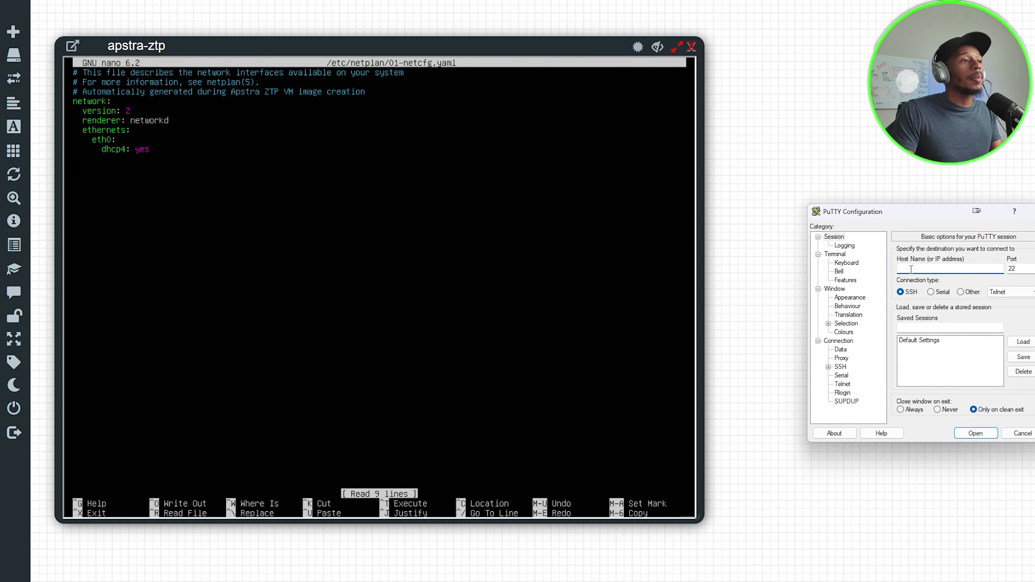
# Start a PuTTY SSH session to the ZTP server's 192.1… address and focus the terminal
pyautogui.write('192.168.0.')
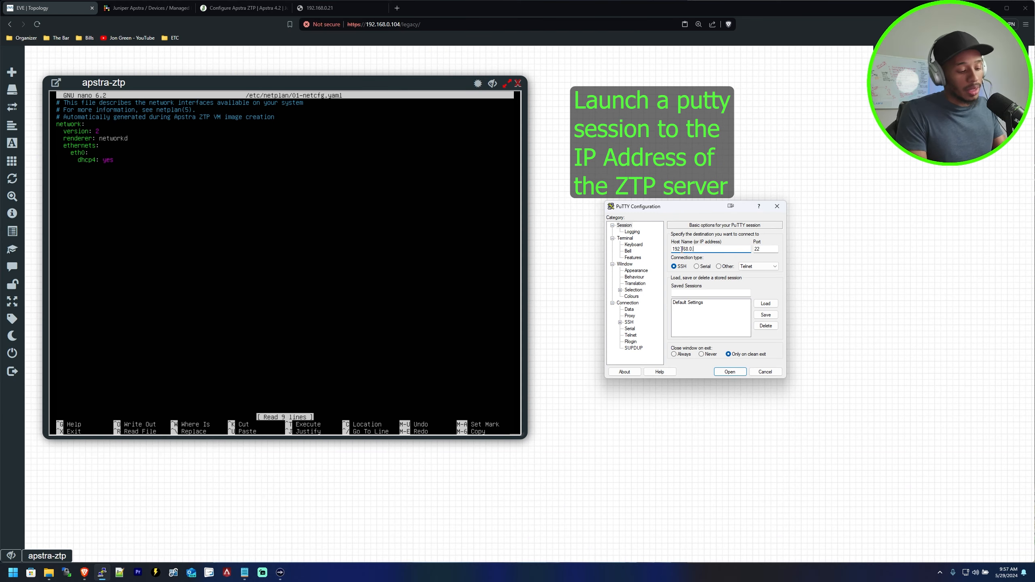
pyautogui.click(730, 371)
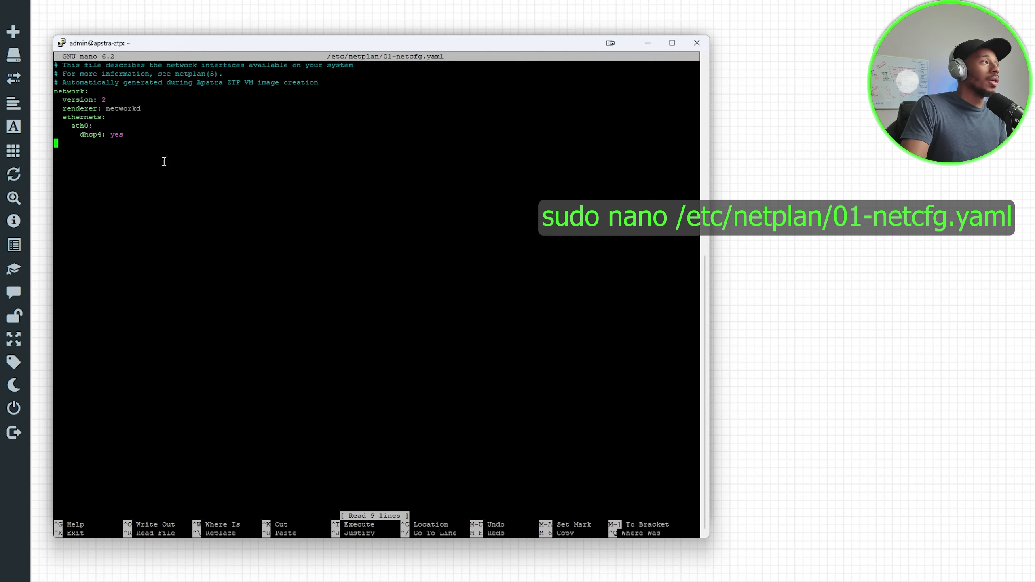
pyautogui.click(241, 8)
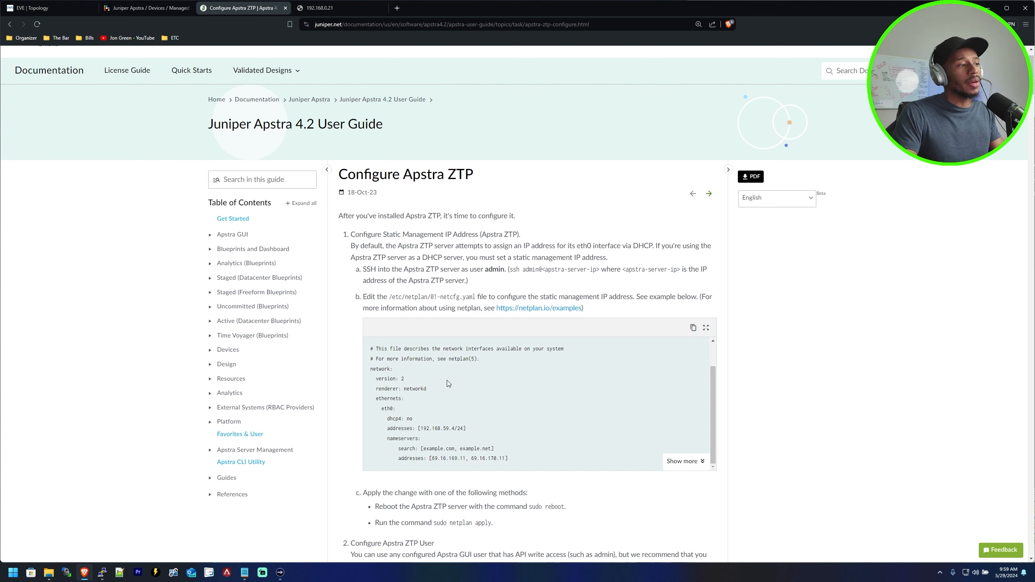
# Scroll the Configure Apstra ZTP guide down to the netplan example
pyautogui.scroll(-3)
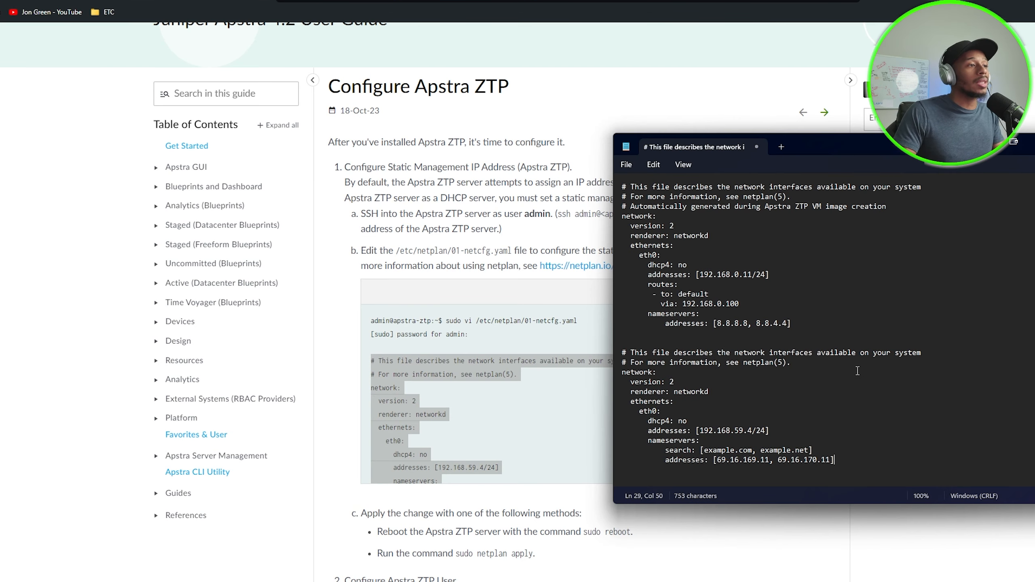
# Delete the pasted example, set eth0 to 192.168.0.21/24, and copy the whole config
pyautogui.moveTo(622, 351); pyautogui.dragTo(833, 460)
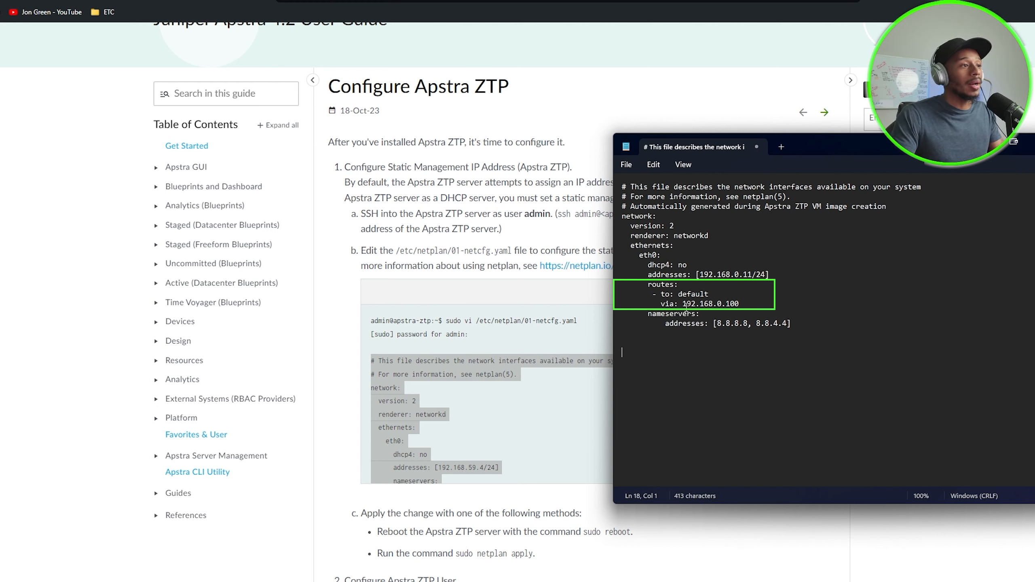
pyautogui.click(746, 274)
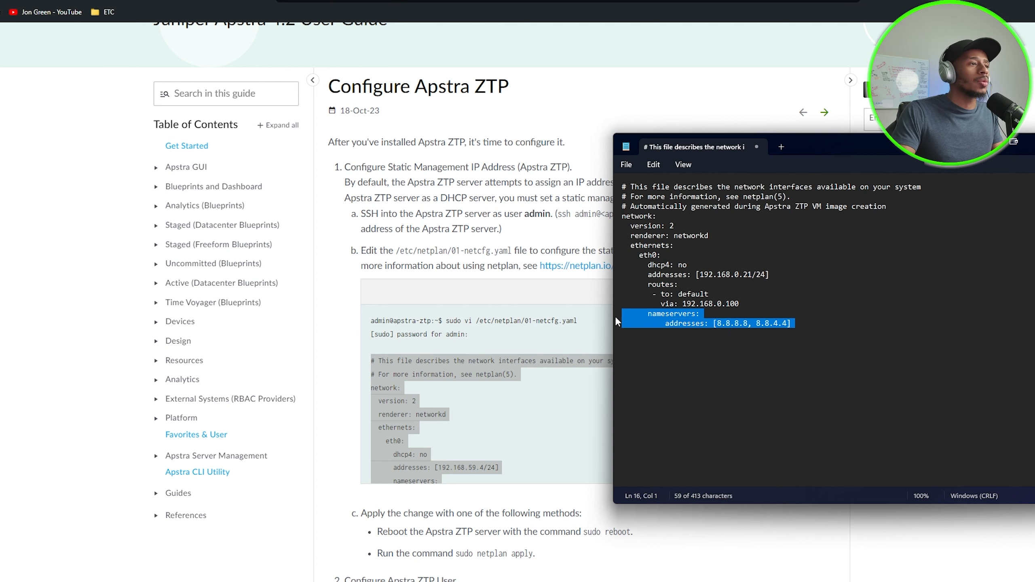
pyautogui.press('ctrl+a')
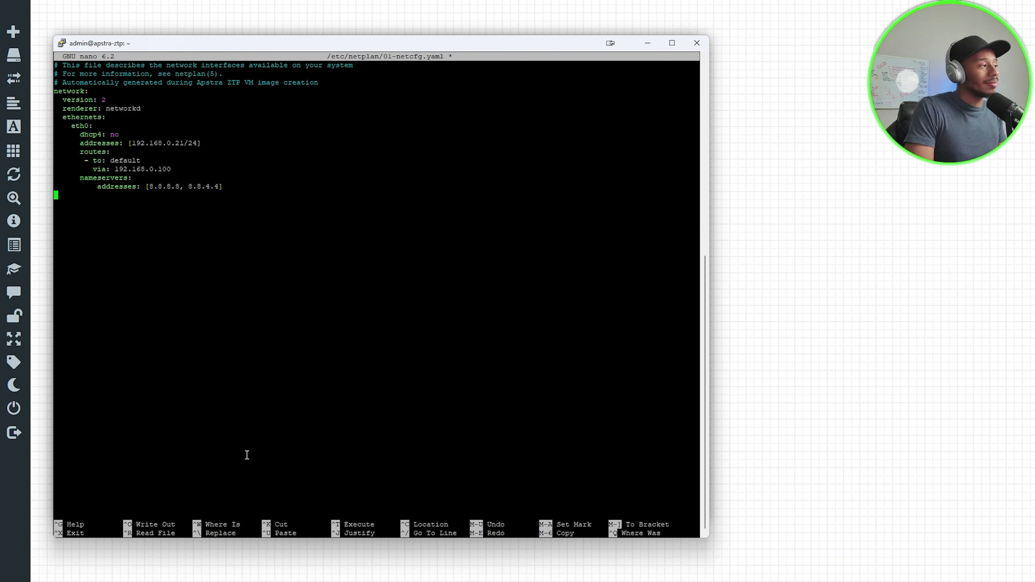
# Save the pasted netplan file and apply it with sudo netplan apply
pyautogui.press('ctrl+o')
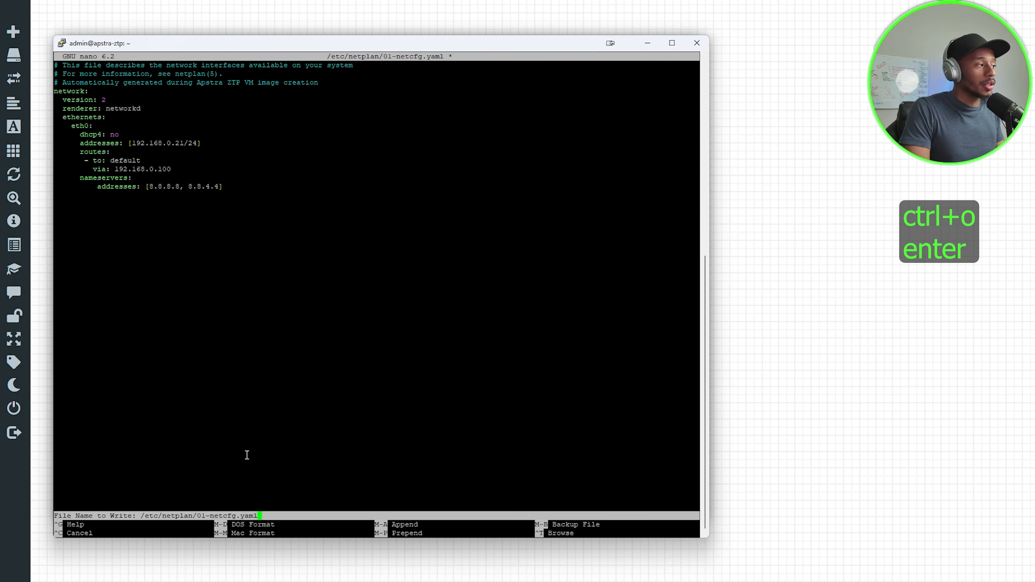
pyautogui.press('enter')
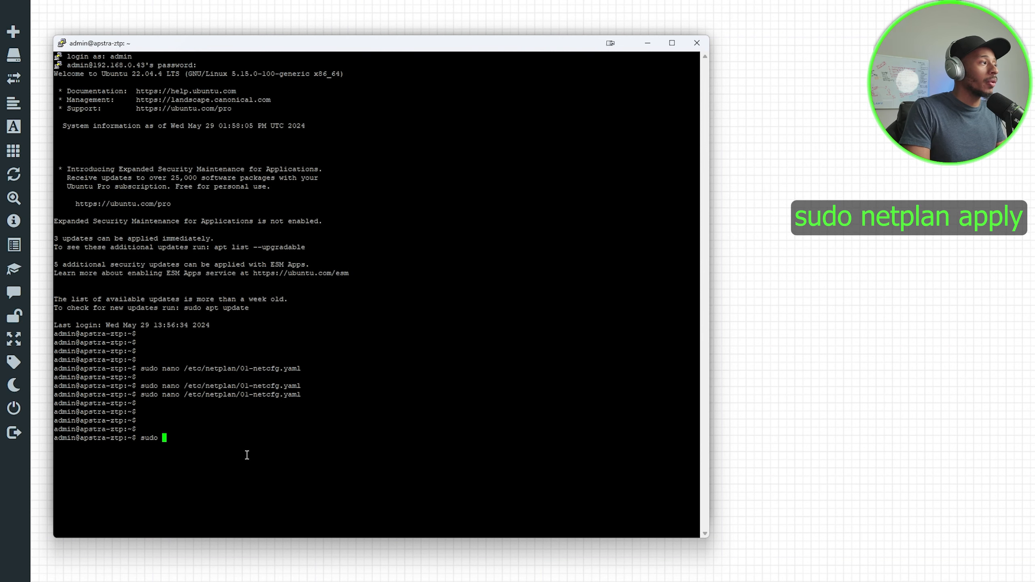
pyautogui.write('netplan app')
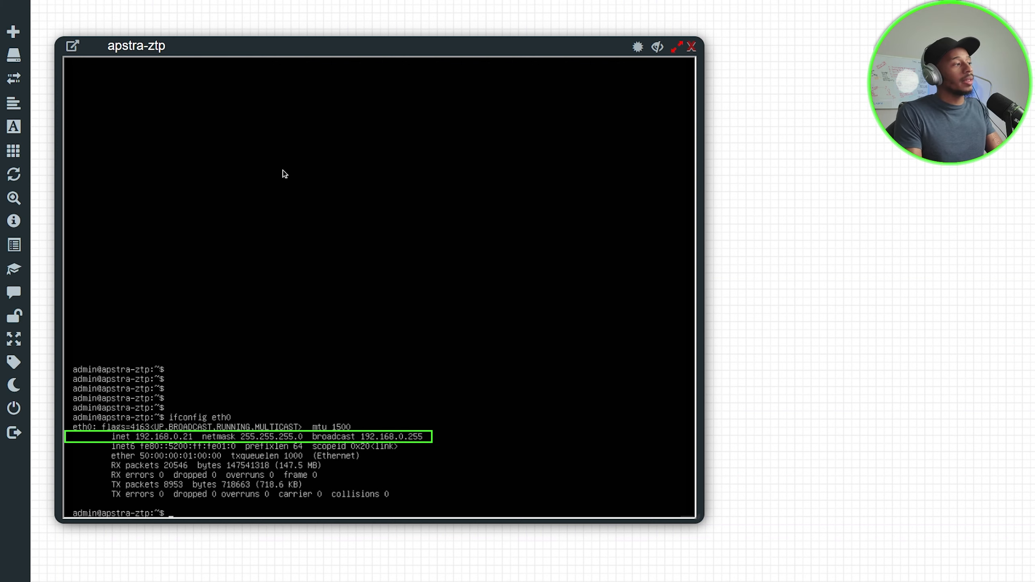
pyautogui.moveTo(145, 441)
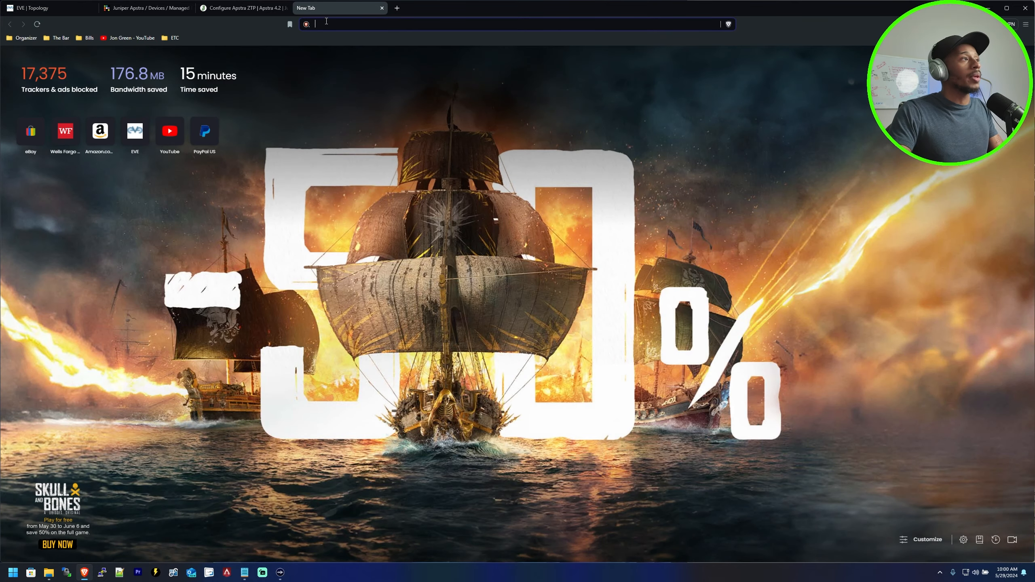
# Browse to the ZTP server's HTTPS address and proceed past the certificate warning
pyautogui.write('https://192.168.0.10')
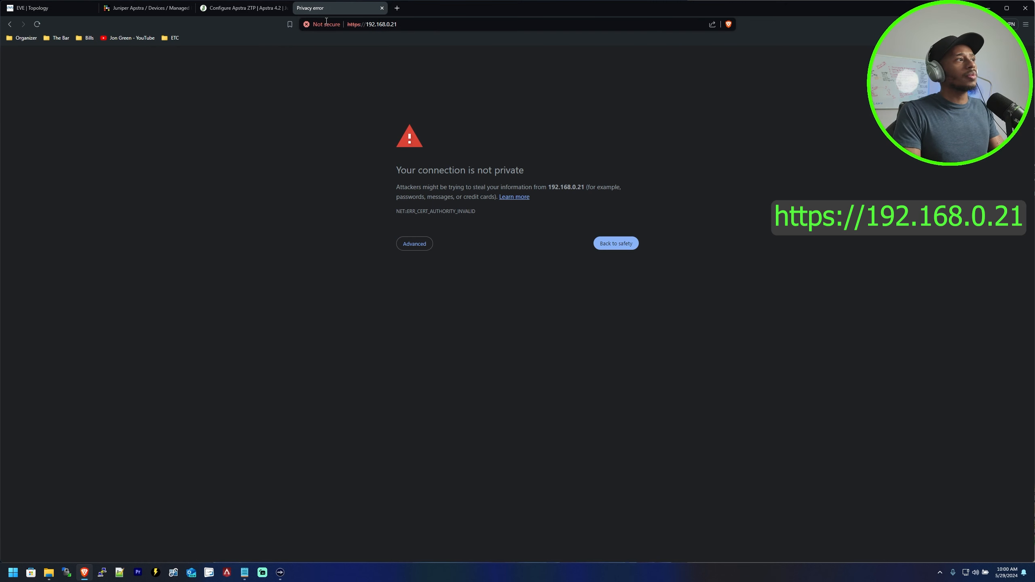
pyautogui.click(414, 244)
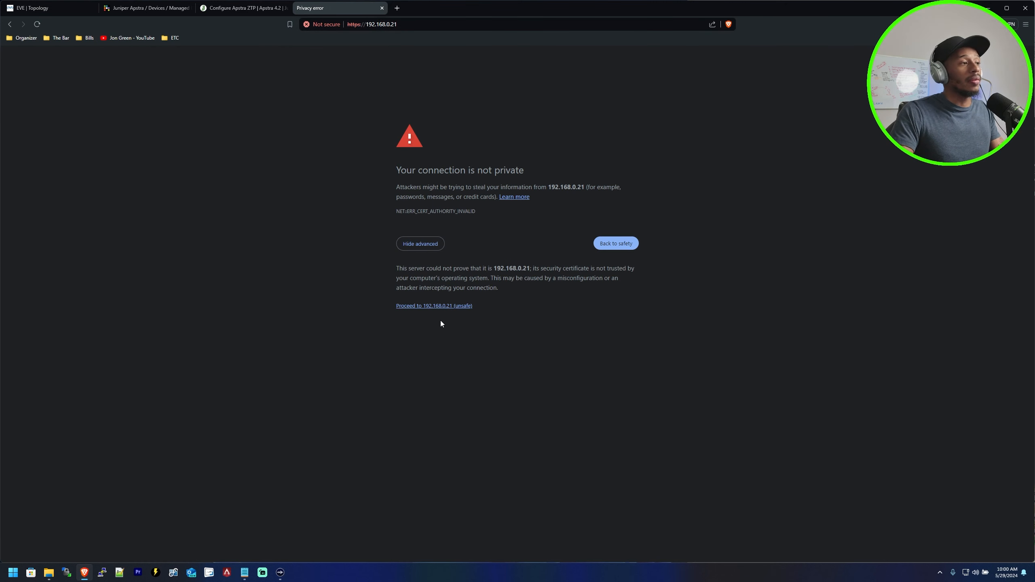
pyautogui.click(434, 306)
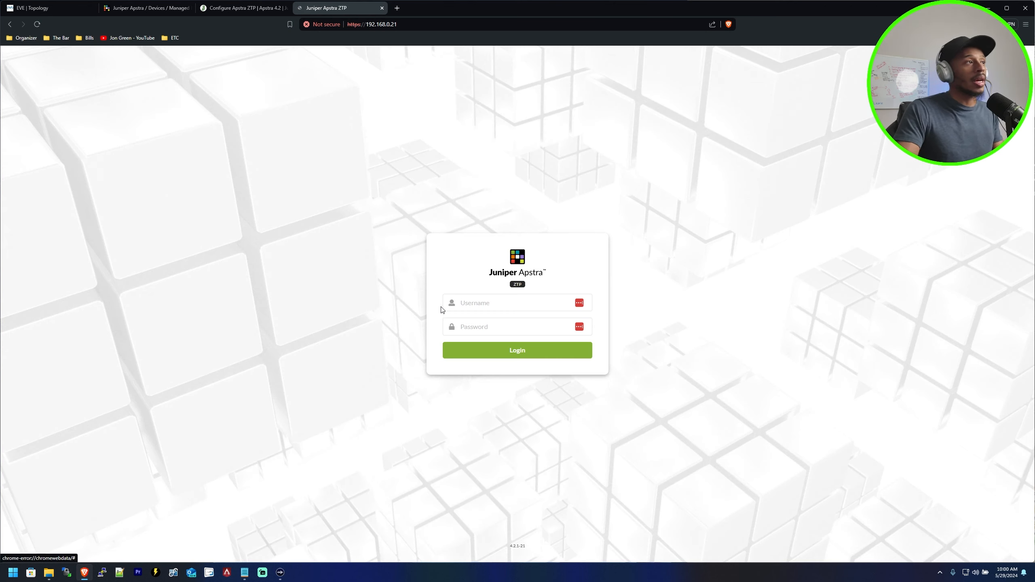
# Sign in to Apstra ZTP with the default admin/admin credentials
pyautogui.write('admin')
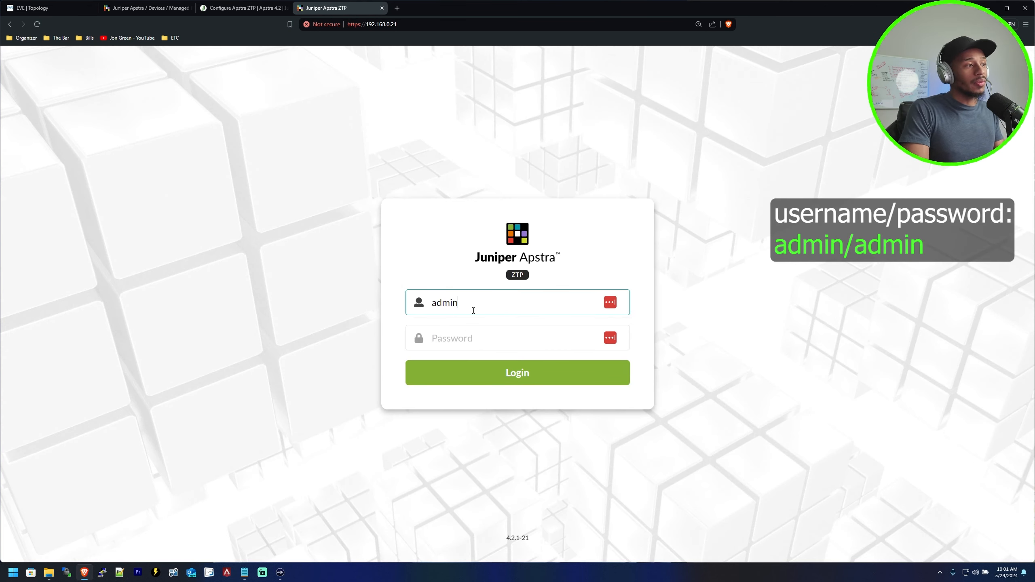
pyautogui.write('admin')
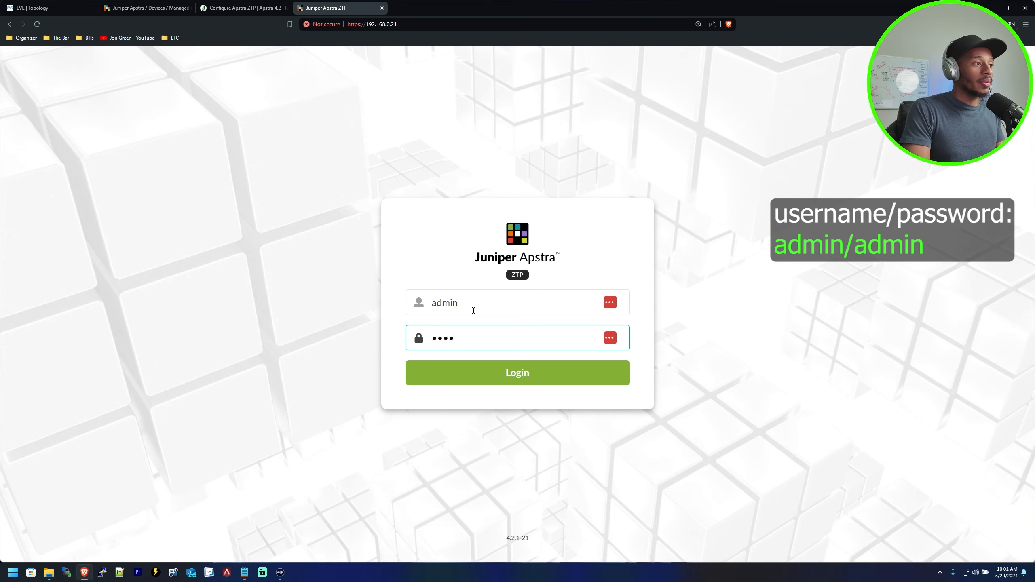
pyautogui.click(516, 372)
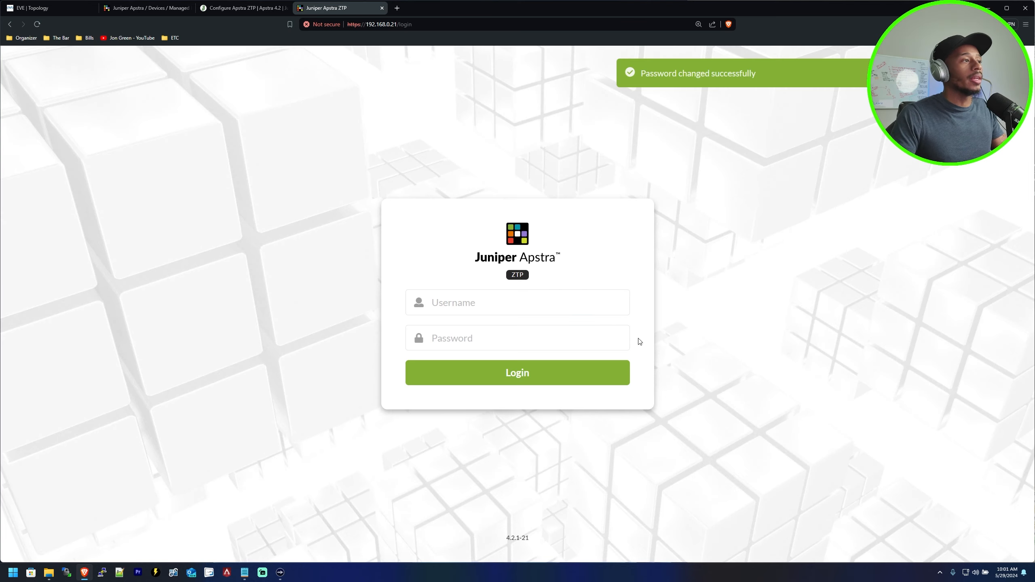
# Sign in again as admin after changing the default password
pyautogui.click(517, 302)
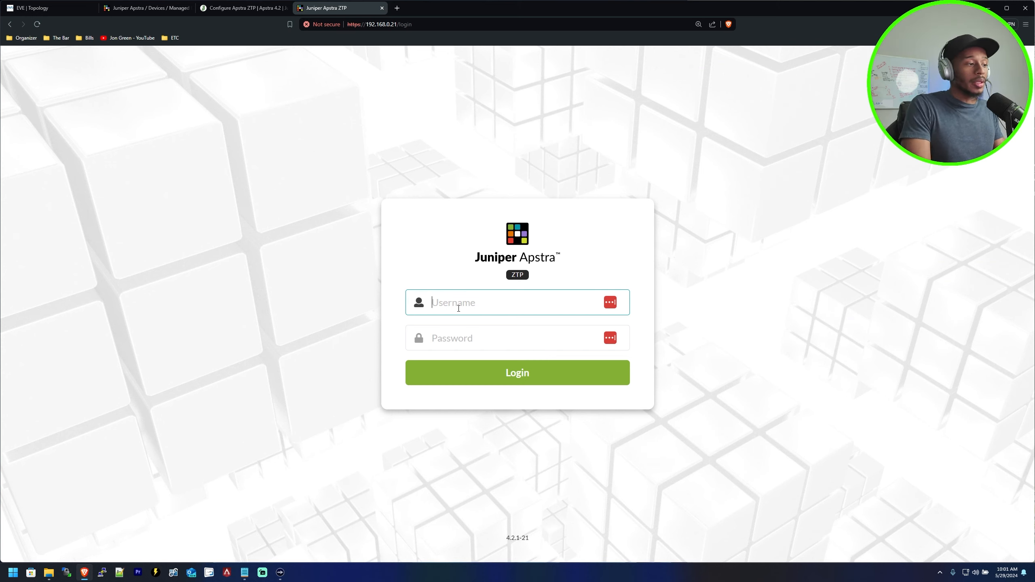
pyautogui.write('admin')
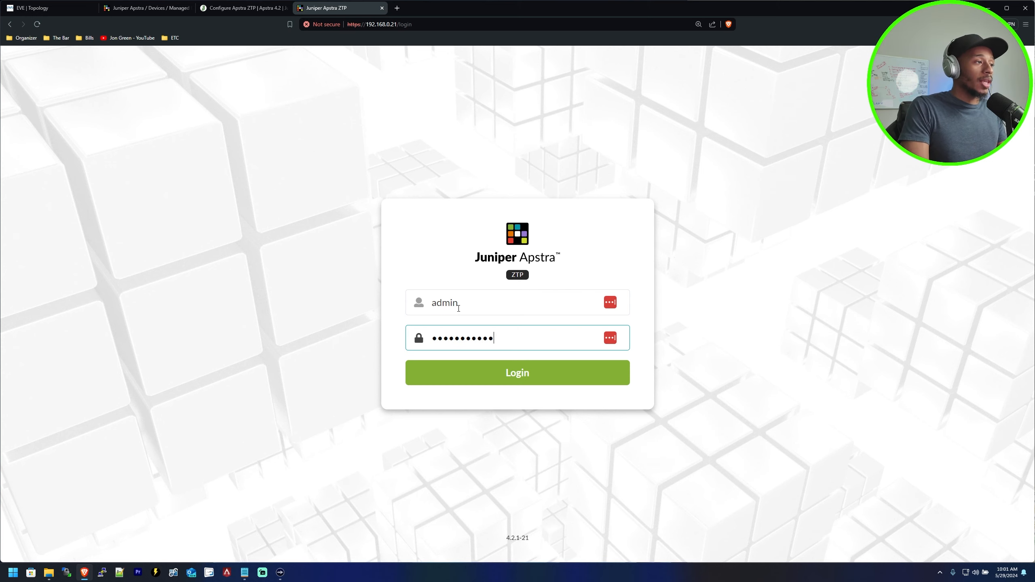
pyautogui.click(516, 372)
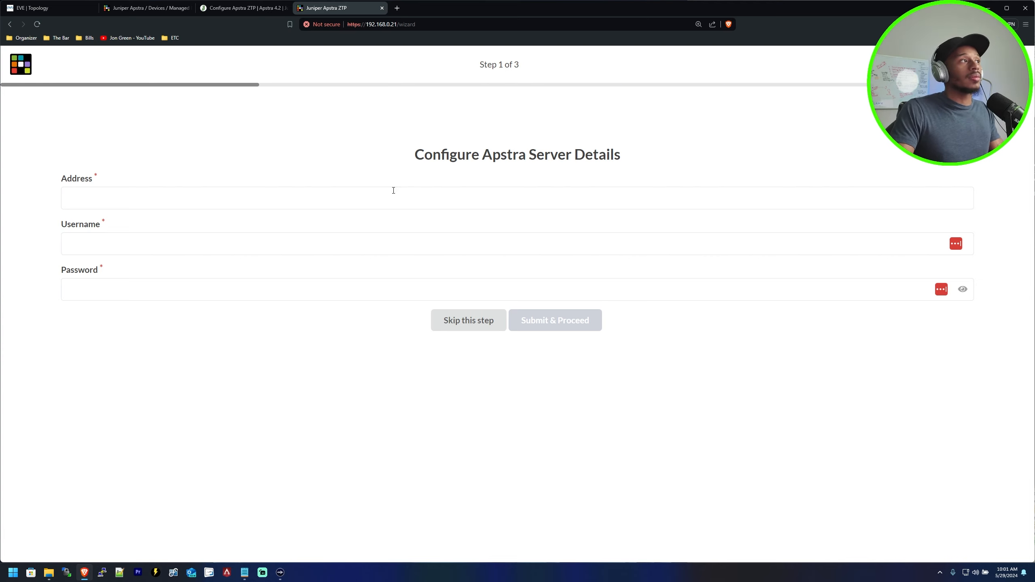
pyautogui.moveTo(605, 214)
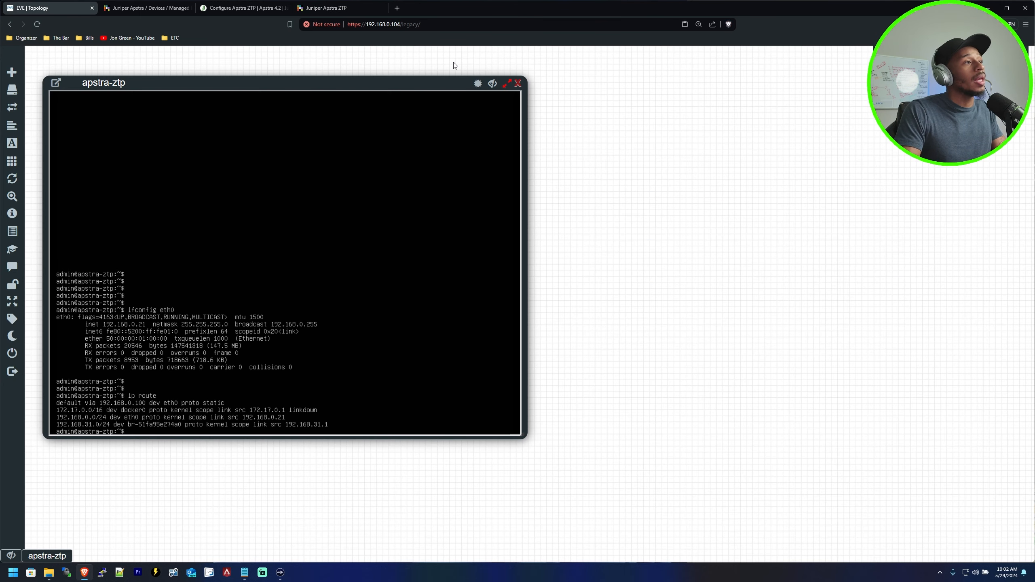
pyautogui.click(517, 83)
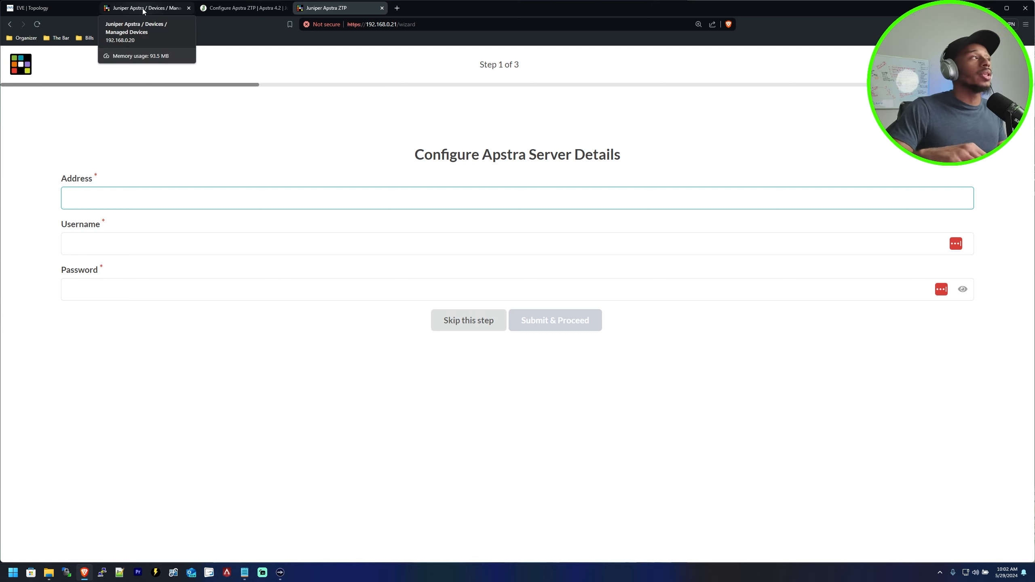
# Create a user named 'ztp' holding only the device_ztp global role
pyautogui.click(145, 8)
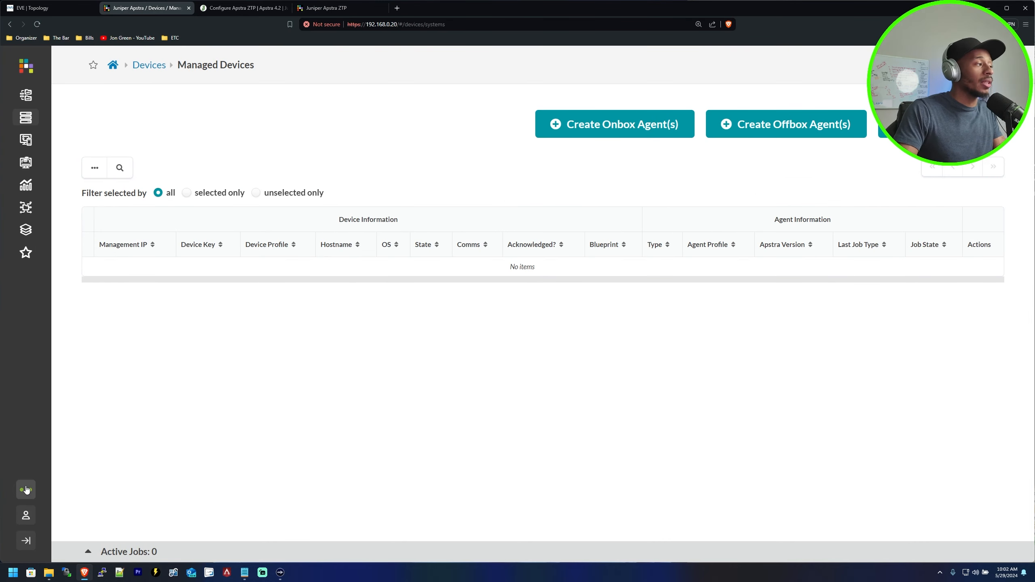
pyautogui.click(26, 489)
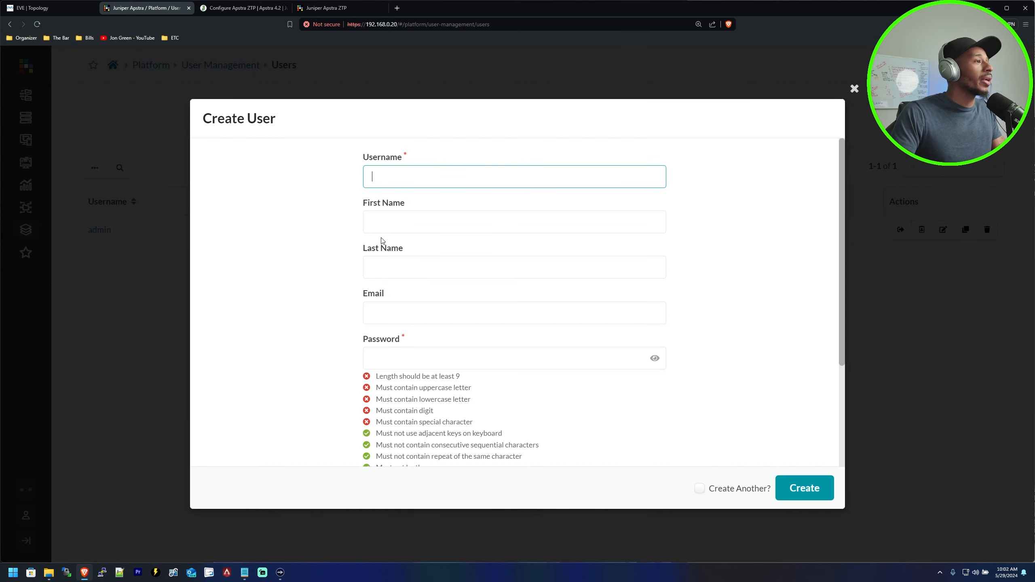
pyautogui.write('ztp')
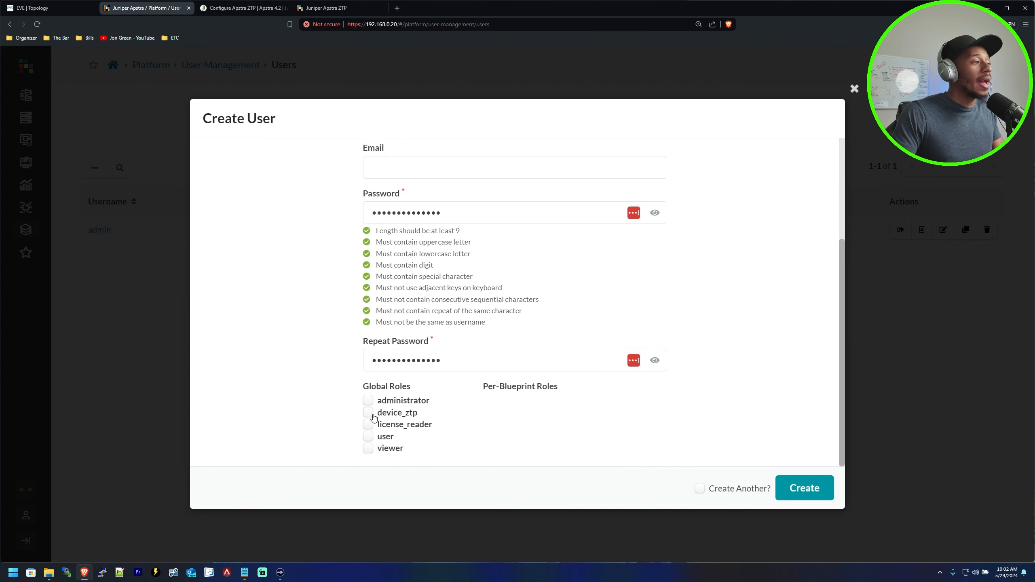
pyautogui.click(368, 412)
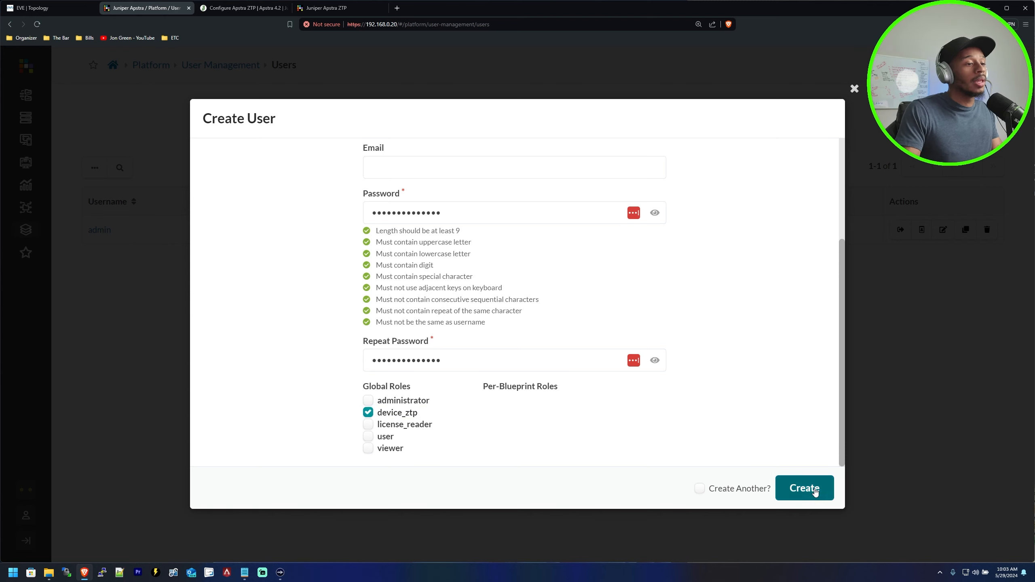
pyautogui.click(804, 488)
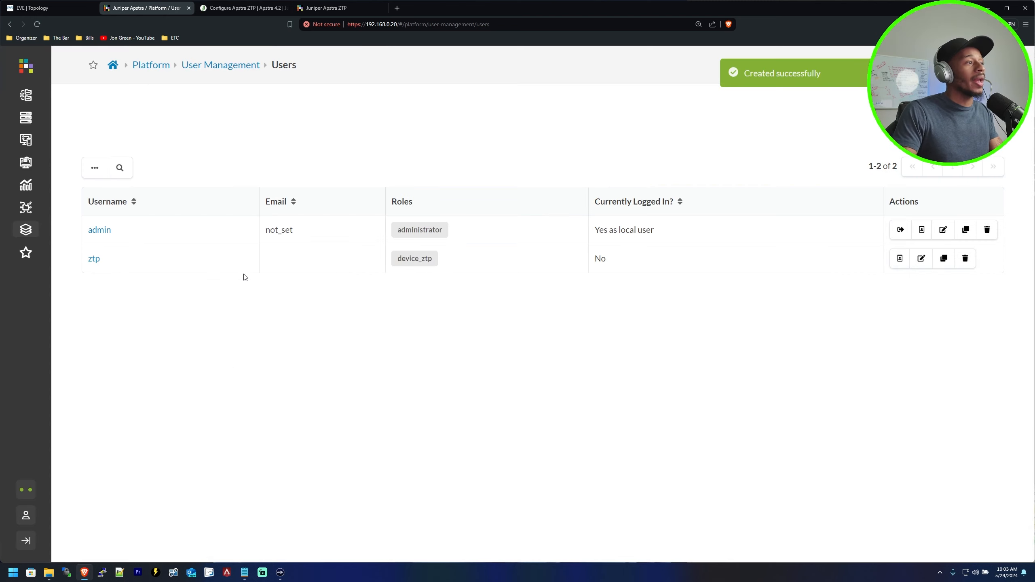
pyautogui.moveTo(414, 258)
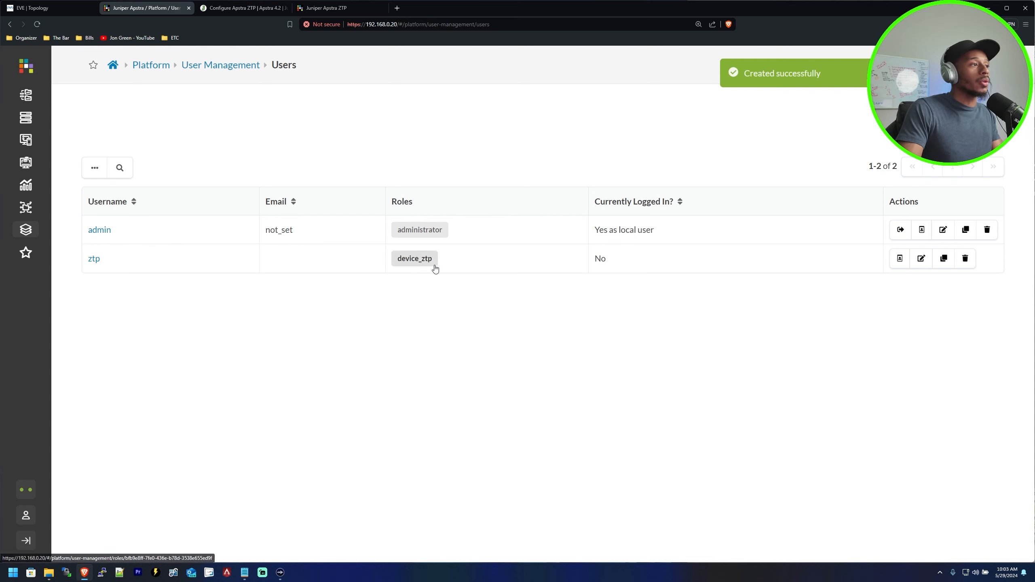
# Point the ZTP wizard at Apstra 192.168.0.20 with user ztp and its password, then proceed
pyautogui.click(323, 8)
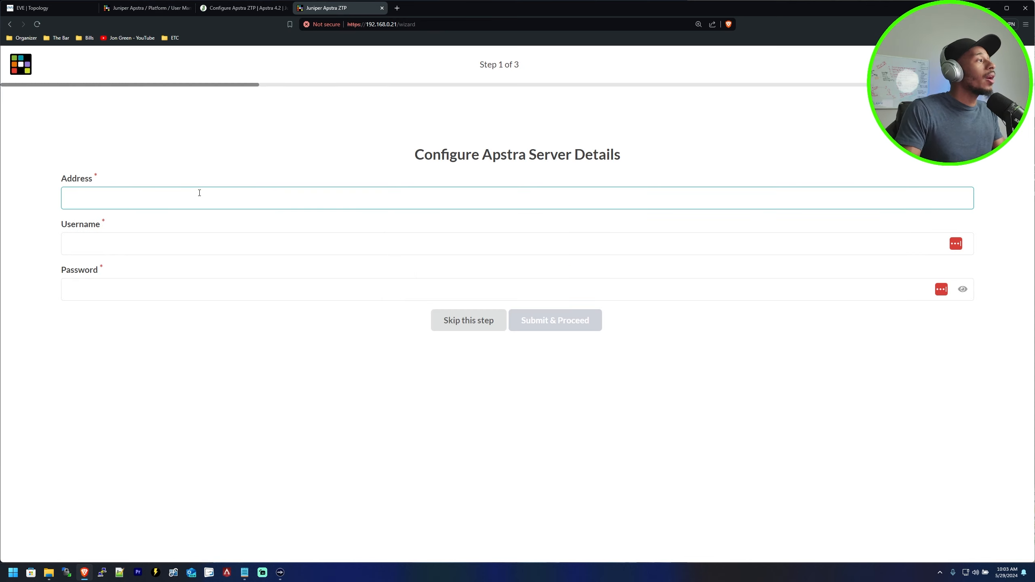
pyautogui.write('192.168.0.2')
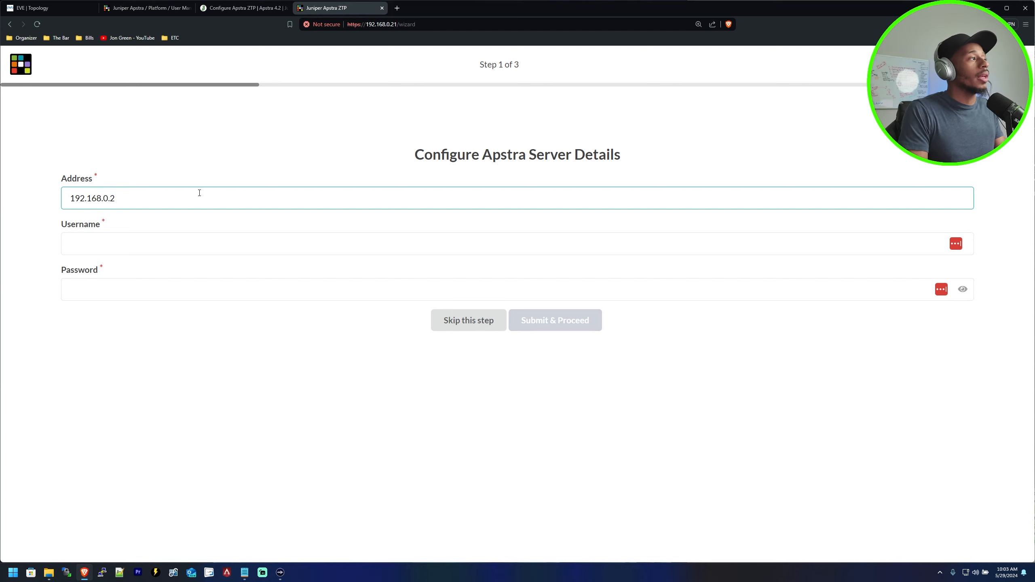
pyautogui.write('ztp')
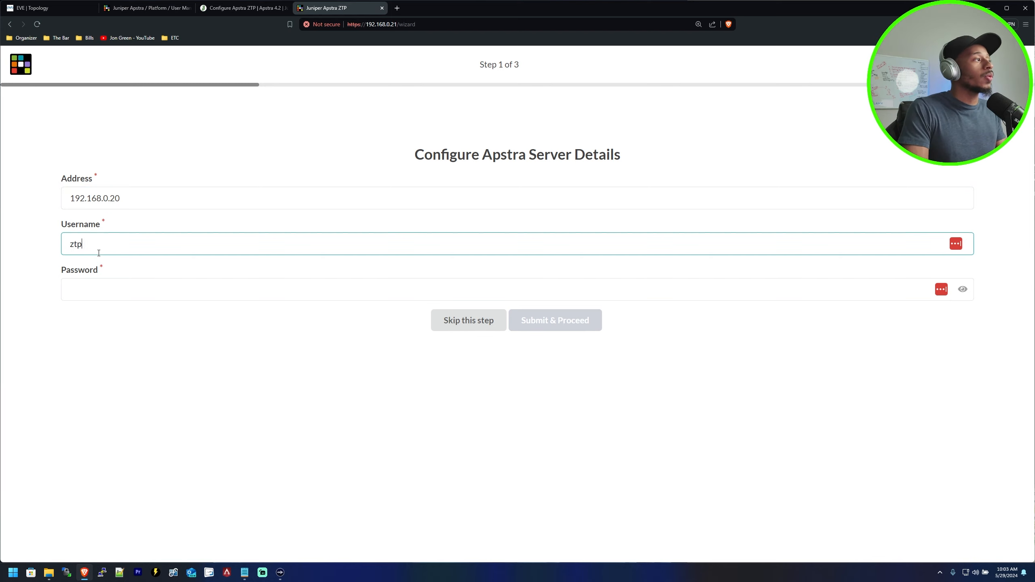
pyautogui.write('password')
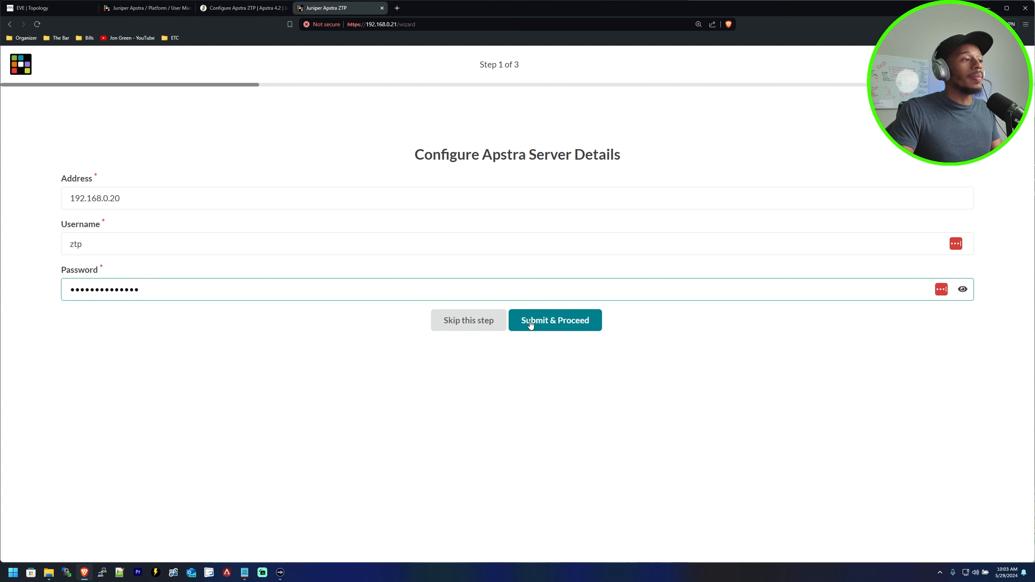
pyautogui.click(554, 320)
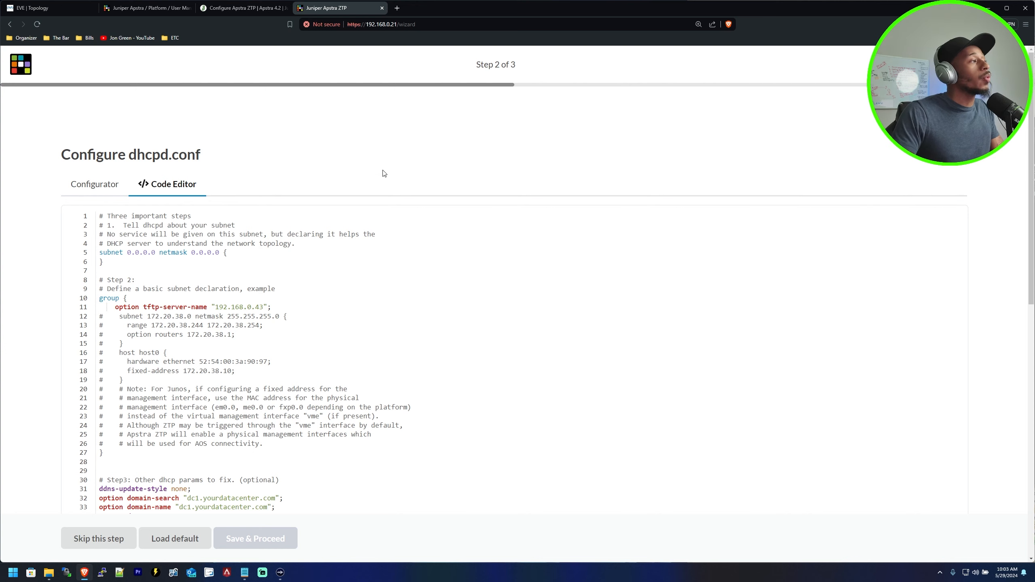
pyautogui.scroll(-3)
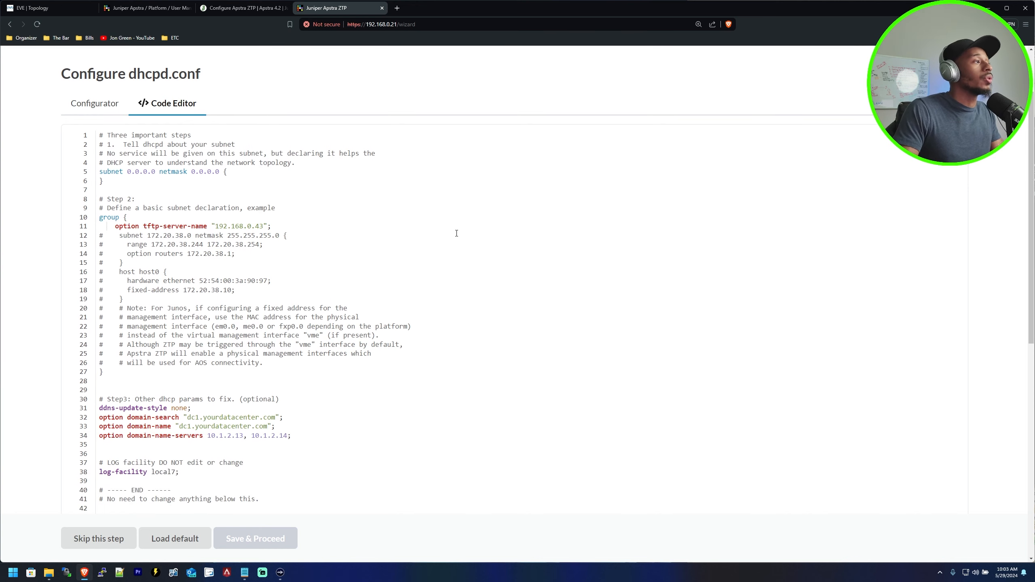
pyautogui.scroll(-3)
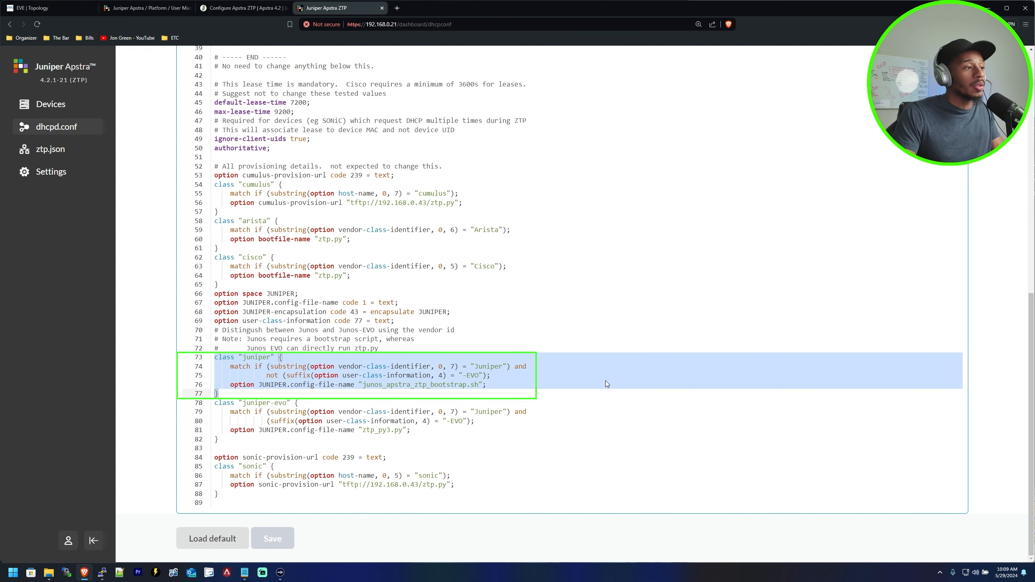
pyautogui.click(487, 384)
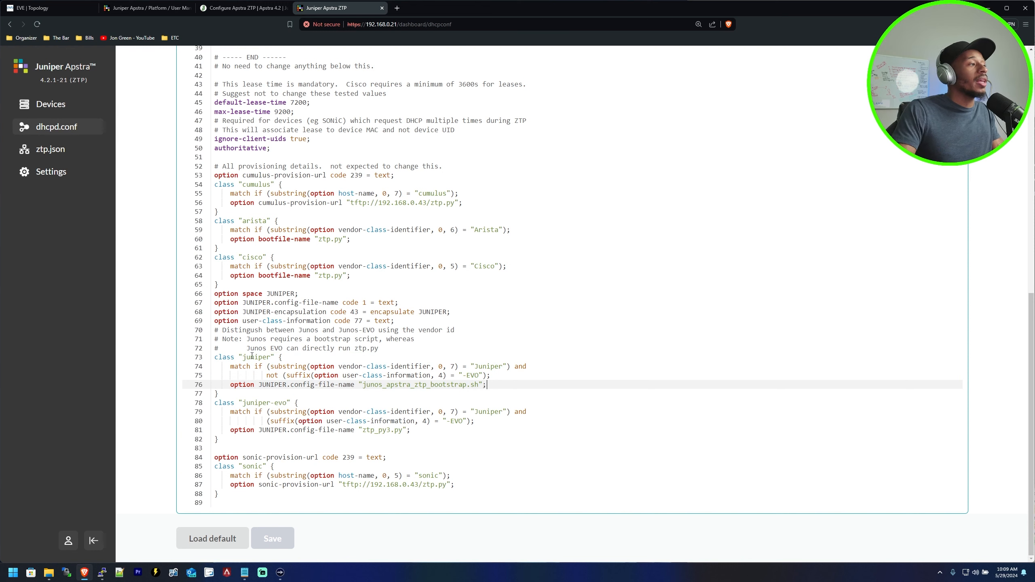
pyautogui.doubleClick(254, 357)
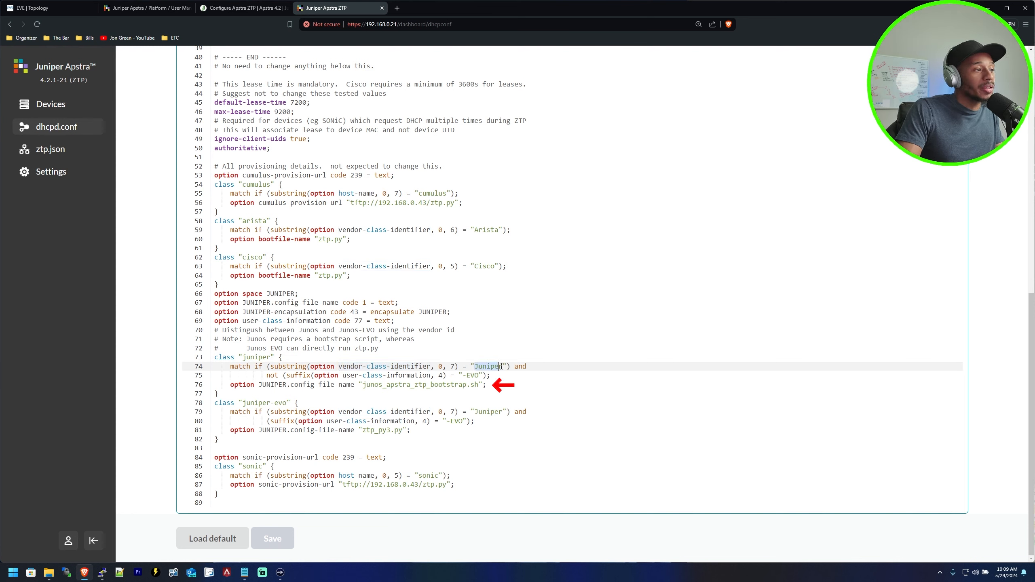
pyautogui.doubleClick(419, 384)
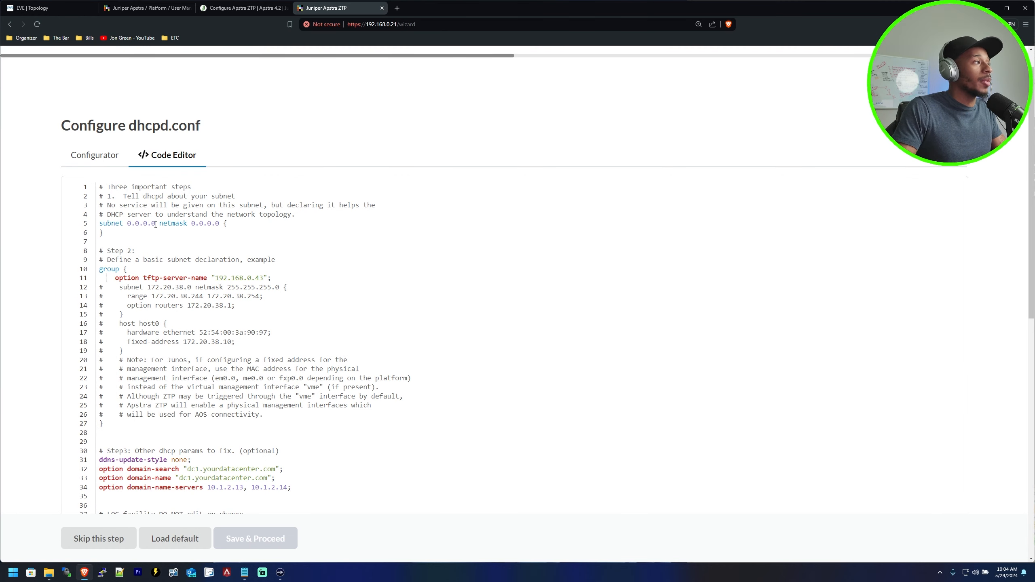
# Set dhcpd.conf: netmask 255.255.255.0, TFTP 192.168.0.21, lease range, router 192.168.0.100, DNS 8.8.8.8, 8.8.4.4
pyautogui.write('192')
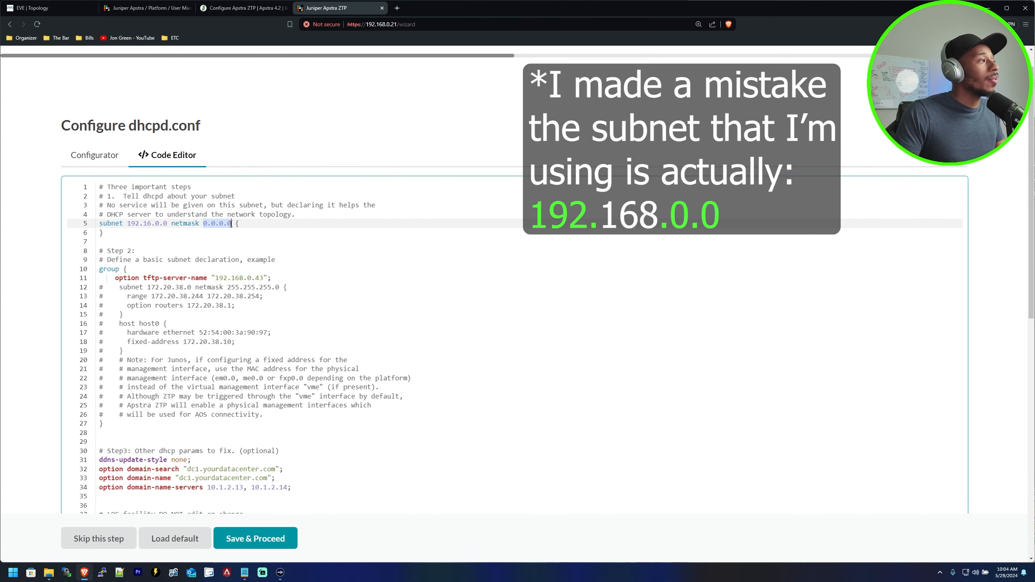
pyautogui.write('255.255')
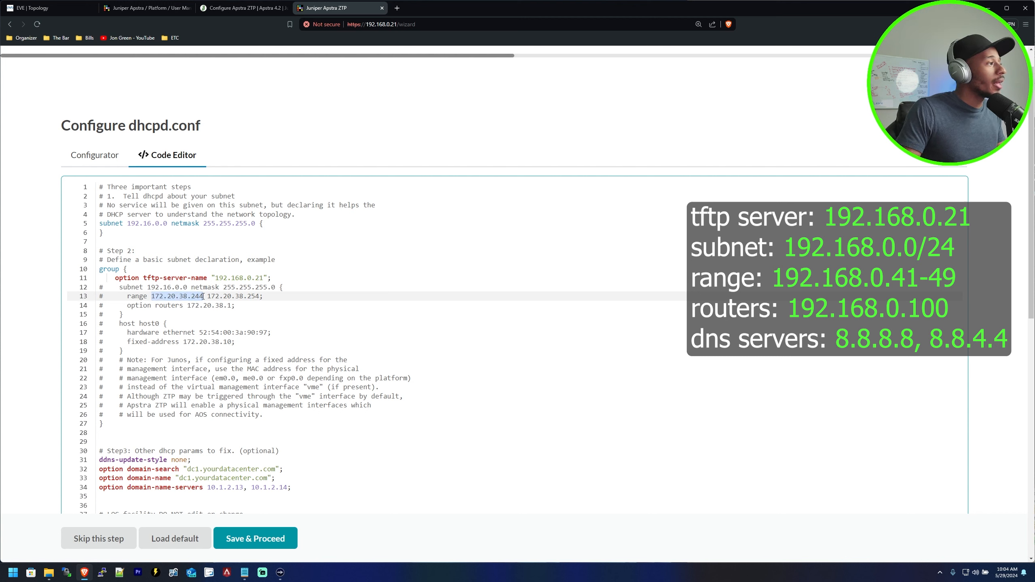
pyautogui.write('192.168.0.4')
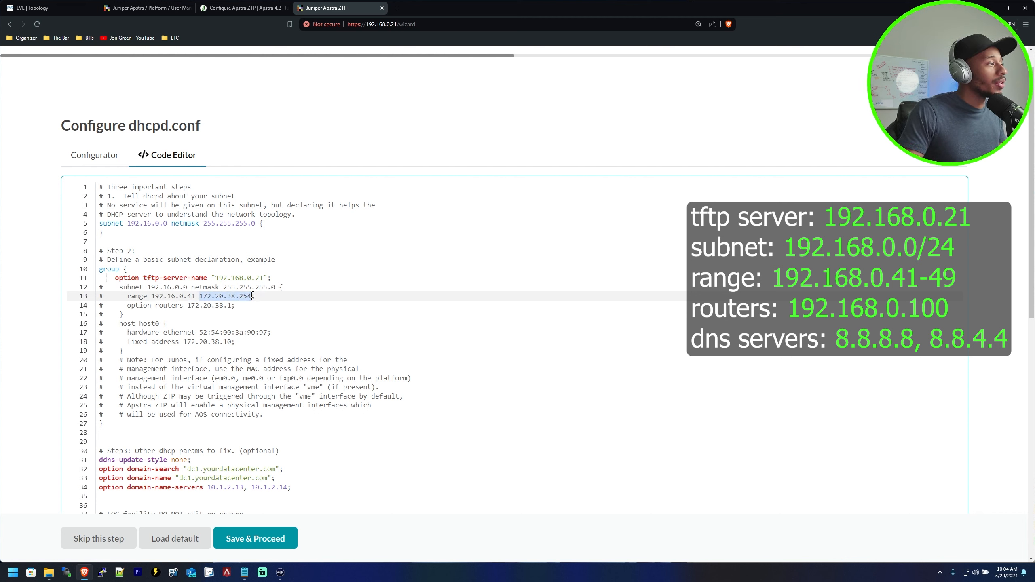
pyautogui.write('192.16.0.49')
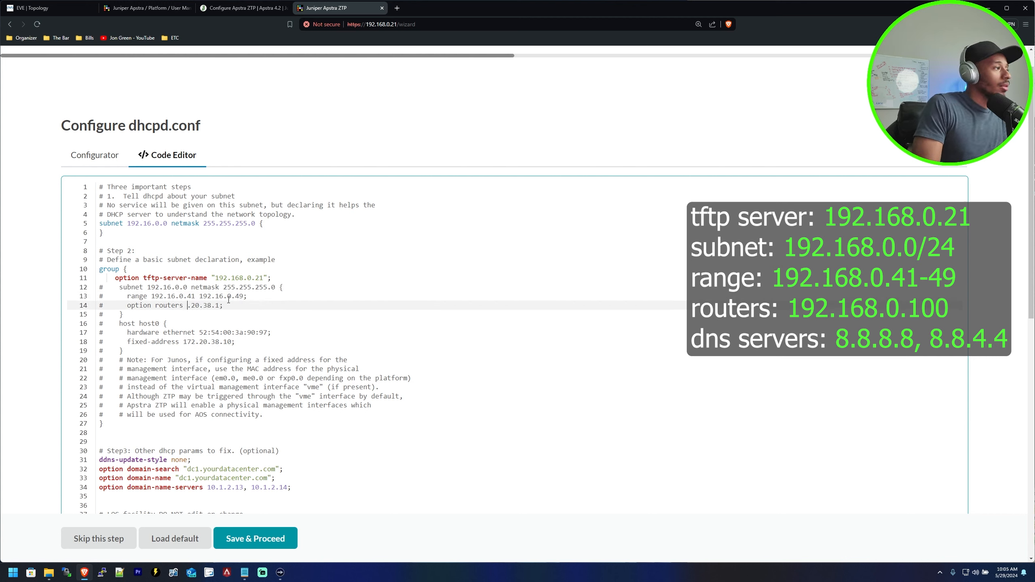
pyautogui.write('192.168.0.1')
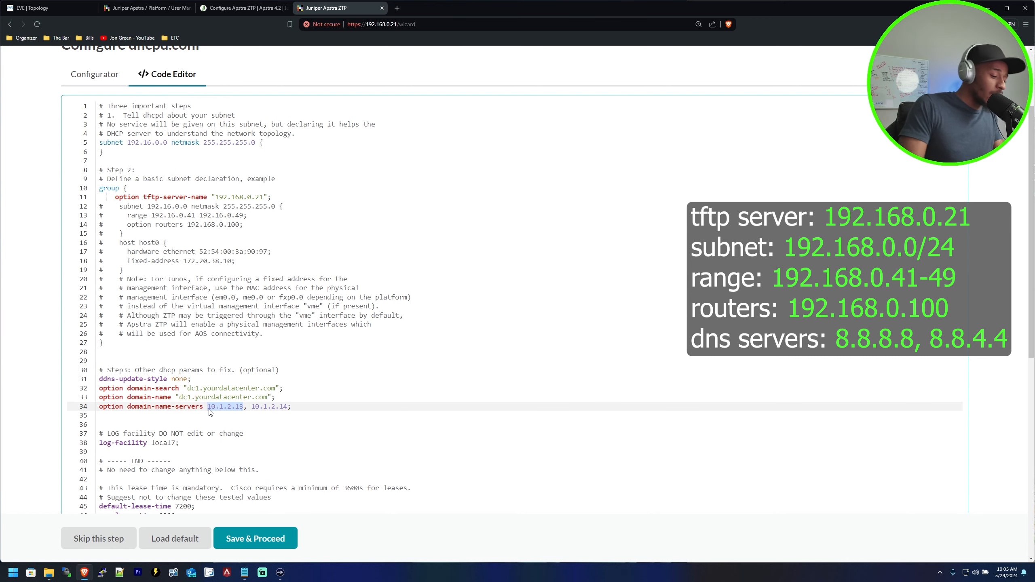
pyautogui.write('8.8.8.')
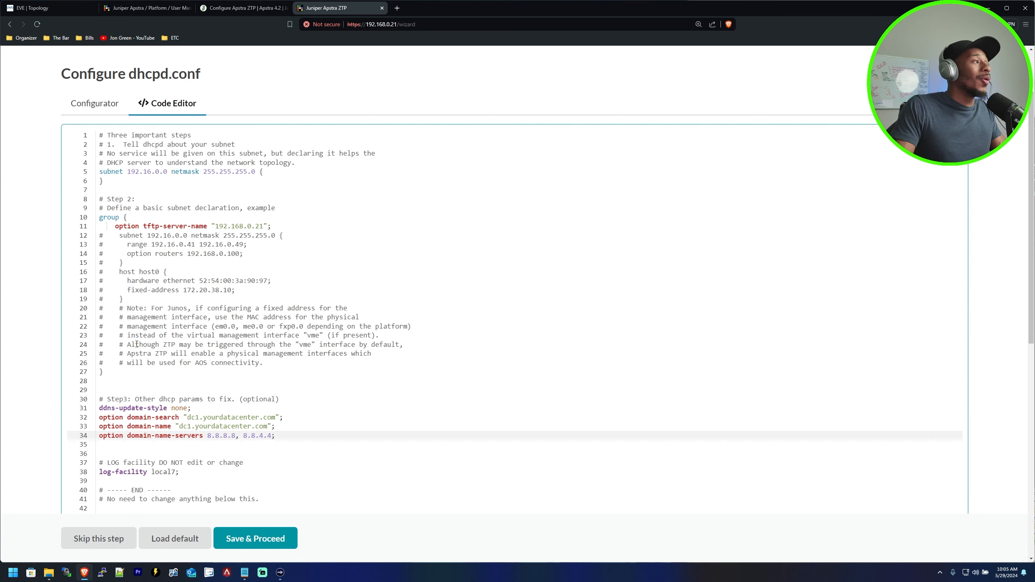
pyautogui.moveTo(99, 271)
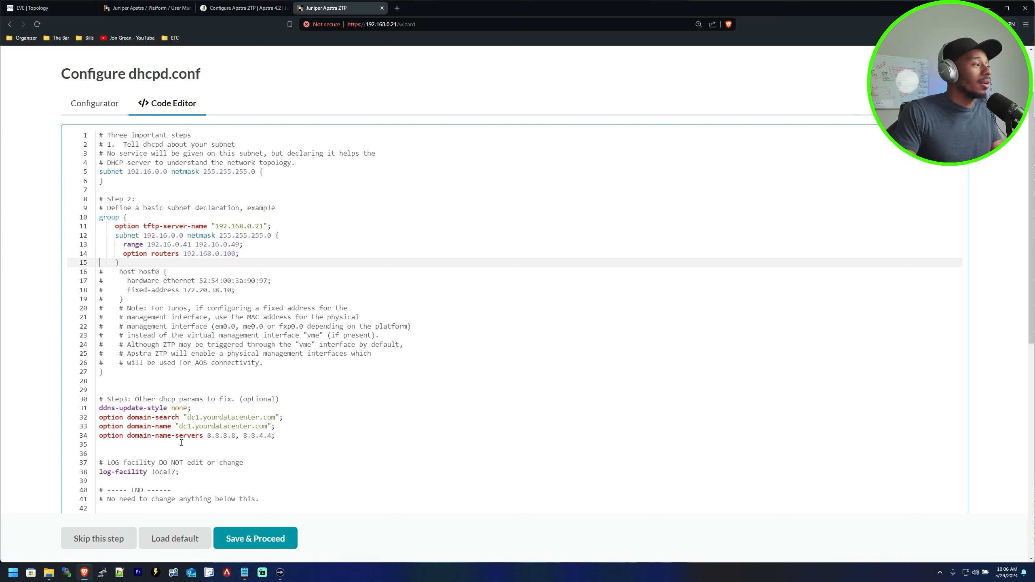
# Uncomment the subnet, range and routers lines and save dhcpd.conf
pyautogui.scroll(-3)
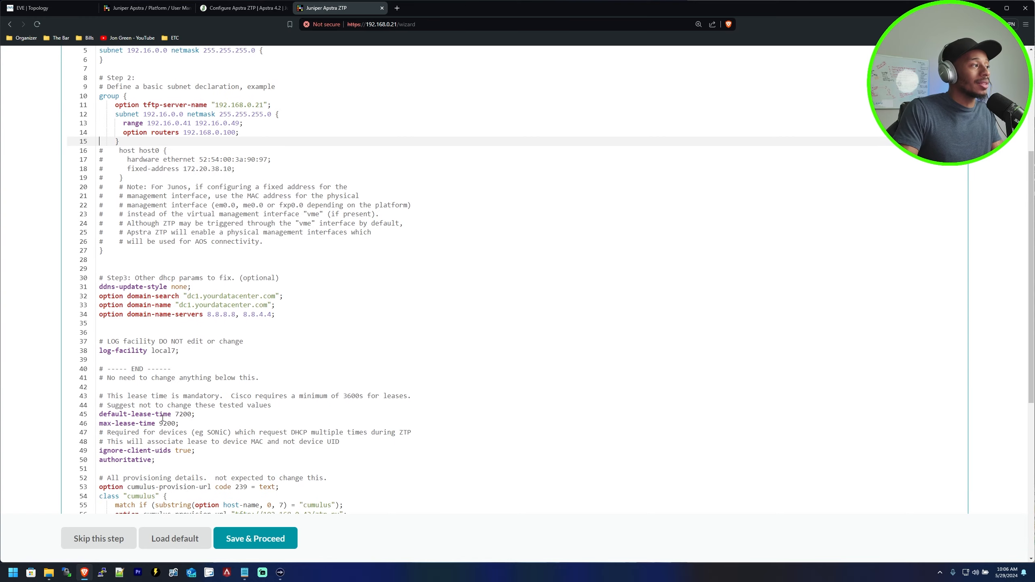
pyautogui.scroll(-3)
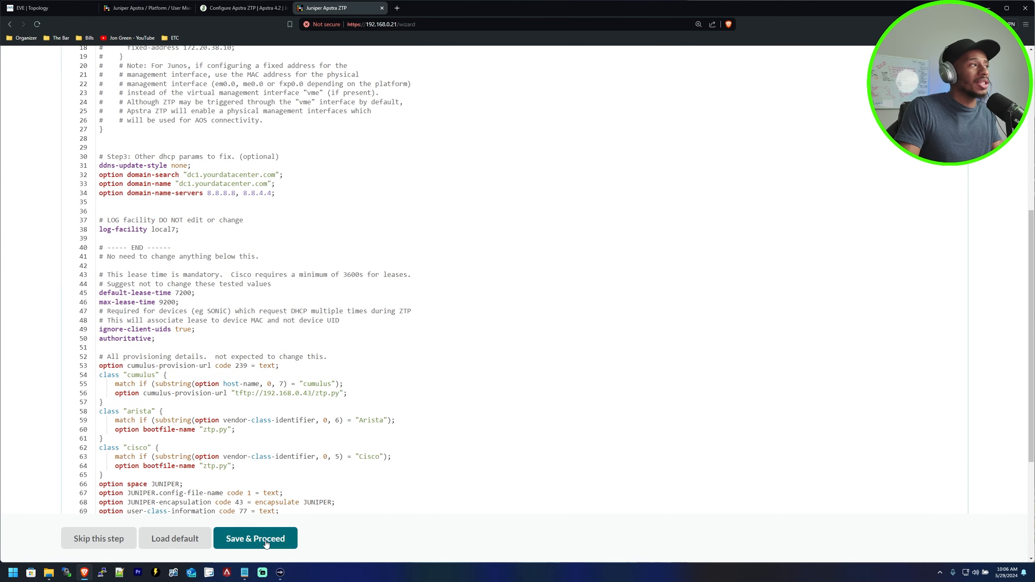
pyautogui.click(40, 7)
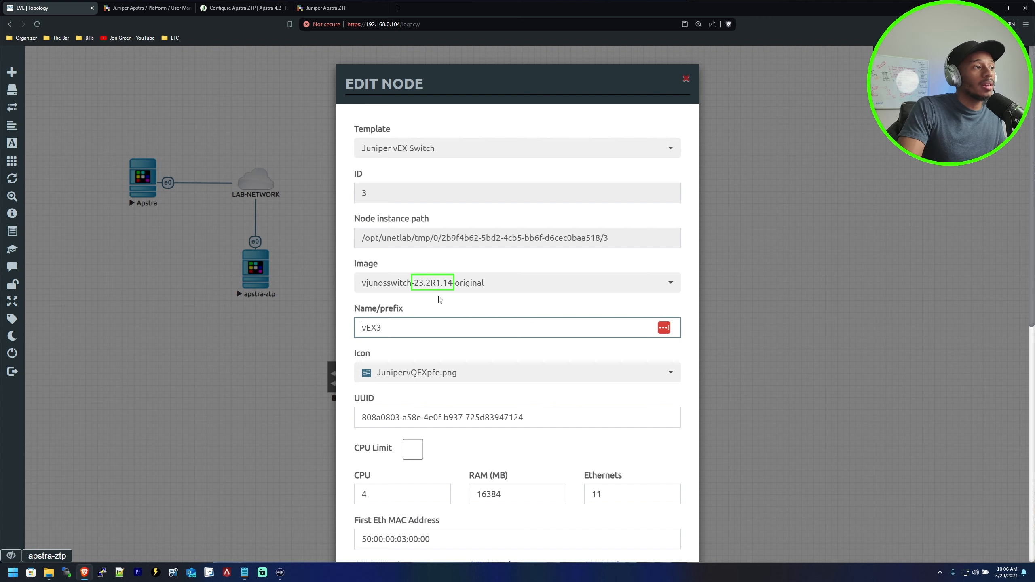
# Check the vEX image version in EVE-NG and enter 23.2R1.14 in the junos context's junos-versions
pyautogui.click(338, 8)
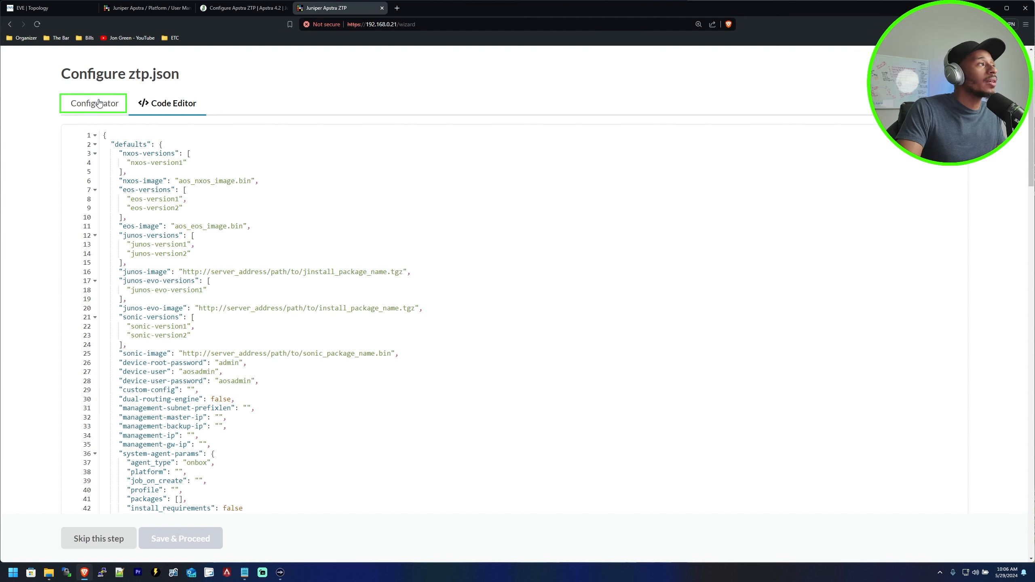
pyautogui.click(93, 103)
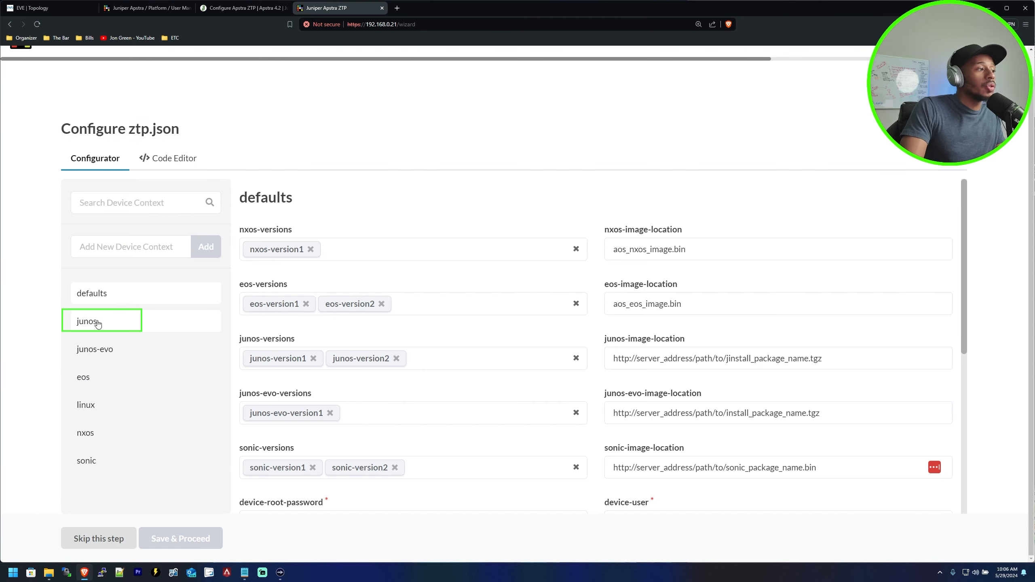
pyautogui.click(88, 320)
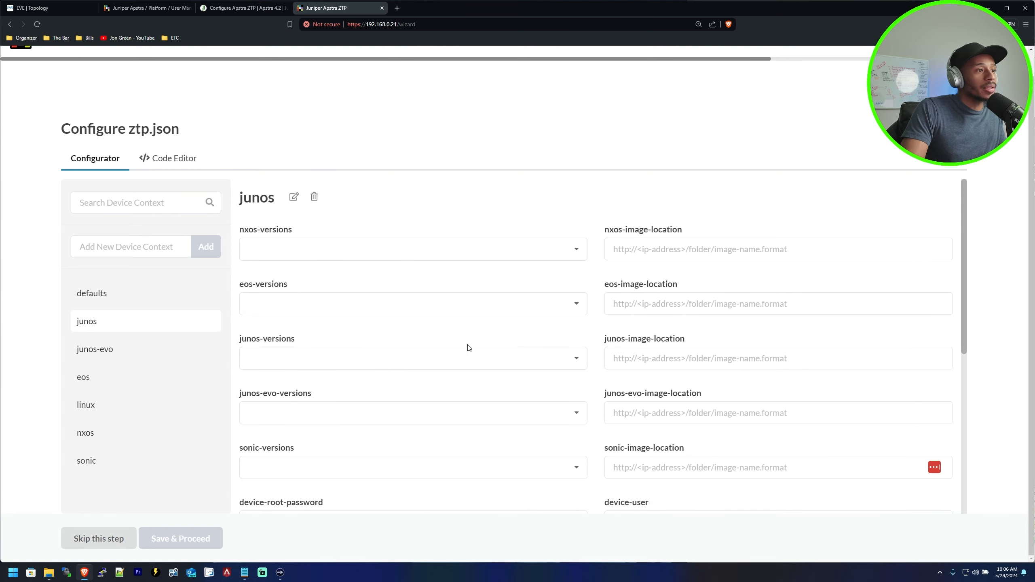
pyautogui.click(43, 8)
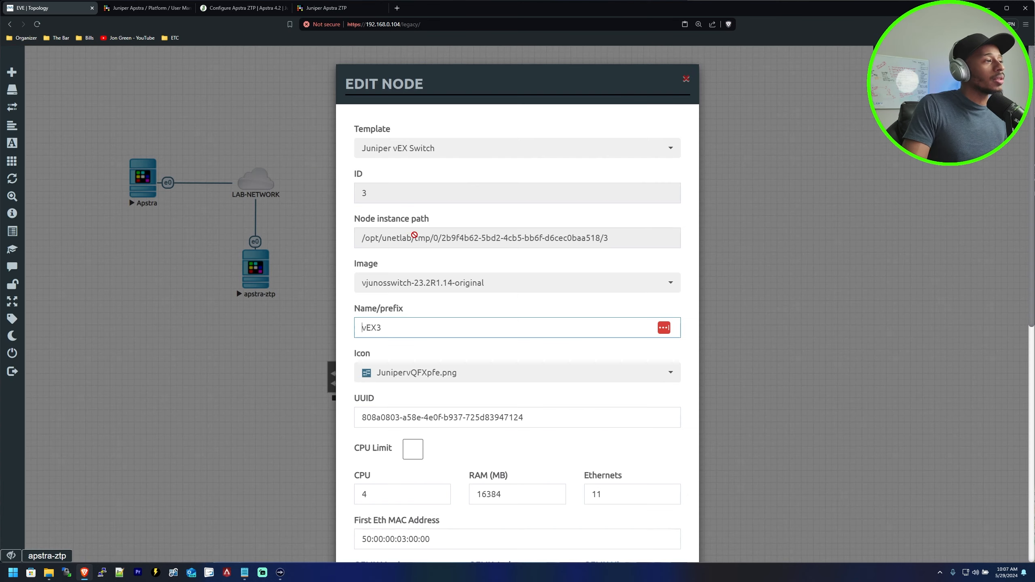
pyautogui.click(339, 8)
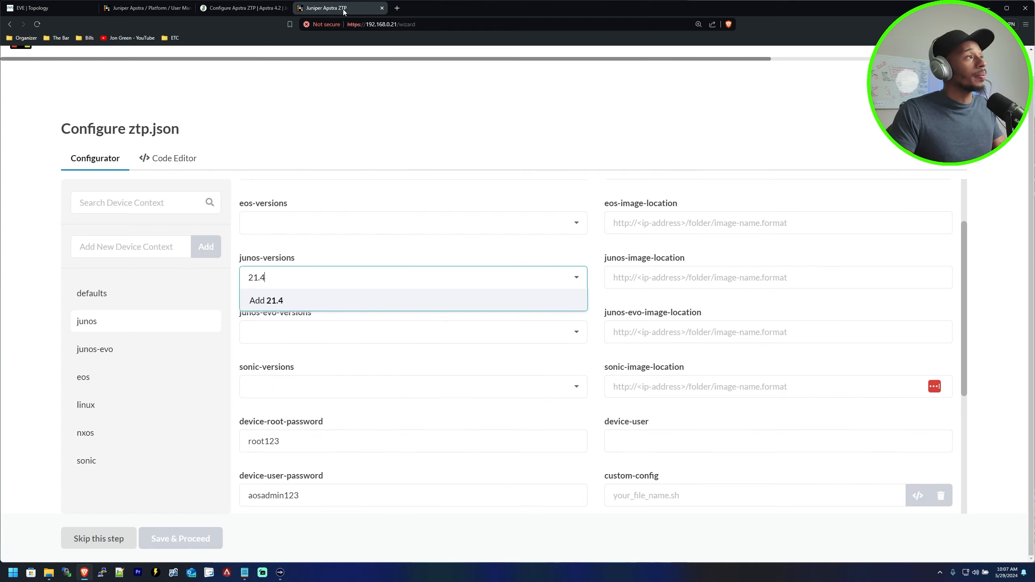
pyautogui.write('23.2R1.14"')
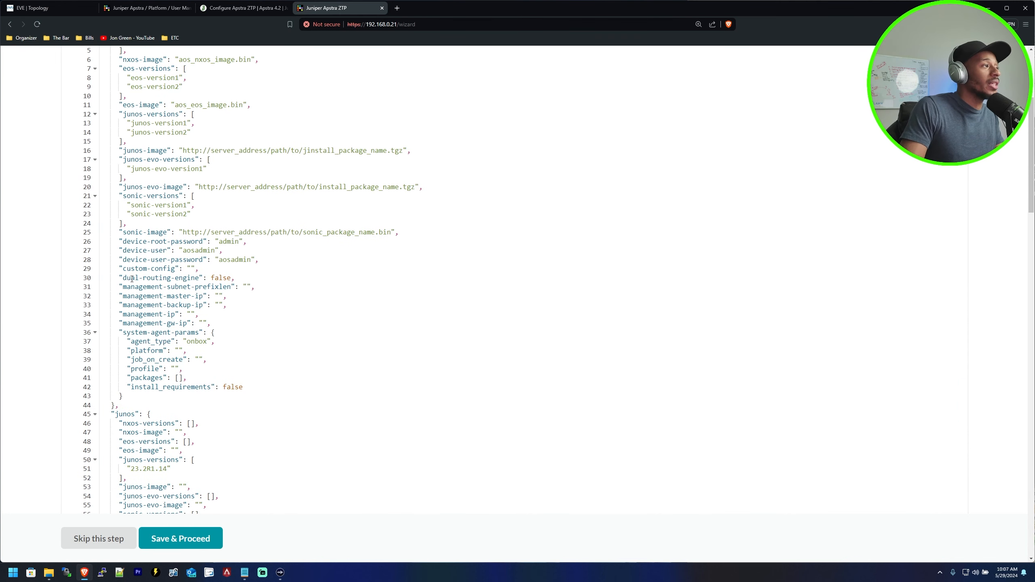
# Review the ztp.json code showing junos version 23.2R1.14 and save it
pyautogui.scroll(-3)
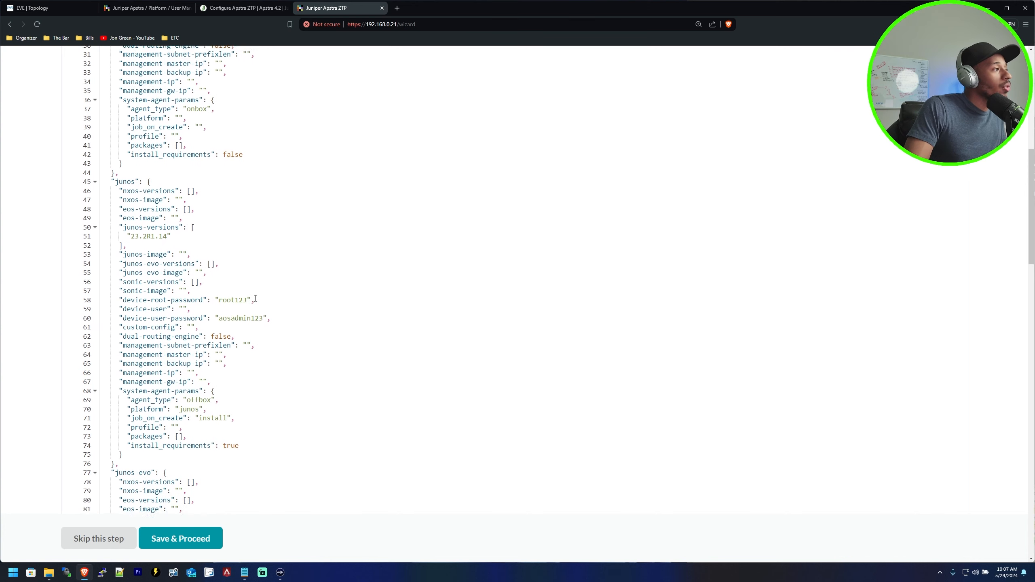
pyautogui.scroll(-3)
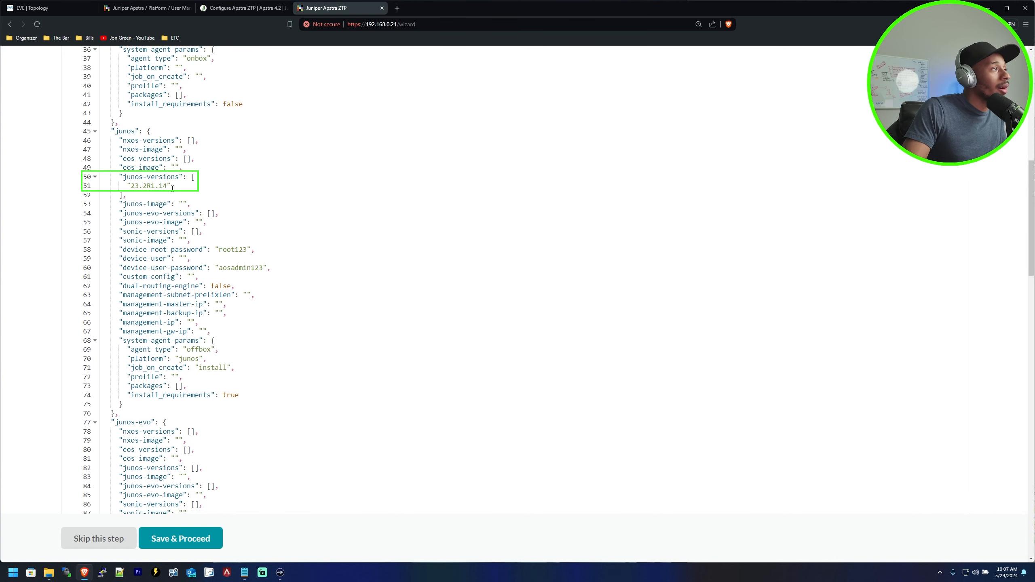
pyautogui.doubleClick(148, 185)
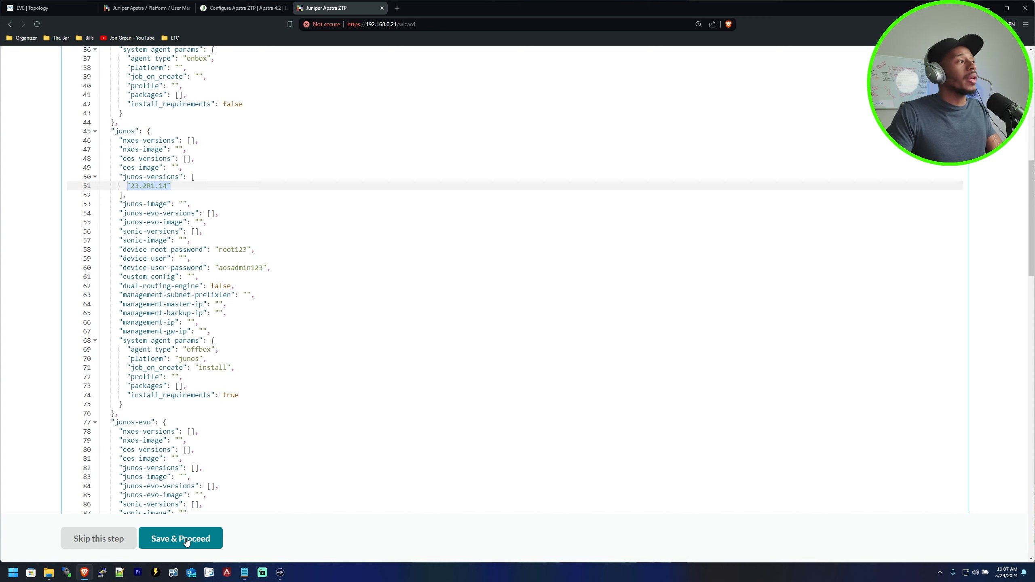
pyautogui.click(180, 538)
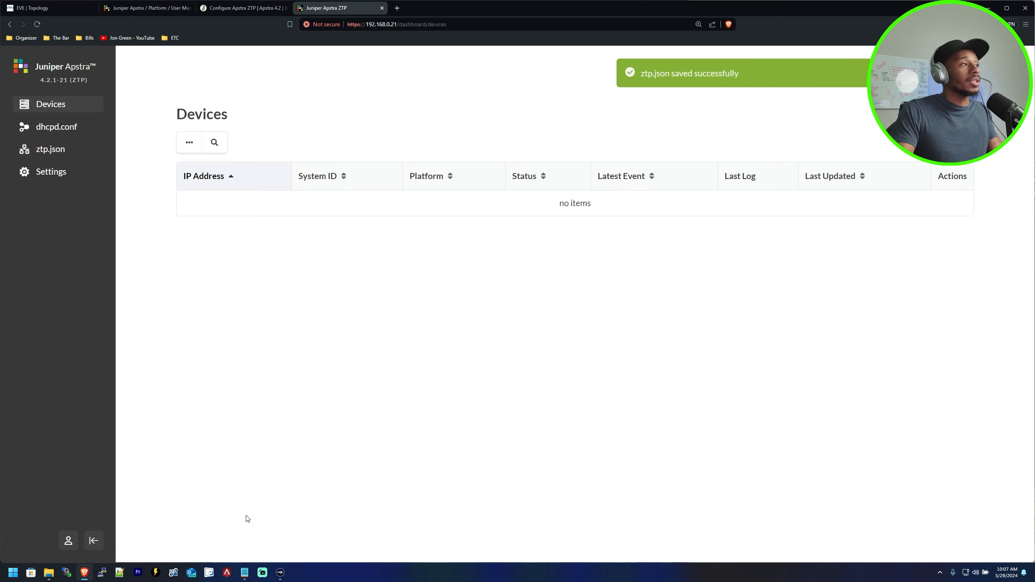
pyautogui.moveTo(44, 437)
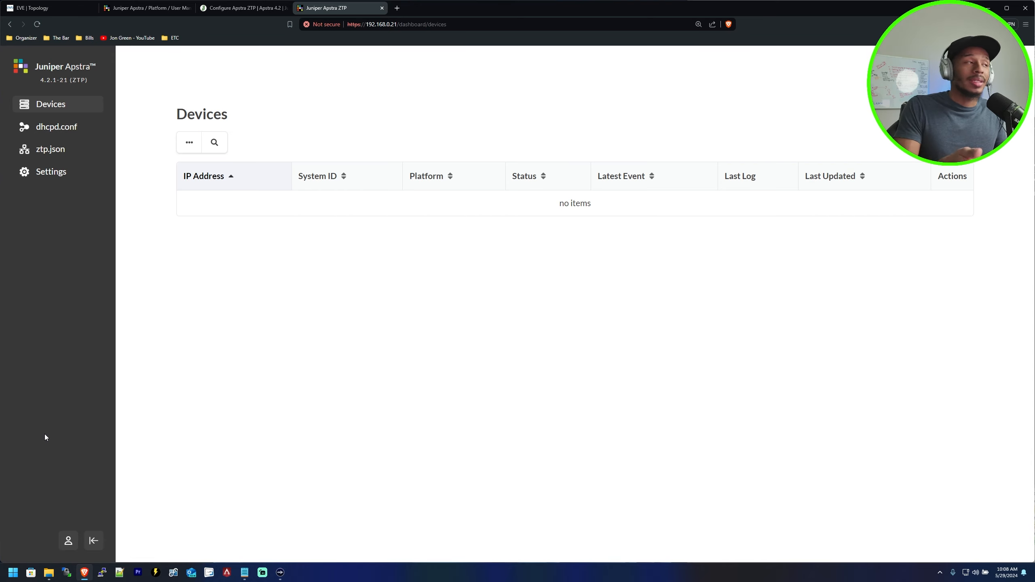
# In a PuTTY session on the ZTP server, go to /containers_data/tftp/ and list its files
pyautogui.click(33, 7)
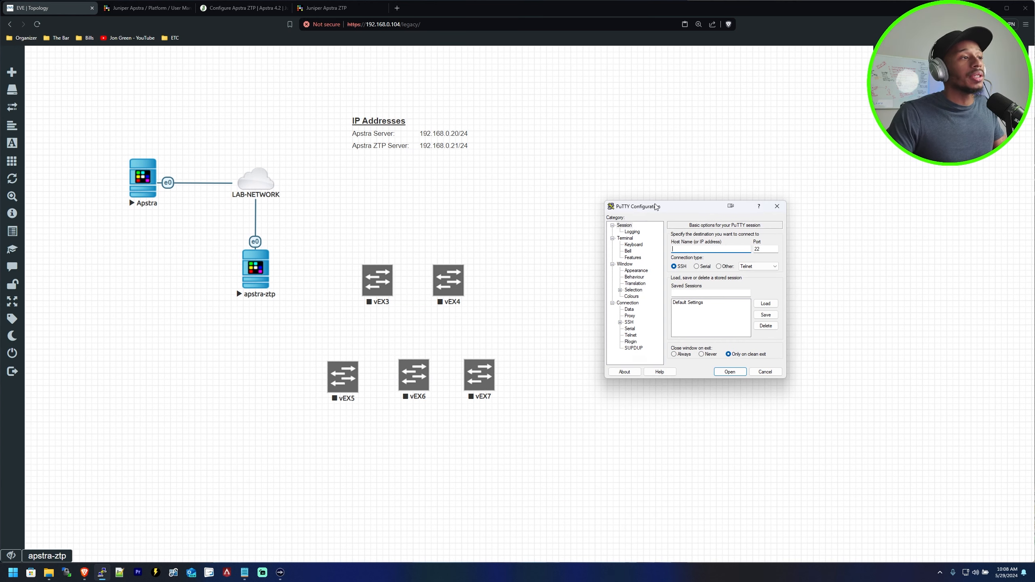
pyautogui.moveTo(649, 205); pyautogui.dragTo(225, 176)
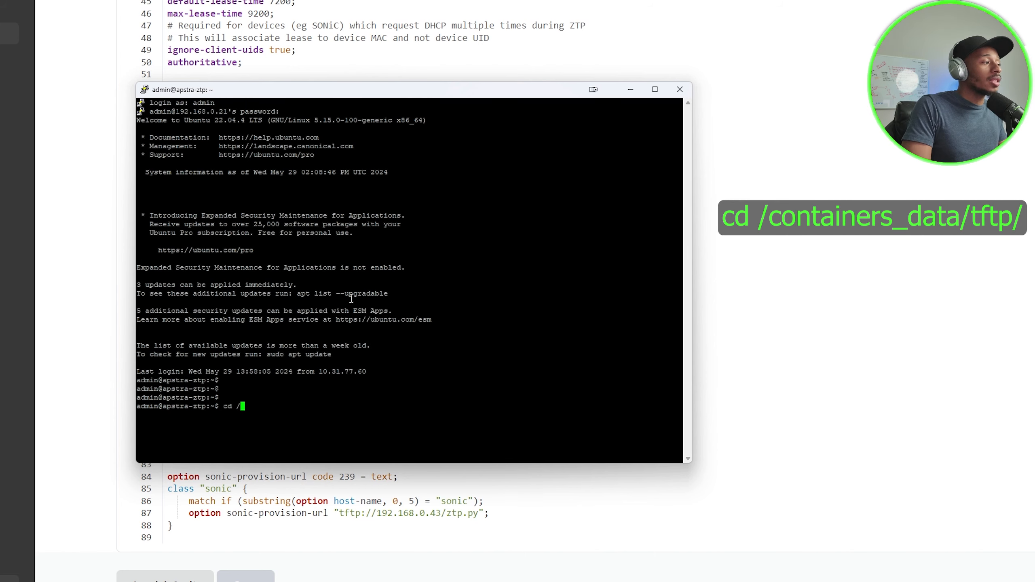
pyautogui.press('BackSpace')
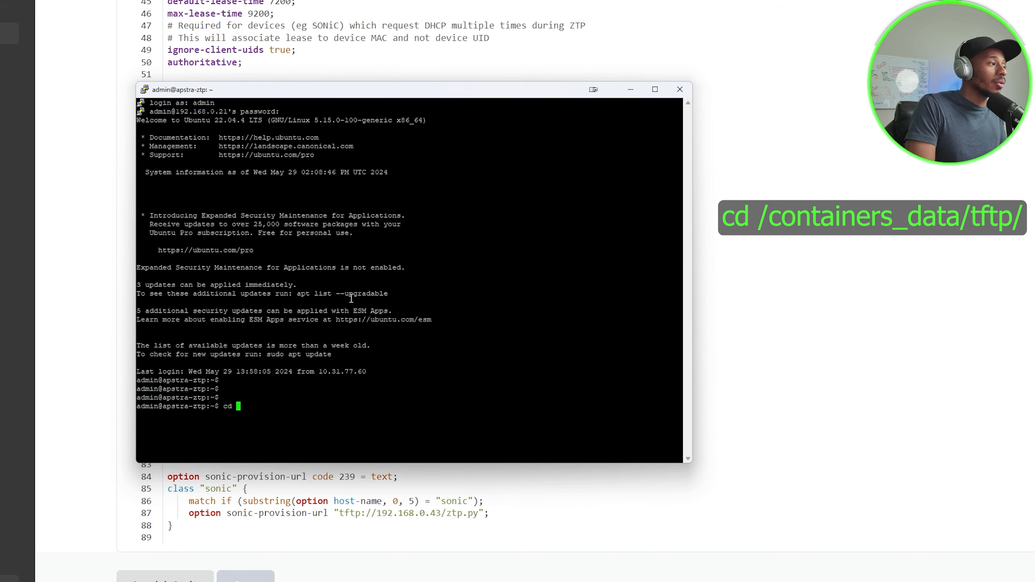
pyautogui.write('/containers_data/')
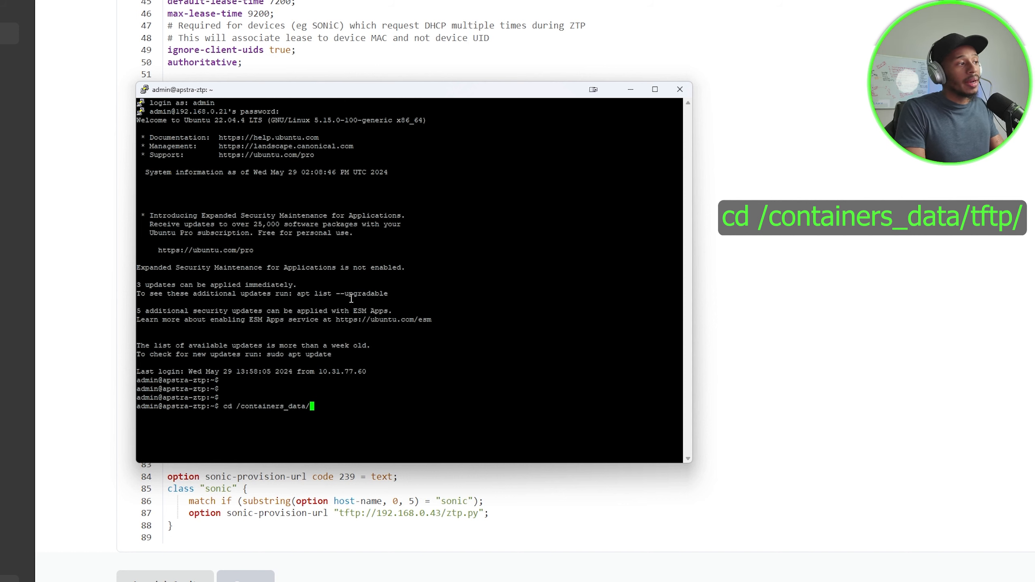
pyautogui.write('tftp/')
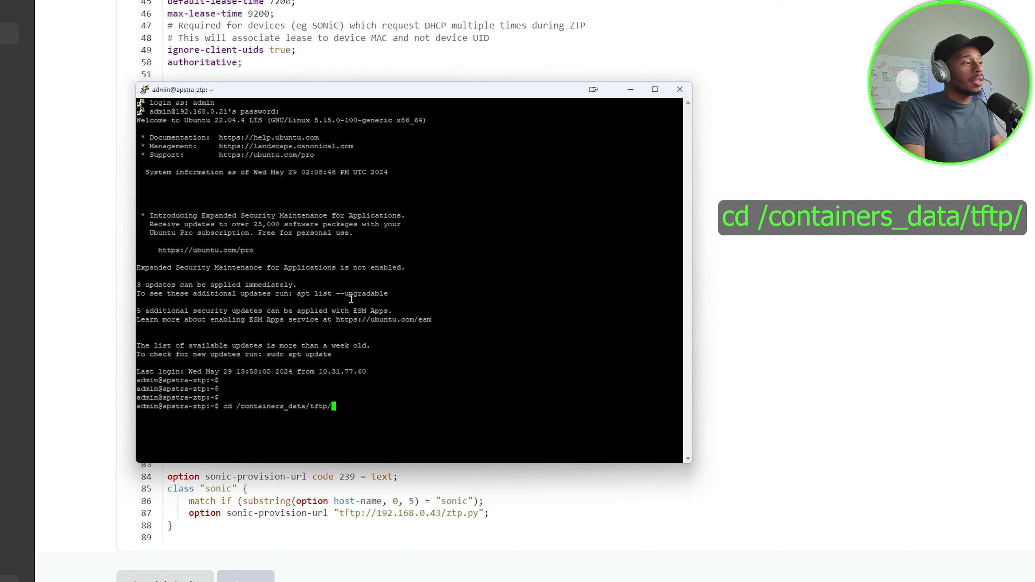
pyautogui.write('ls -l')
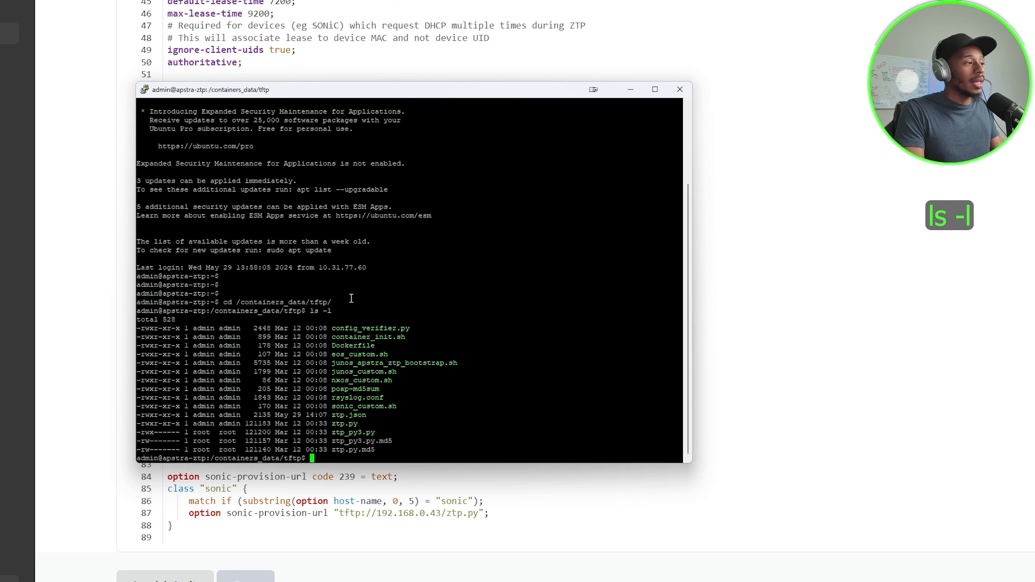
pyautogui.moveTo(332, 362)
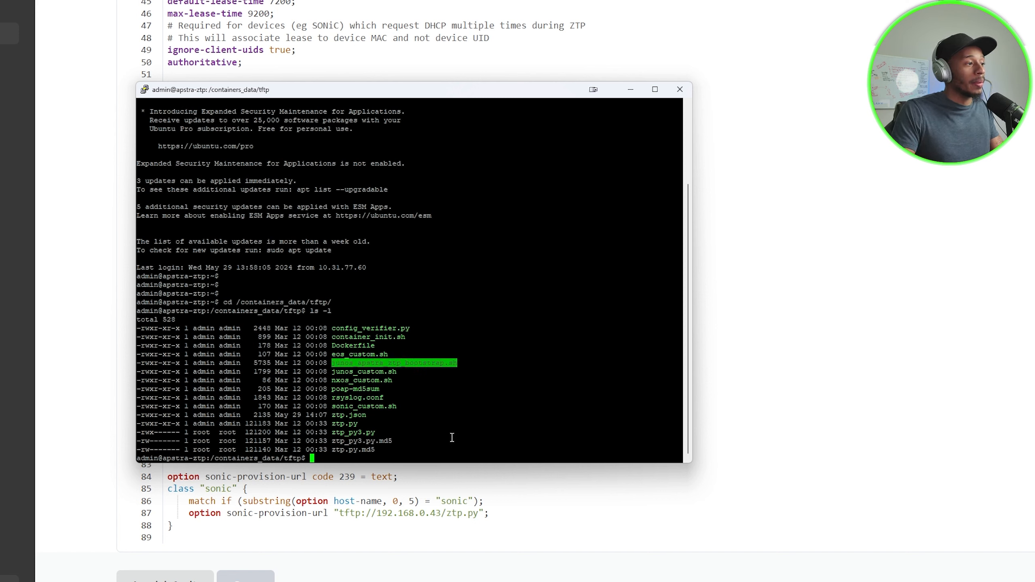
# Add 'set system commit synchronize' to junos_apstra_ztp_bootstrap.sh in nano and save it
pyautogui.write('nan')
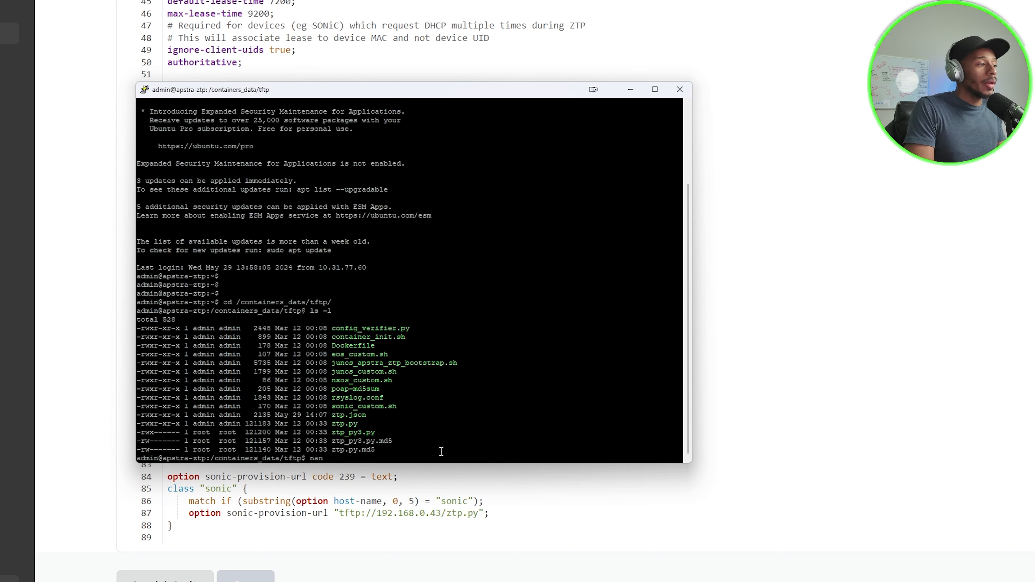
pyautogui.write('nano junos_apstra_ztp_bootstrap.sh')
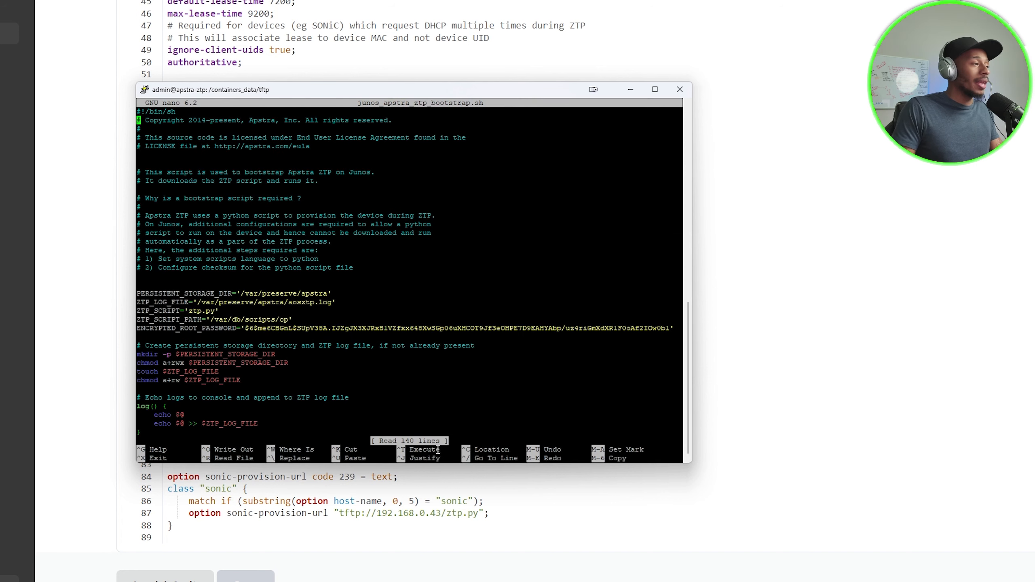
pyautogui.scroll(-3)
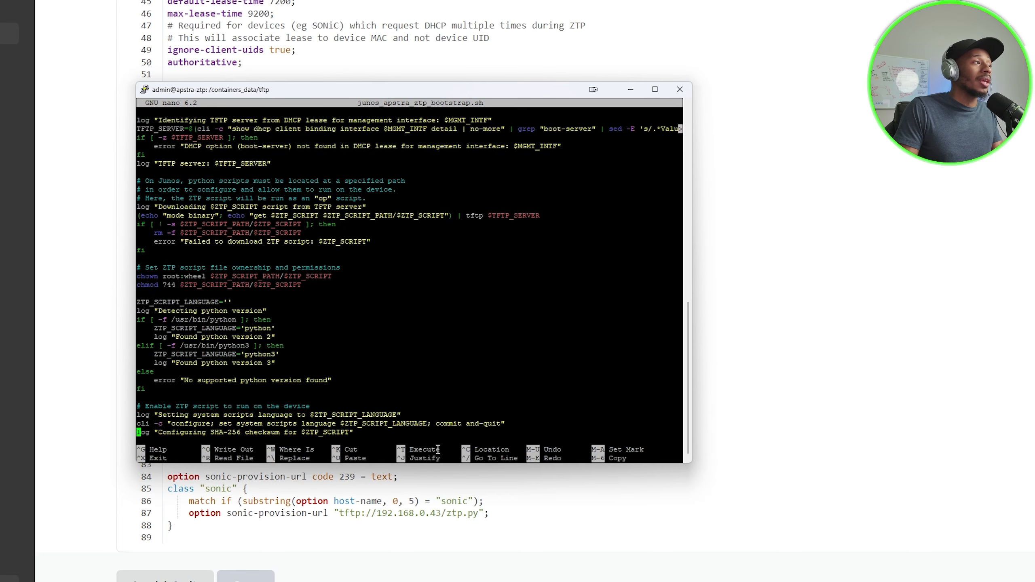
pyautogui.scroll(-3)
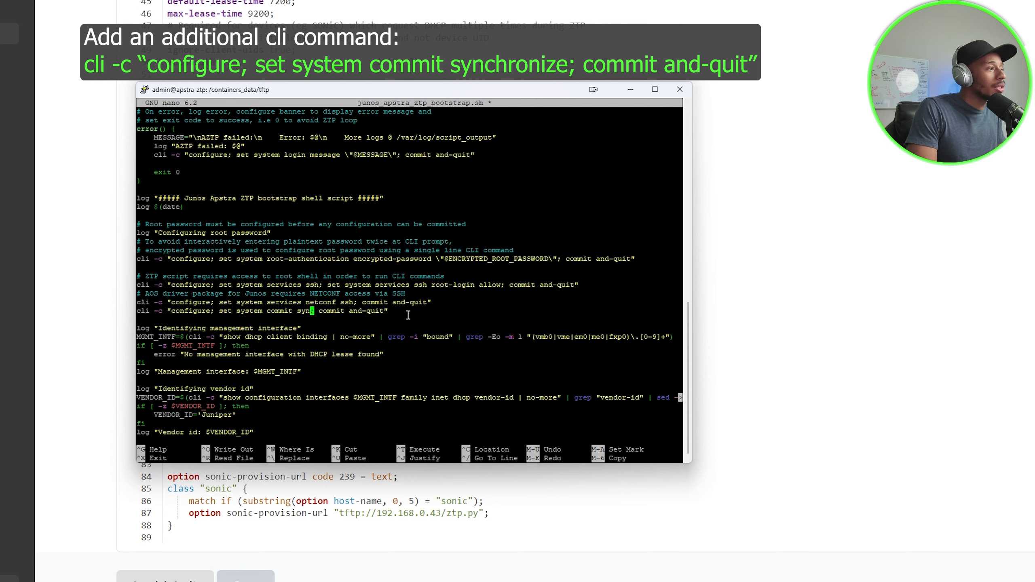
pyautogui.write('chronize')
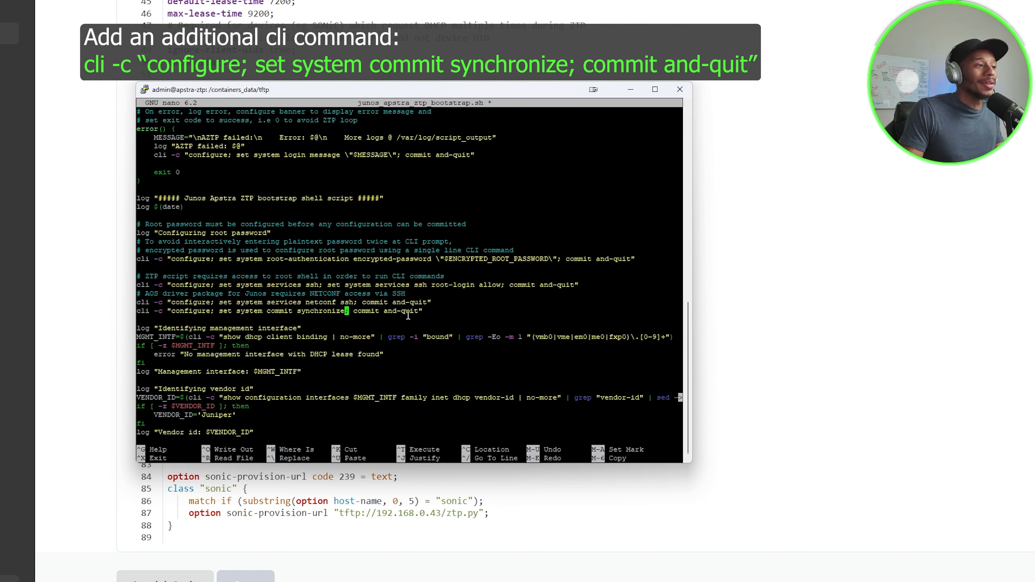
pyautogui.press('ctrl+o')
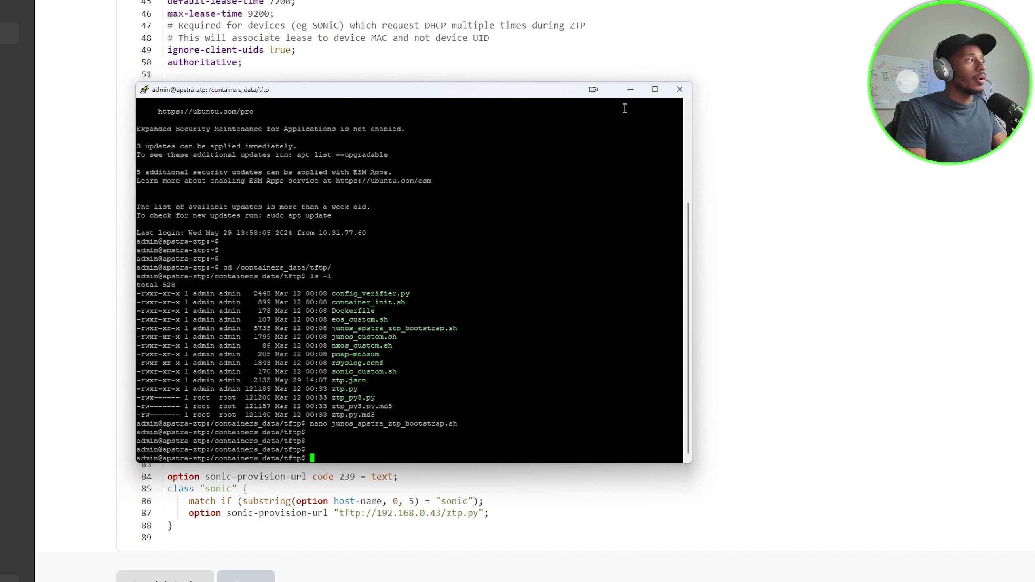
# Type 'docker restart dhcpd' in PuTTY, then return to the browser's dhcpd.conf page
pyautogui.write('res')
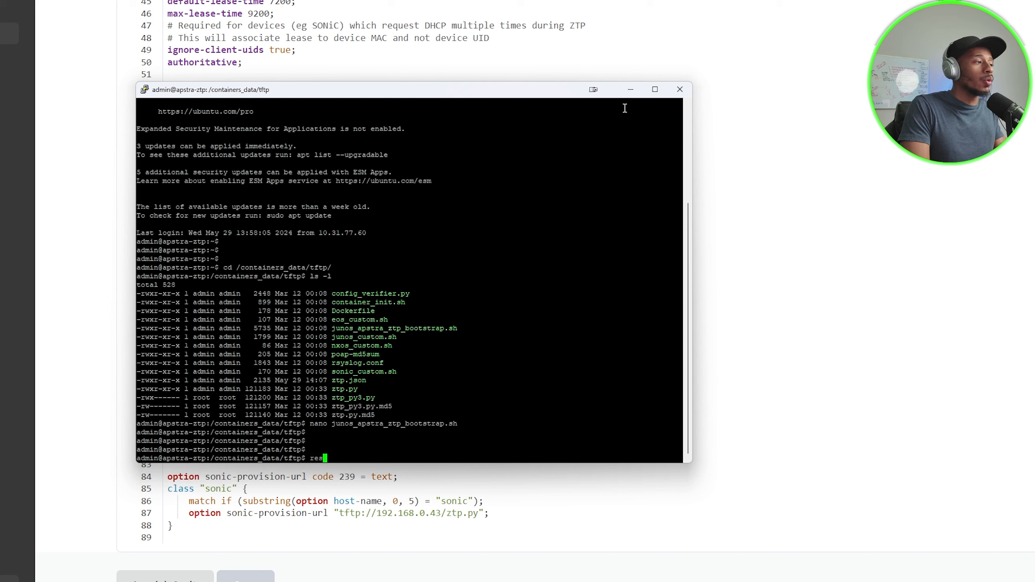
pyautogui.write('tart')
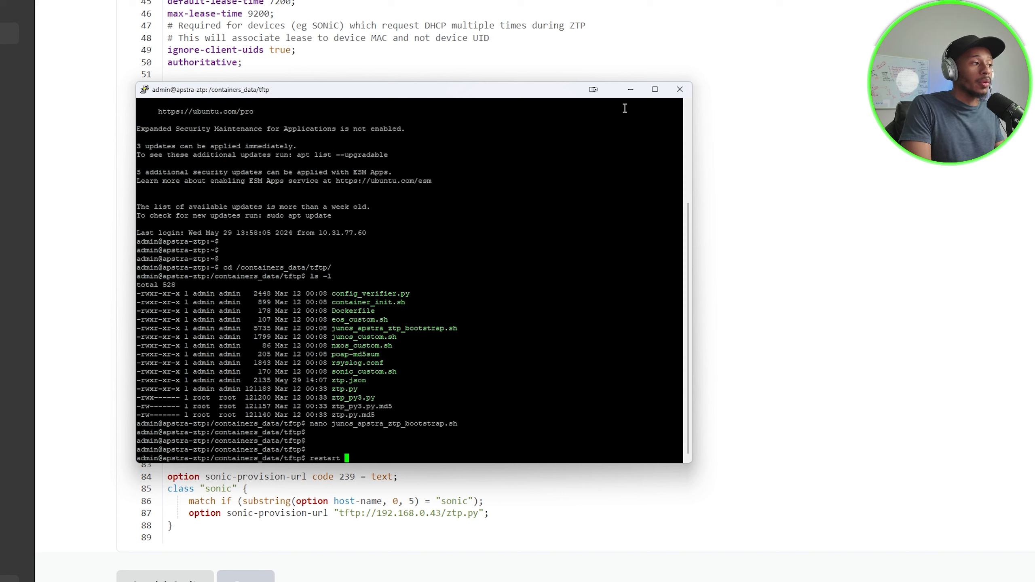
pyautogui.write('docker')
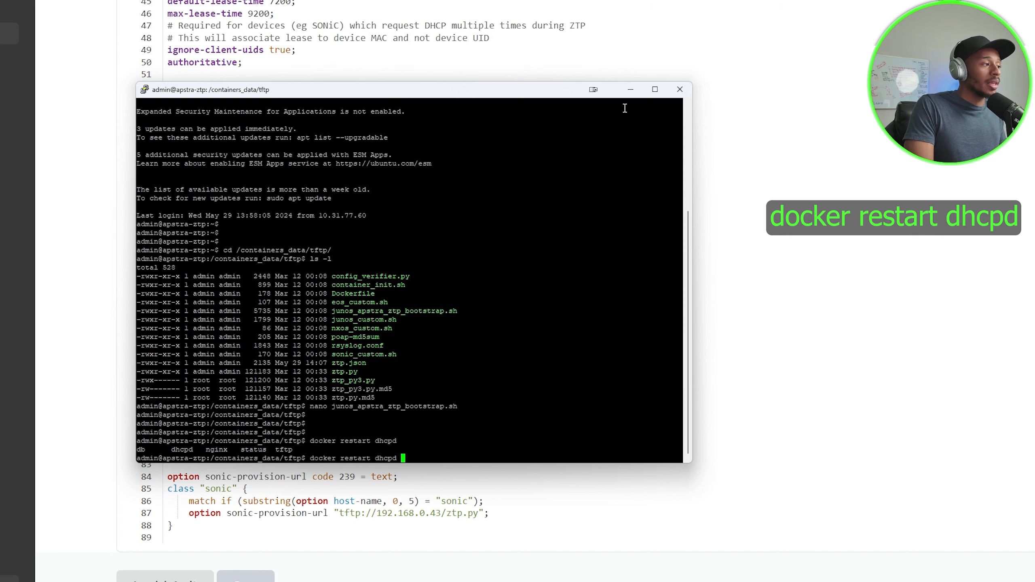
pyautogui.click(678, 88)
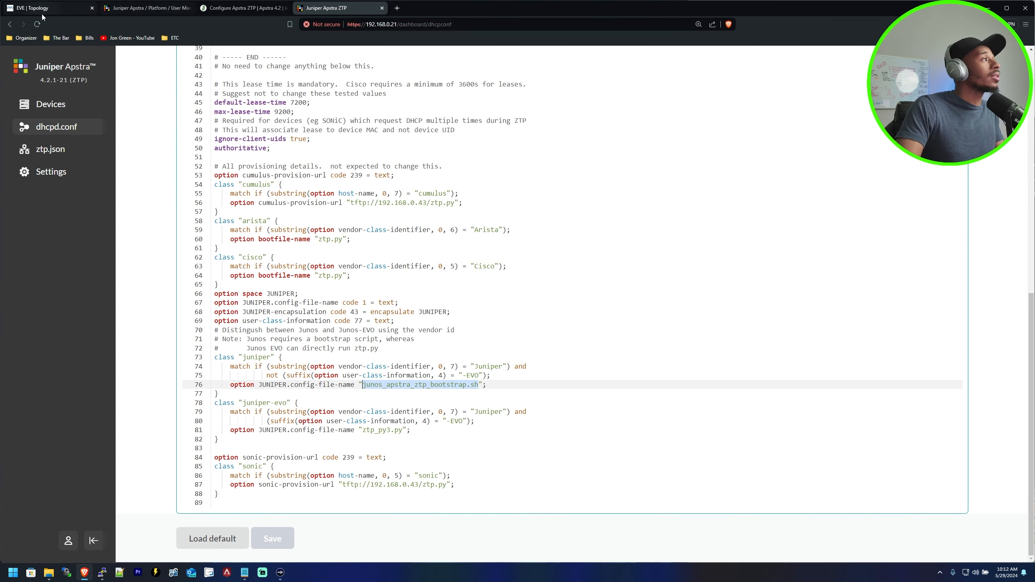
# Start vEX3 in the EVE-NG topology and go back to the ZTP Devices list
pyautogui.click(40, 7)
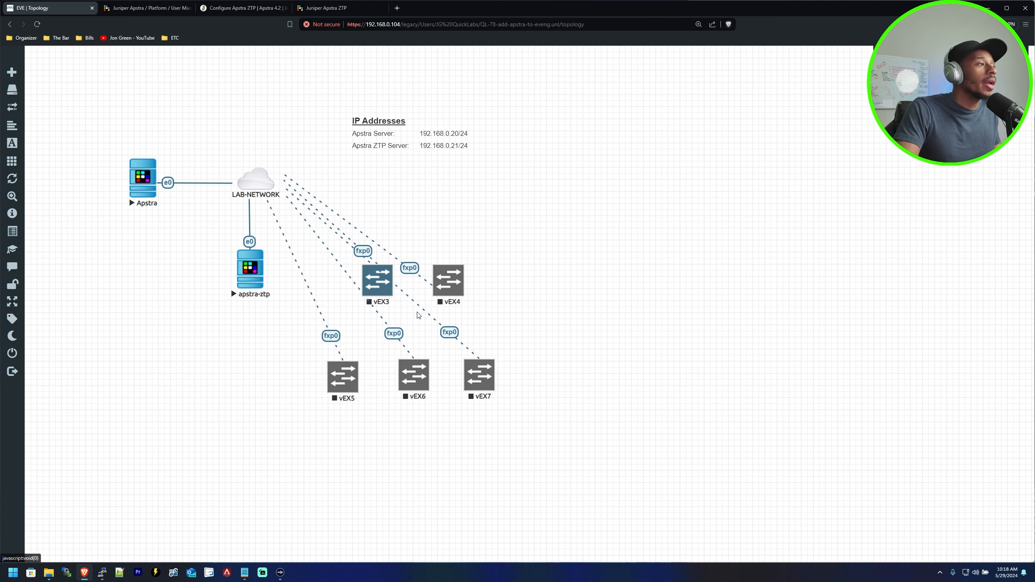
pyautogui.click(377, 280)
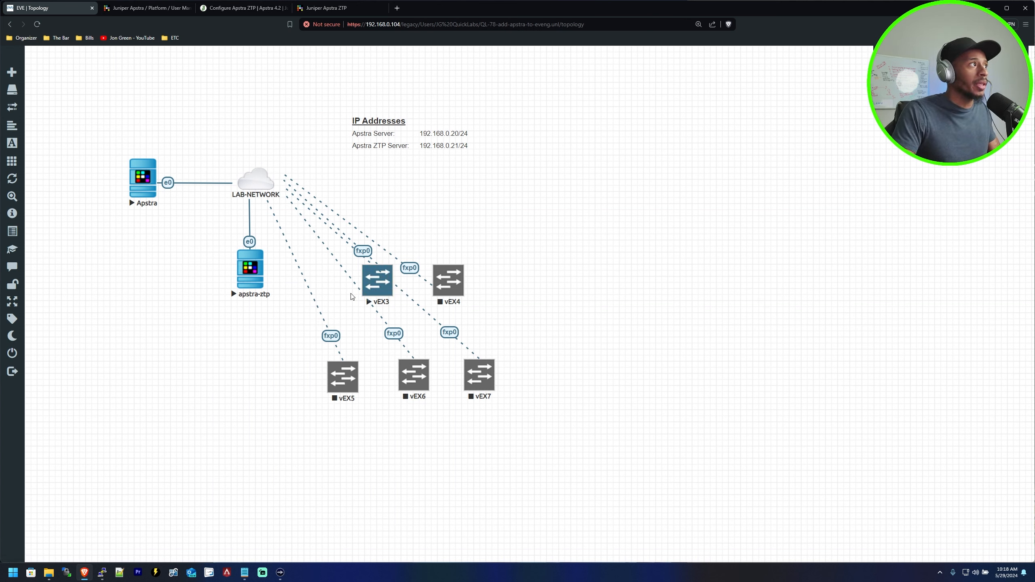
pyautogui.click(325, 7)
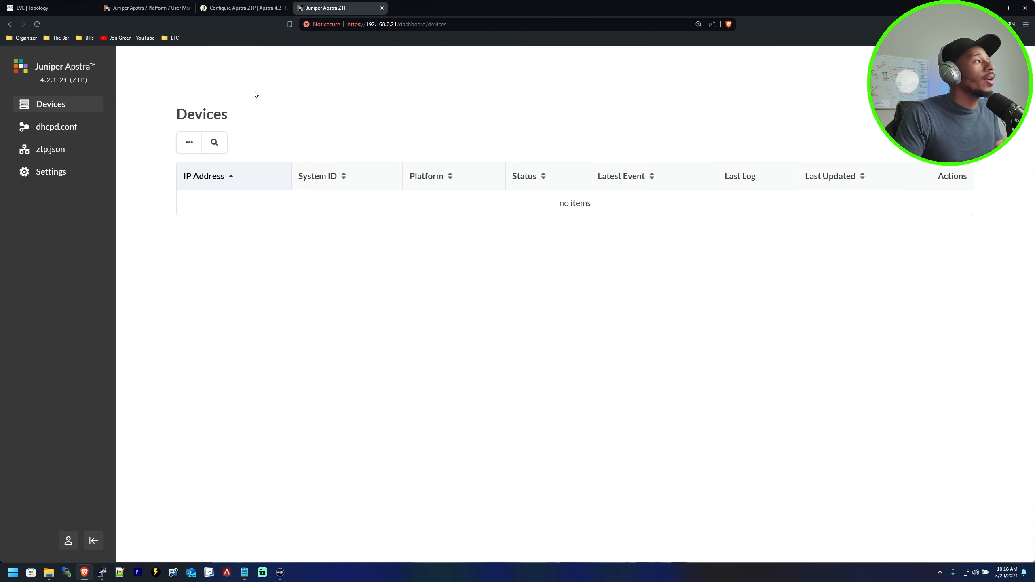
pyautogui.moveTo(79, 90)
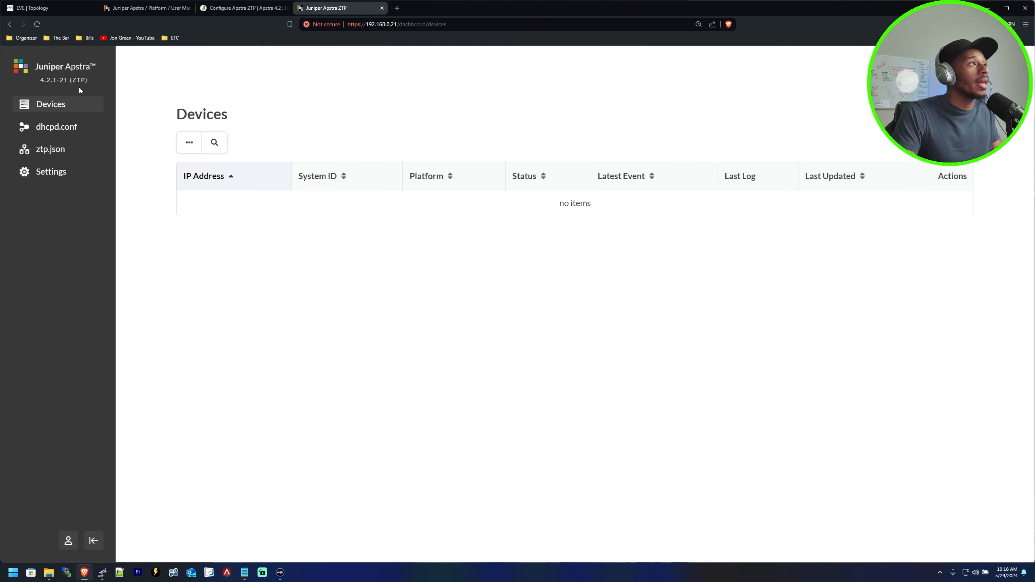
pyautogui.moveTo(138, 121)
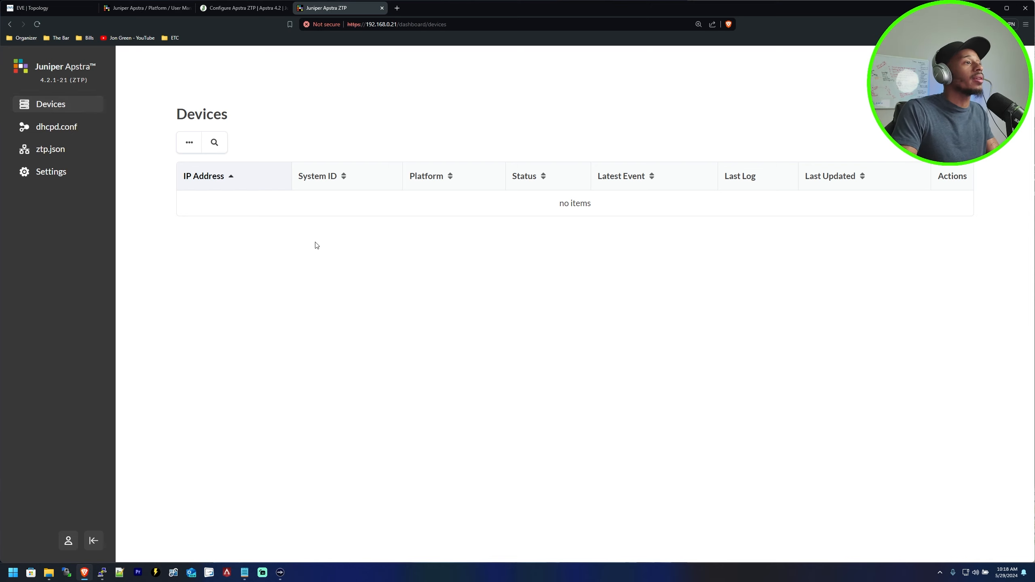
pyautogui.moveTo(359, 221)
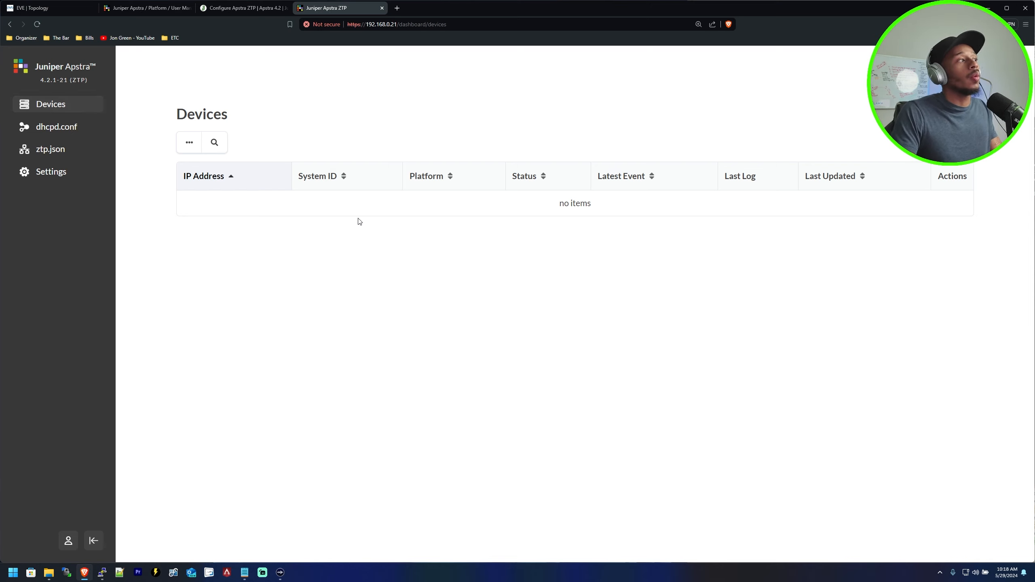
pyautogui.moveTo(159, 80)
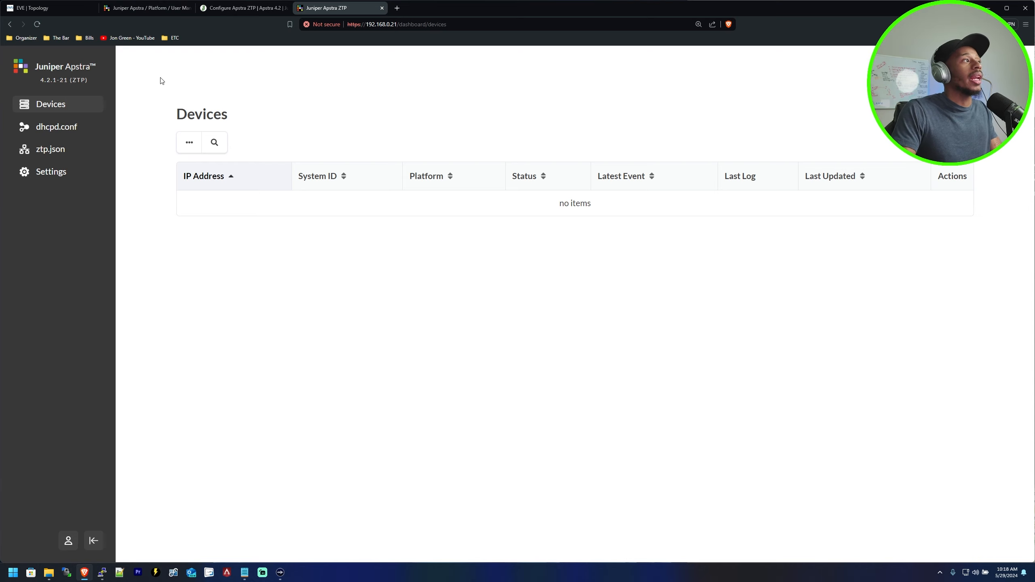
pyautogui.moveTo(287, 209)
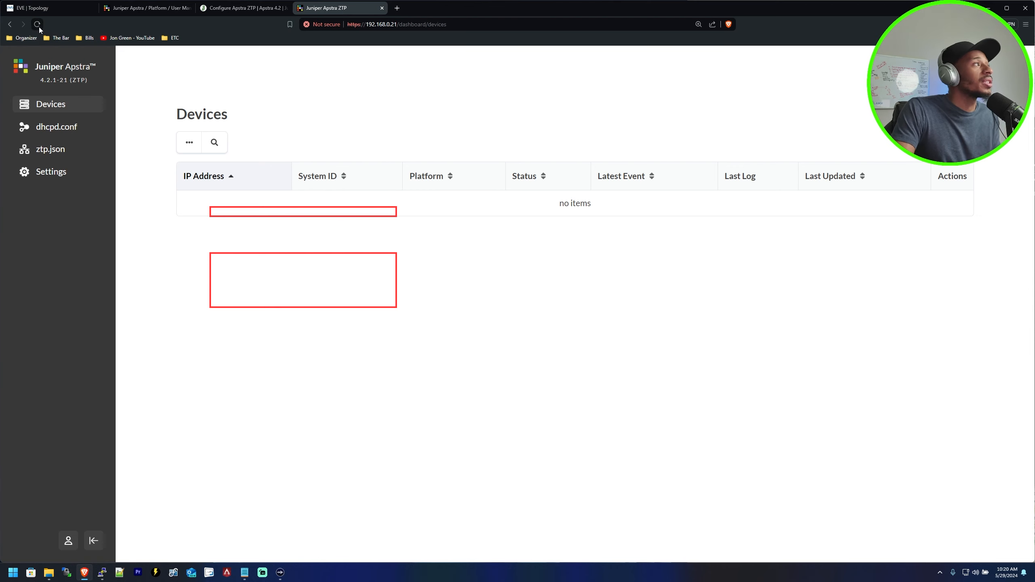
# Refresh the empty Devices list and run 'docker restart dhcpd' in PuTTY
pyautogui.click(57, 126)
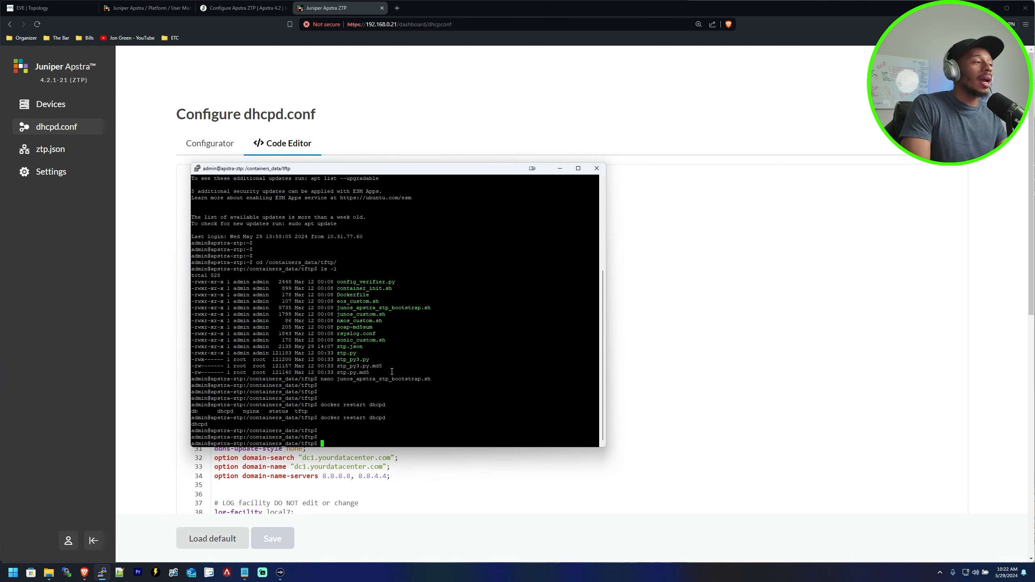
pyautogui.write('docker')
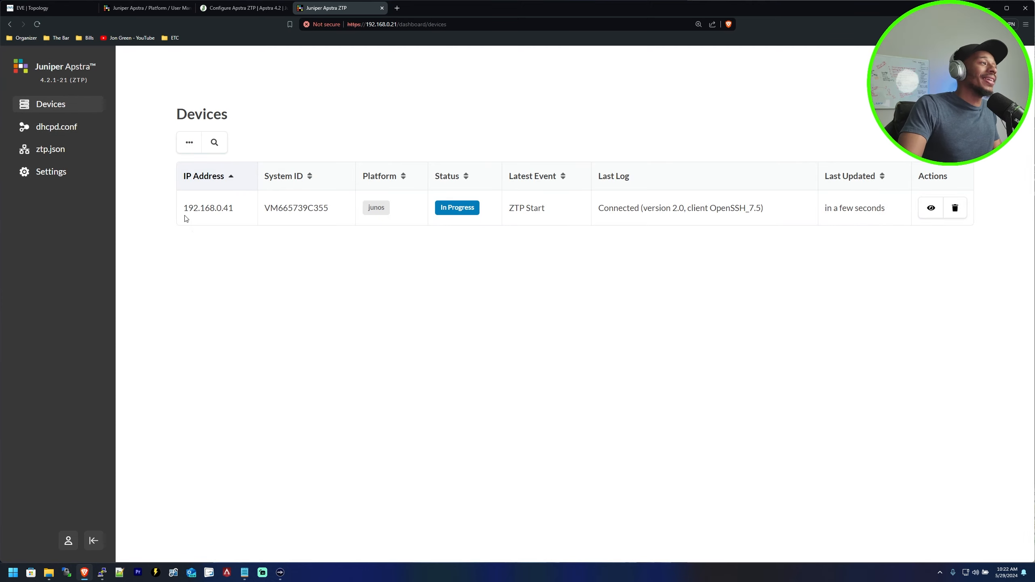
pyautogui.moveTo(153, 152)
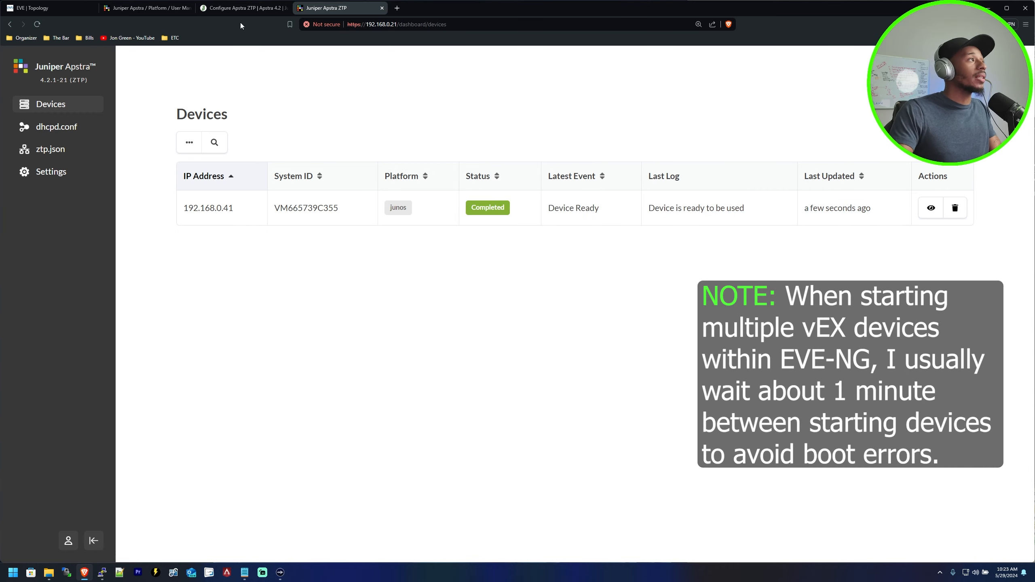
# Start switches vEX4 through vEX7 from the EVE-NG lab topology
pyautogui.click(37, 7)
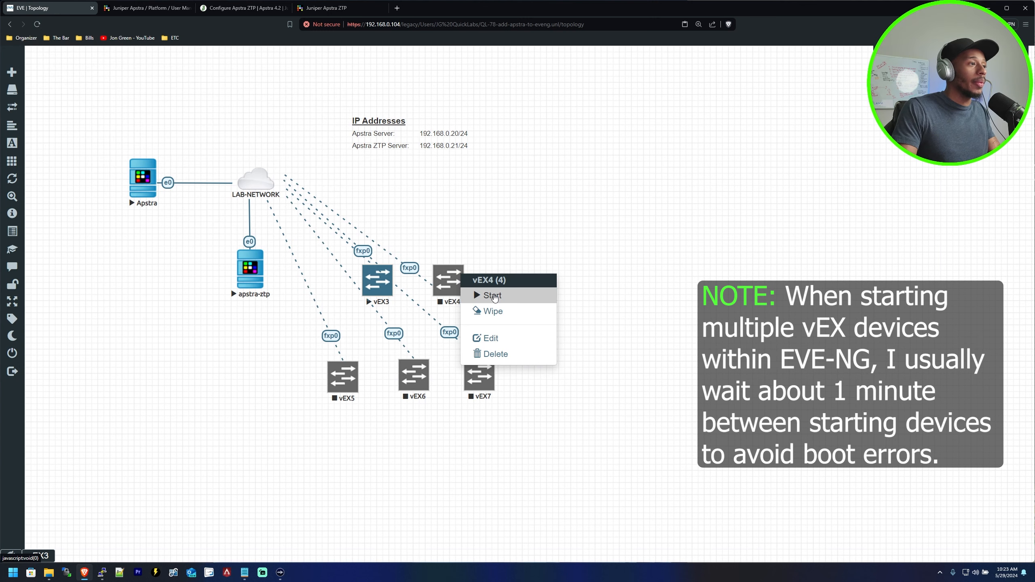
pyautogui.click(340, 8)
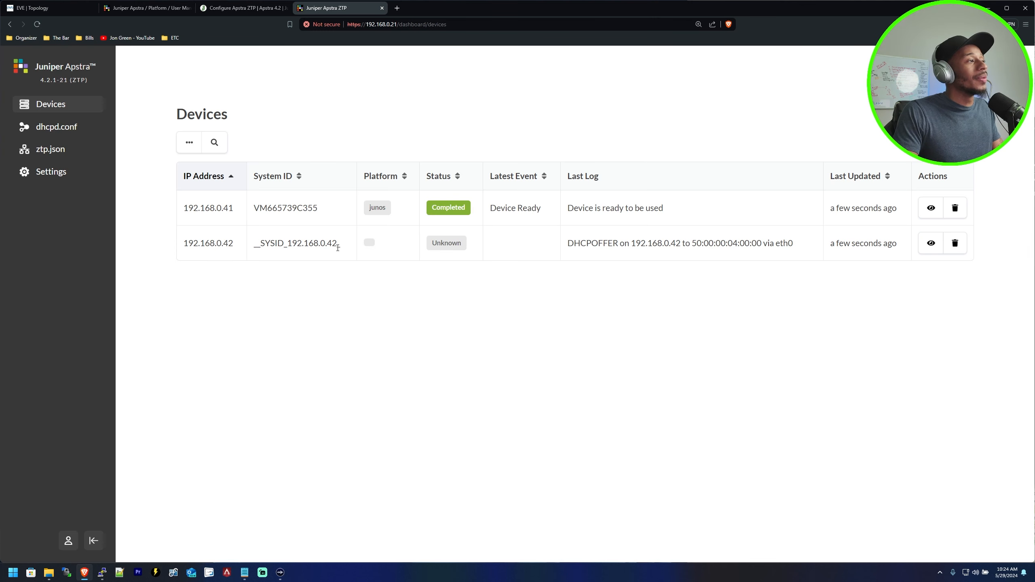
pyautogui.moveTo(250, 250)
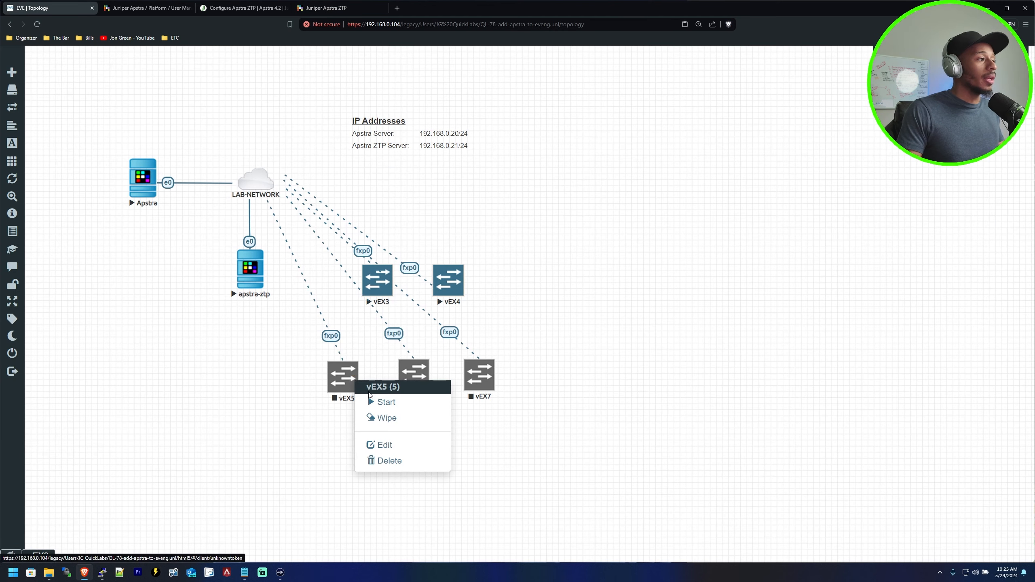
pyautogui.click(337, 8)
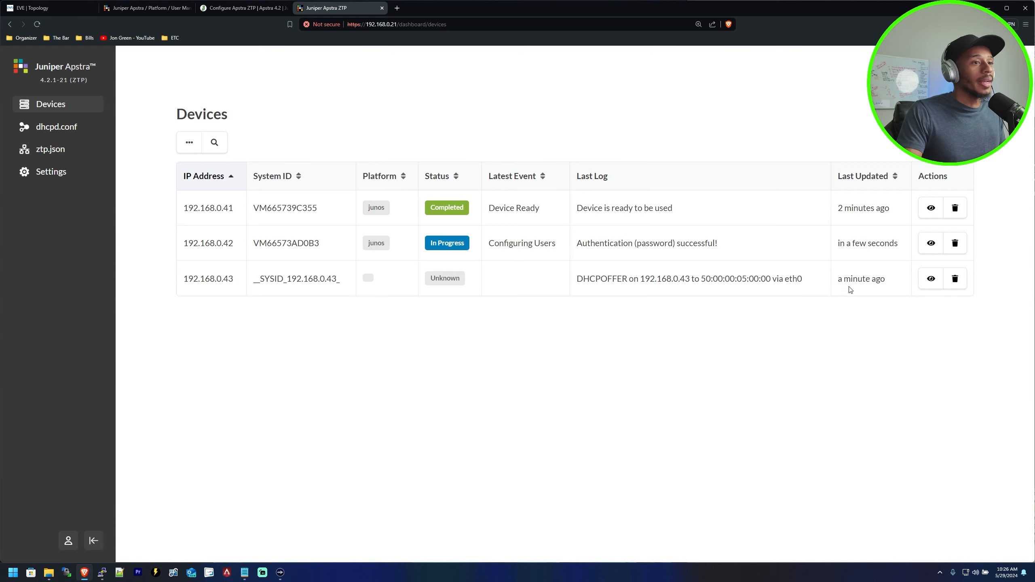
pyautogui.moveTo(607, 299)
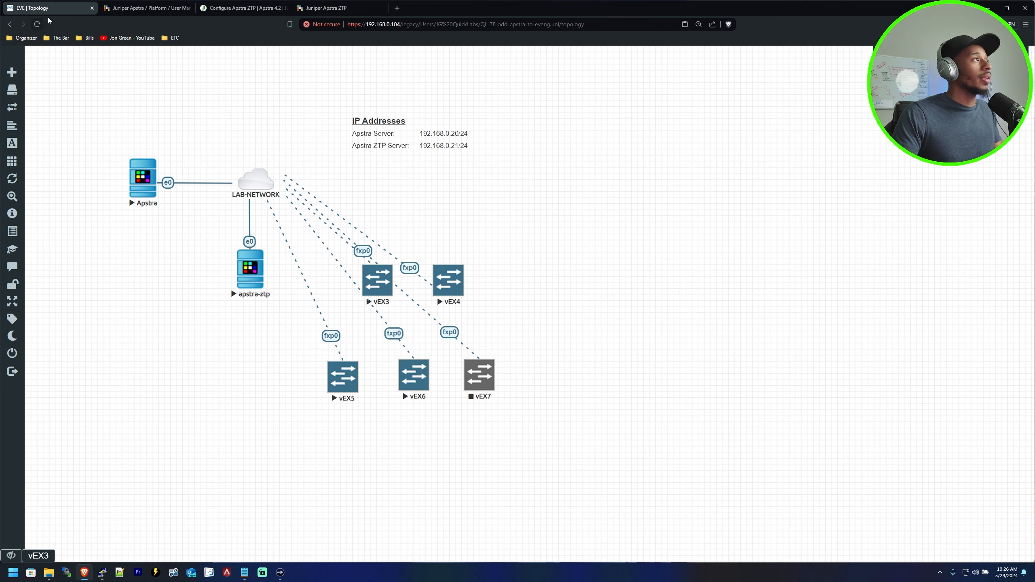
pyautogui.rightClick(479, 375)
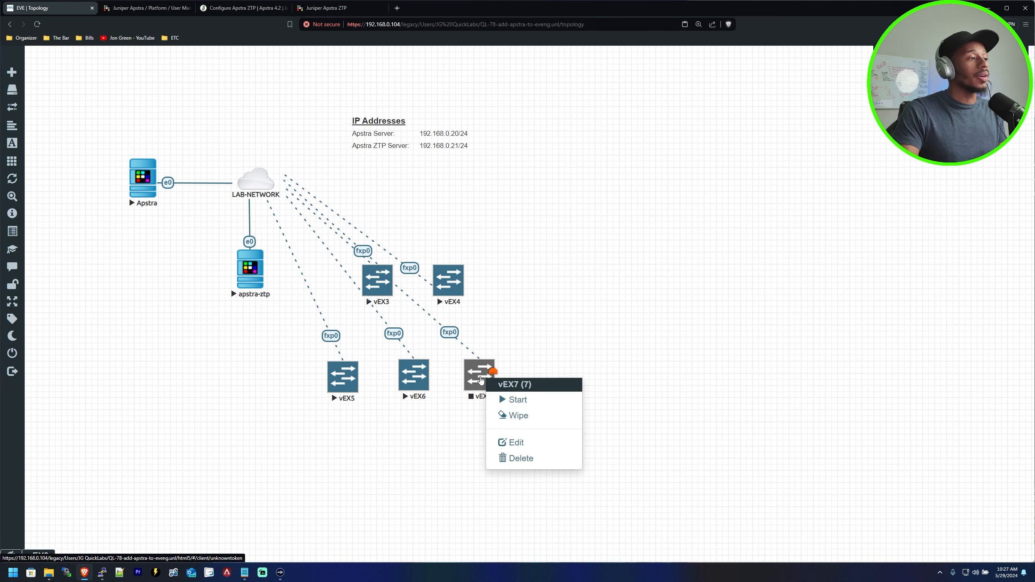
pyautogui.click(336, 8)
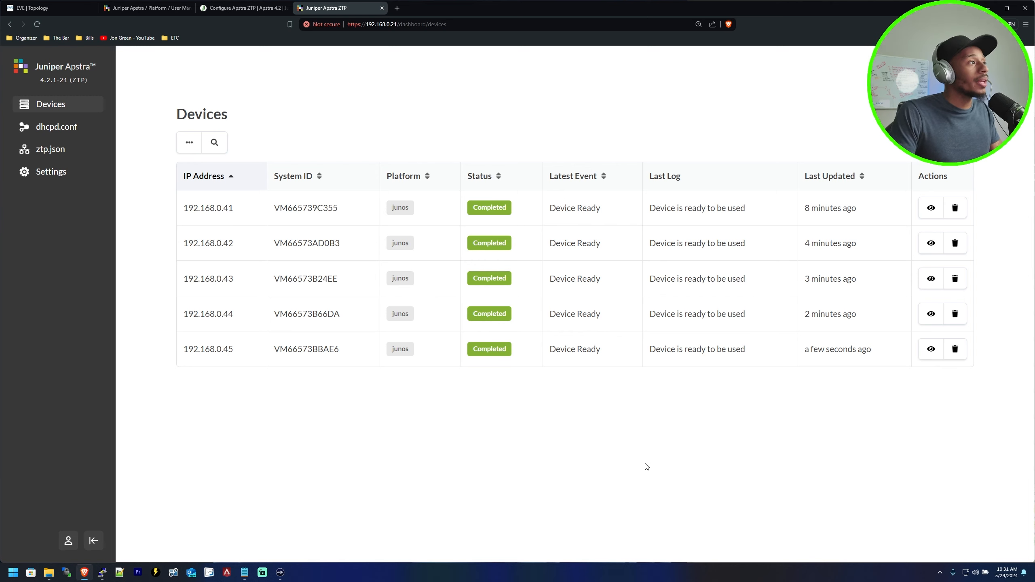
pyautogui.moveTo(568, 458)
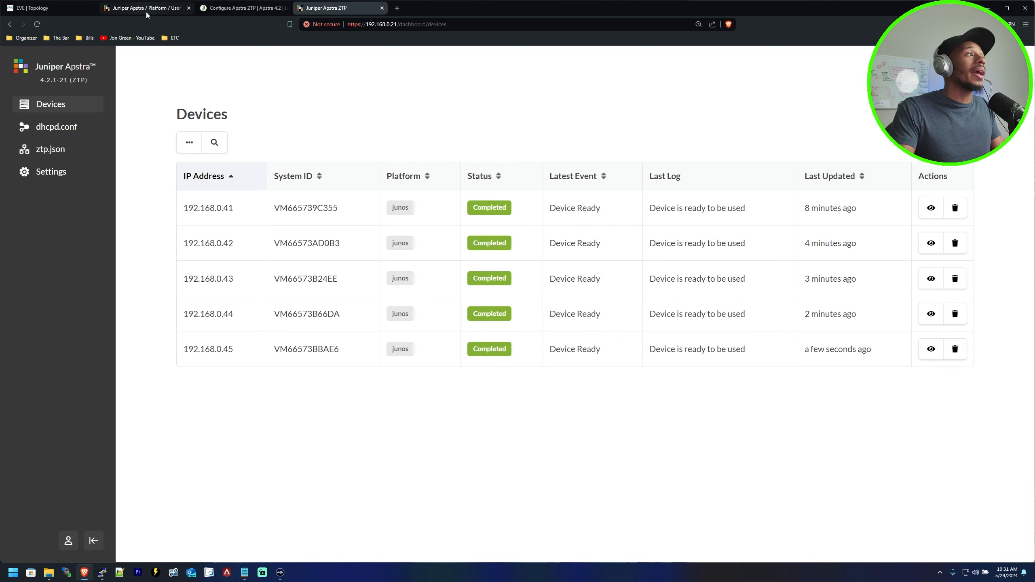
# Confirm tftp, nginx, db, dhcpd and status services are up, then view all five switches Completed
pyautogui.click(145, 7)
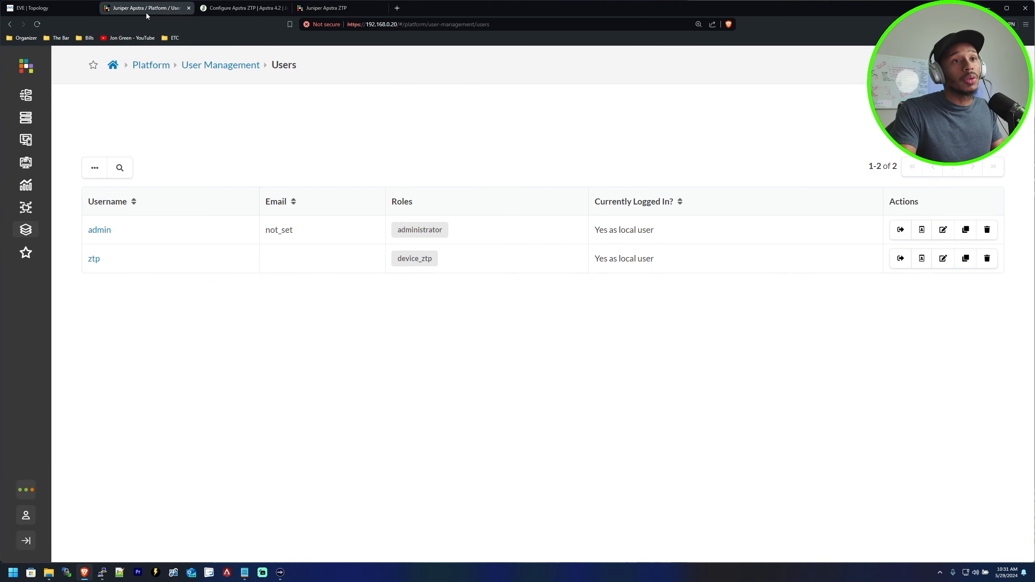
pyautogui.moveTo(26, 95)
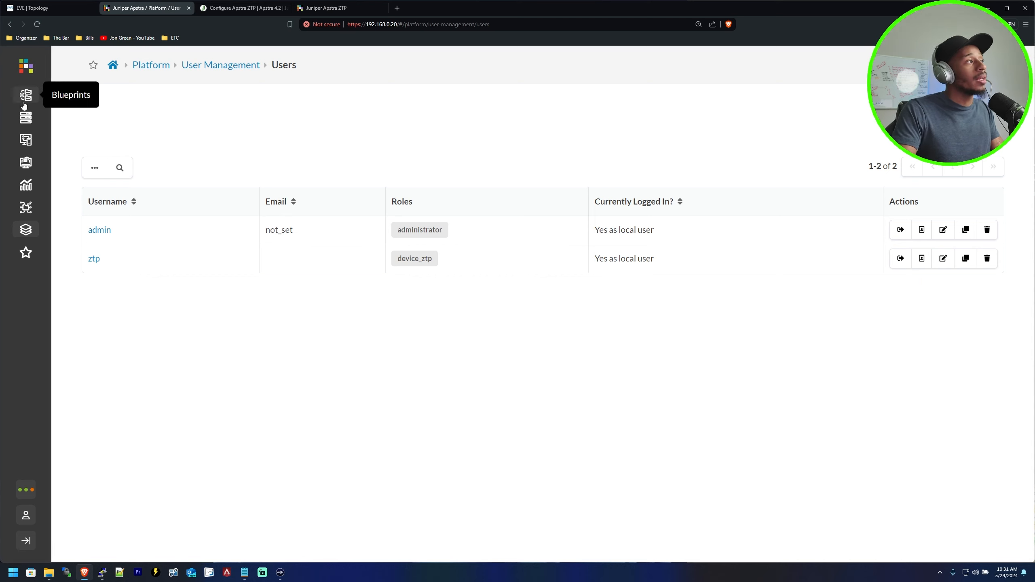
pyautogui.click(26, 118)
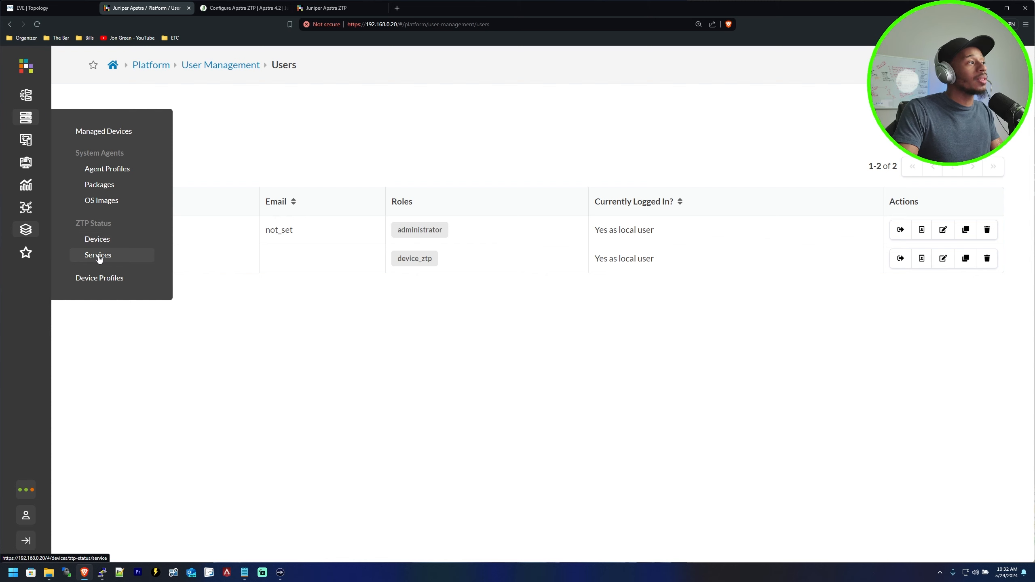
pyautogui.click(98, 255)
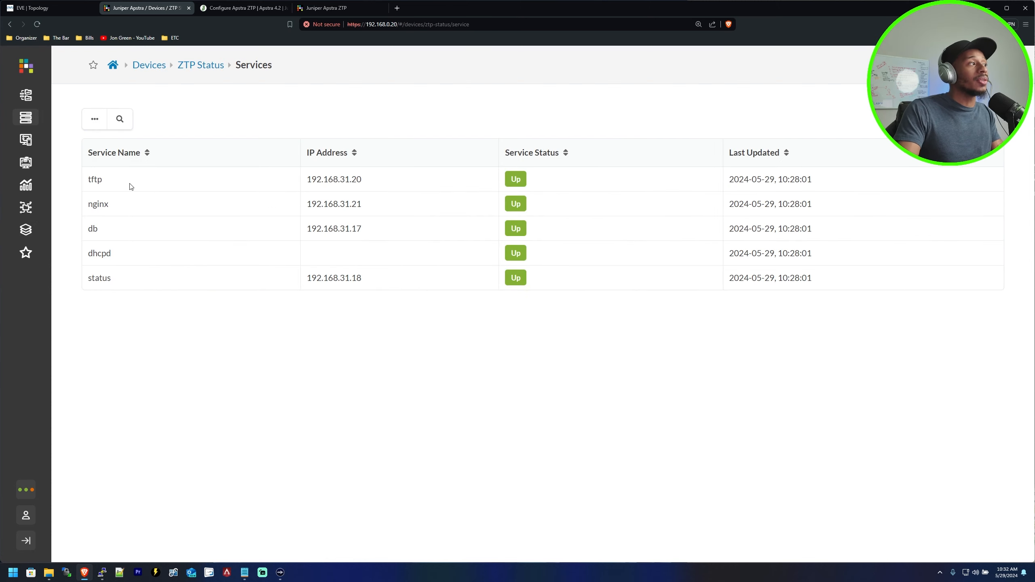
pyautogui.doubleClick(98, 204)
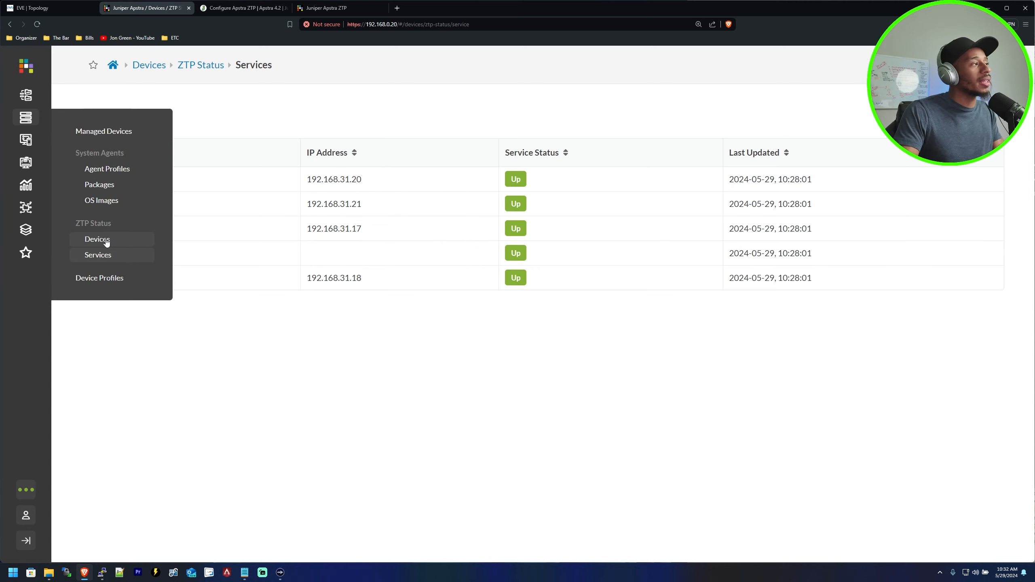
pyautogui.click(97, 239)
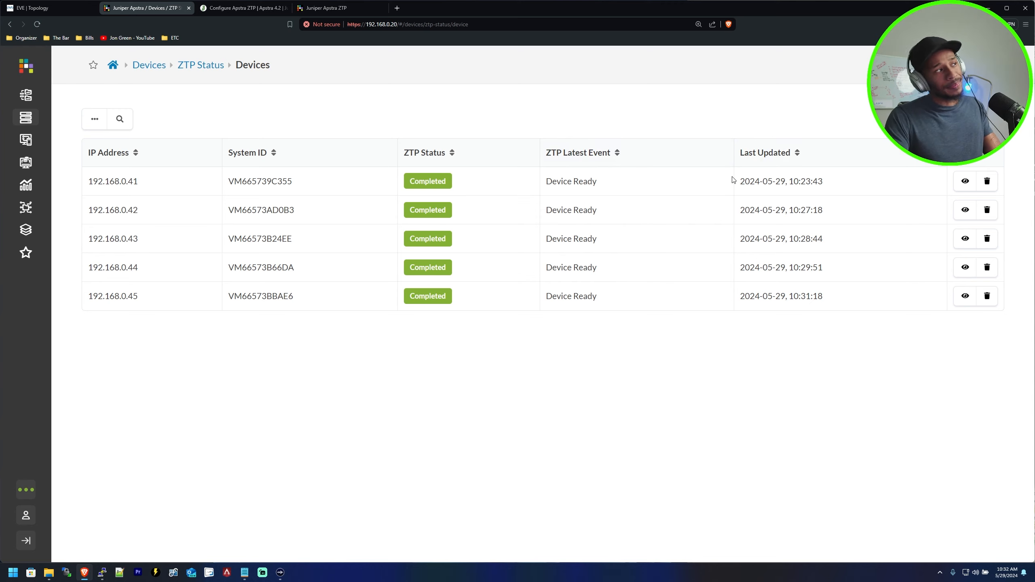
pyautogui.moveTo(964, 296)
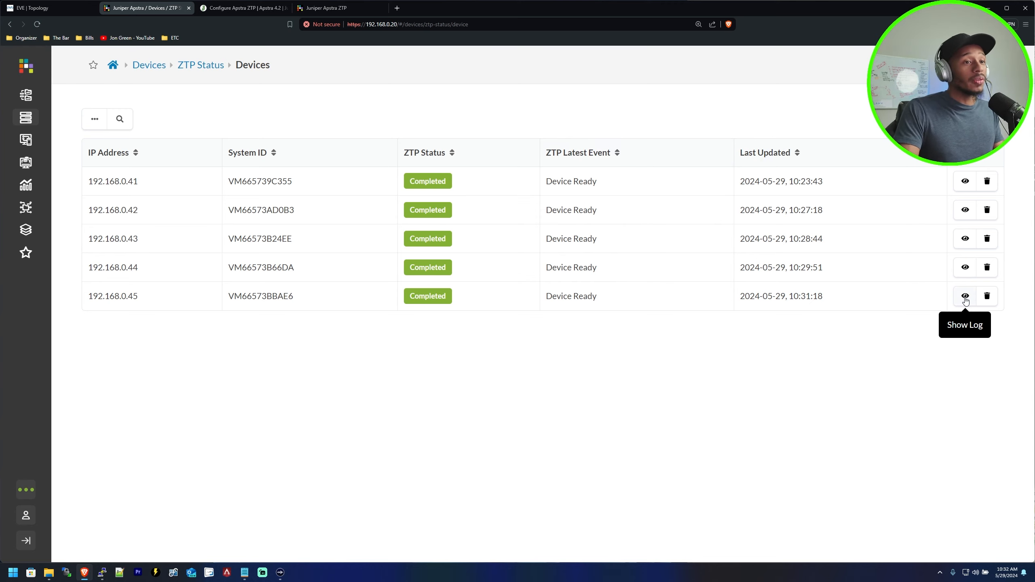
pyautogui.click(964, 295)
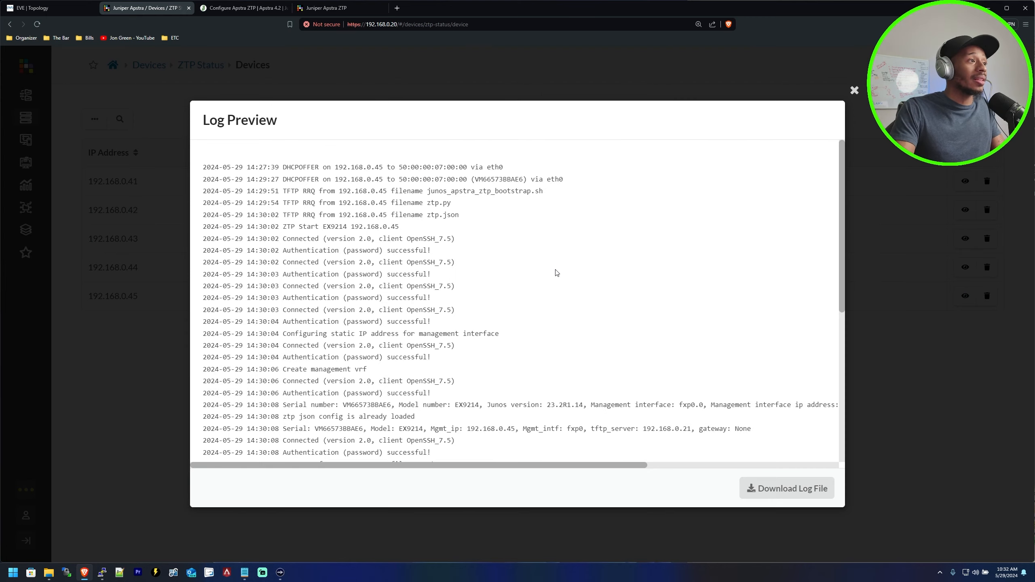
pyautogui.scroll(-3)
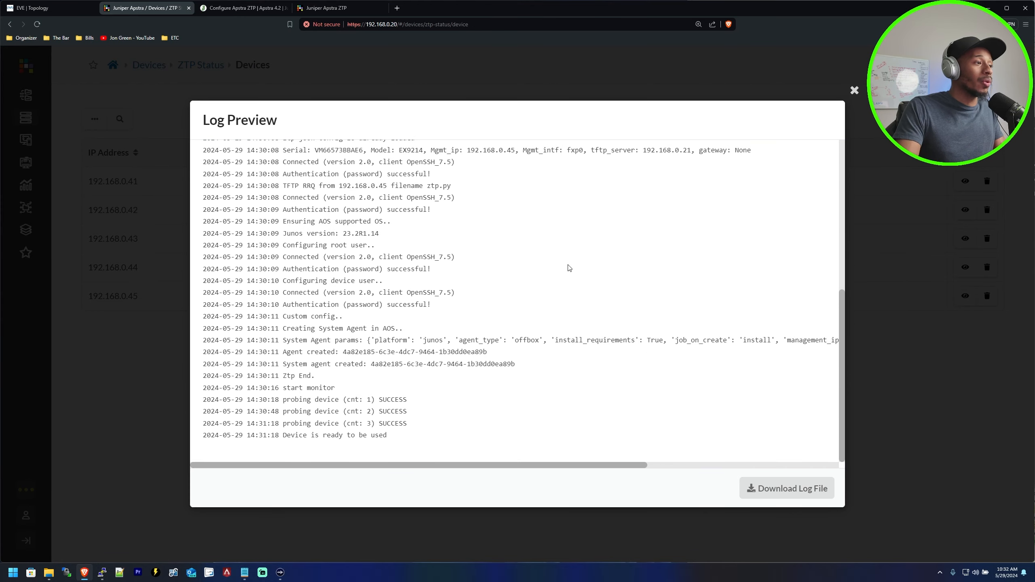
pyautogui.moveTo(513, 429)
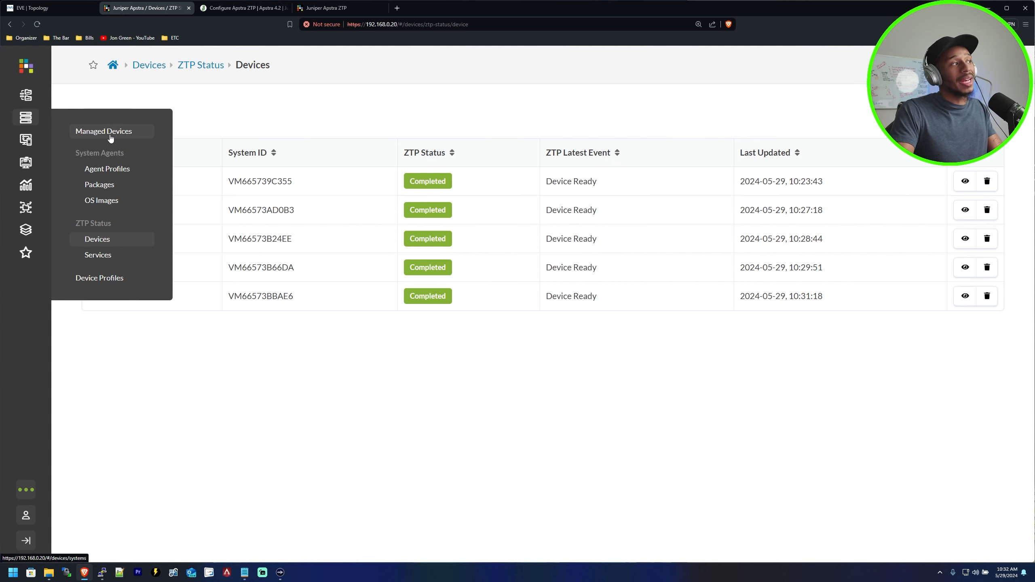
# Select all five managed switches and acknowledge them so each shows OOS-READY
pyautogui.click(103, 131)
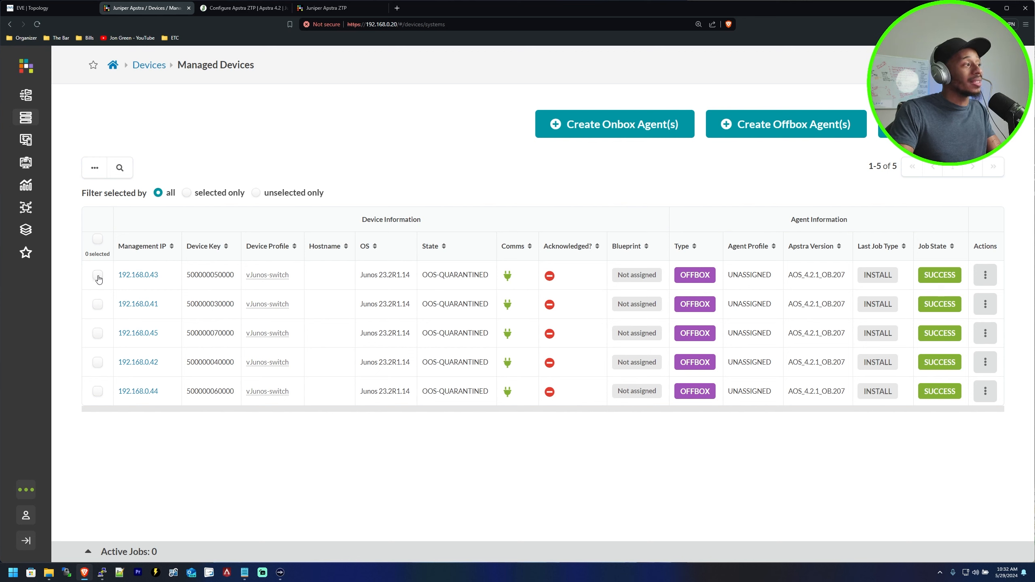
pyautogui.click(97, 274)
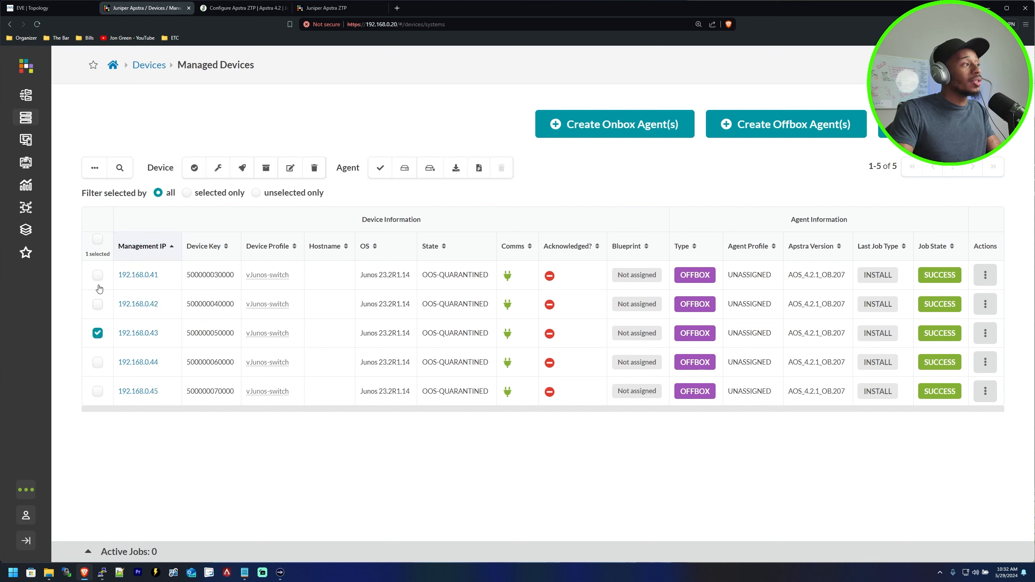
pyautogui.click(97, 238)
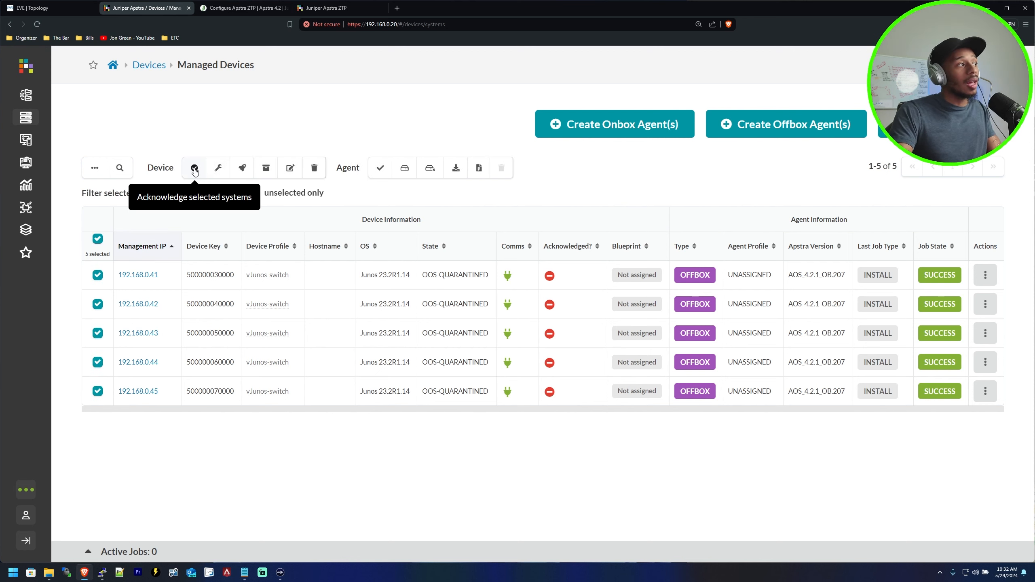
pyautogui.click(193, 167)
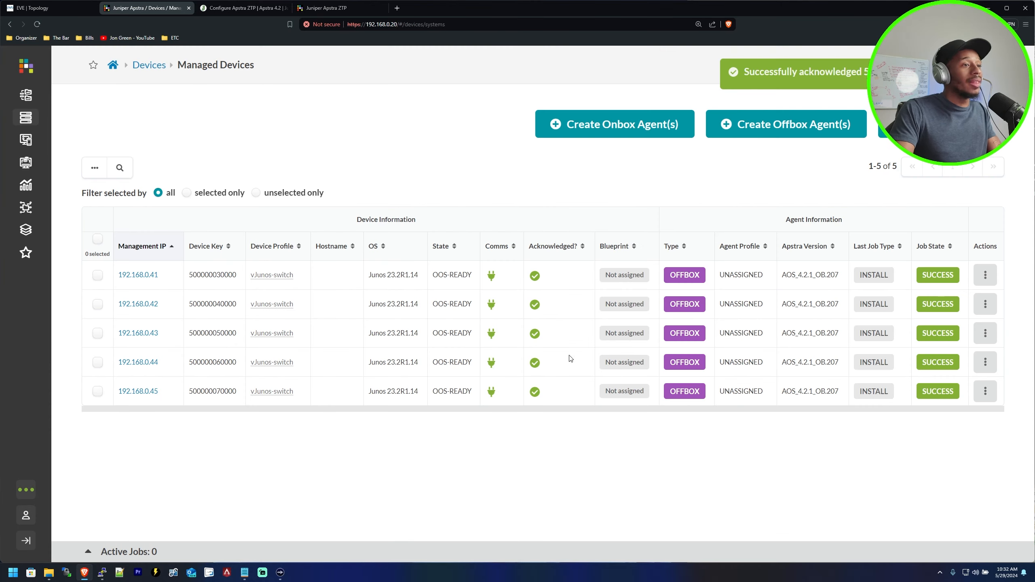